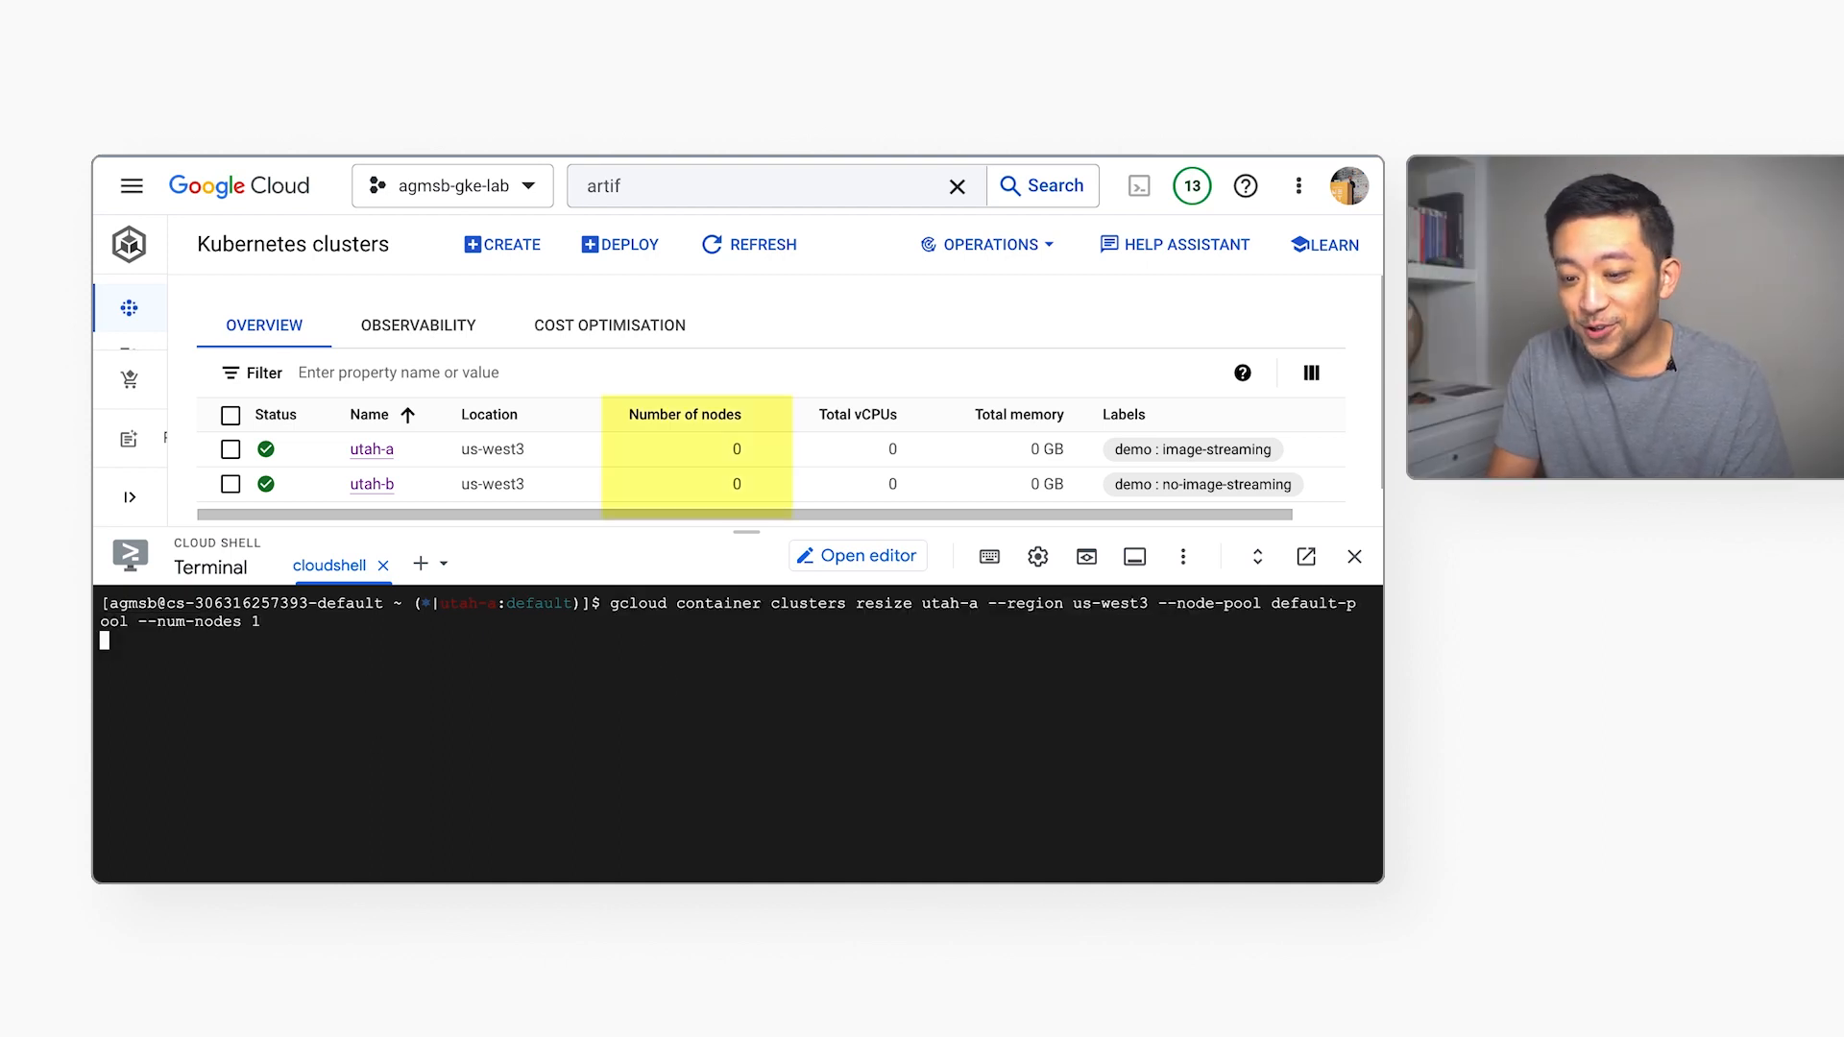
# Resize utah-a and utah-b to one node each from two Cloud Shell sessions.
pyautogui.press('Return')
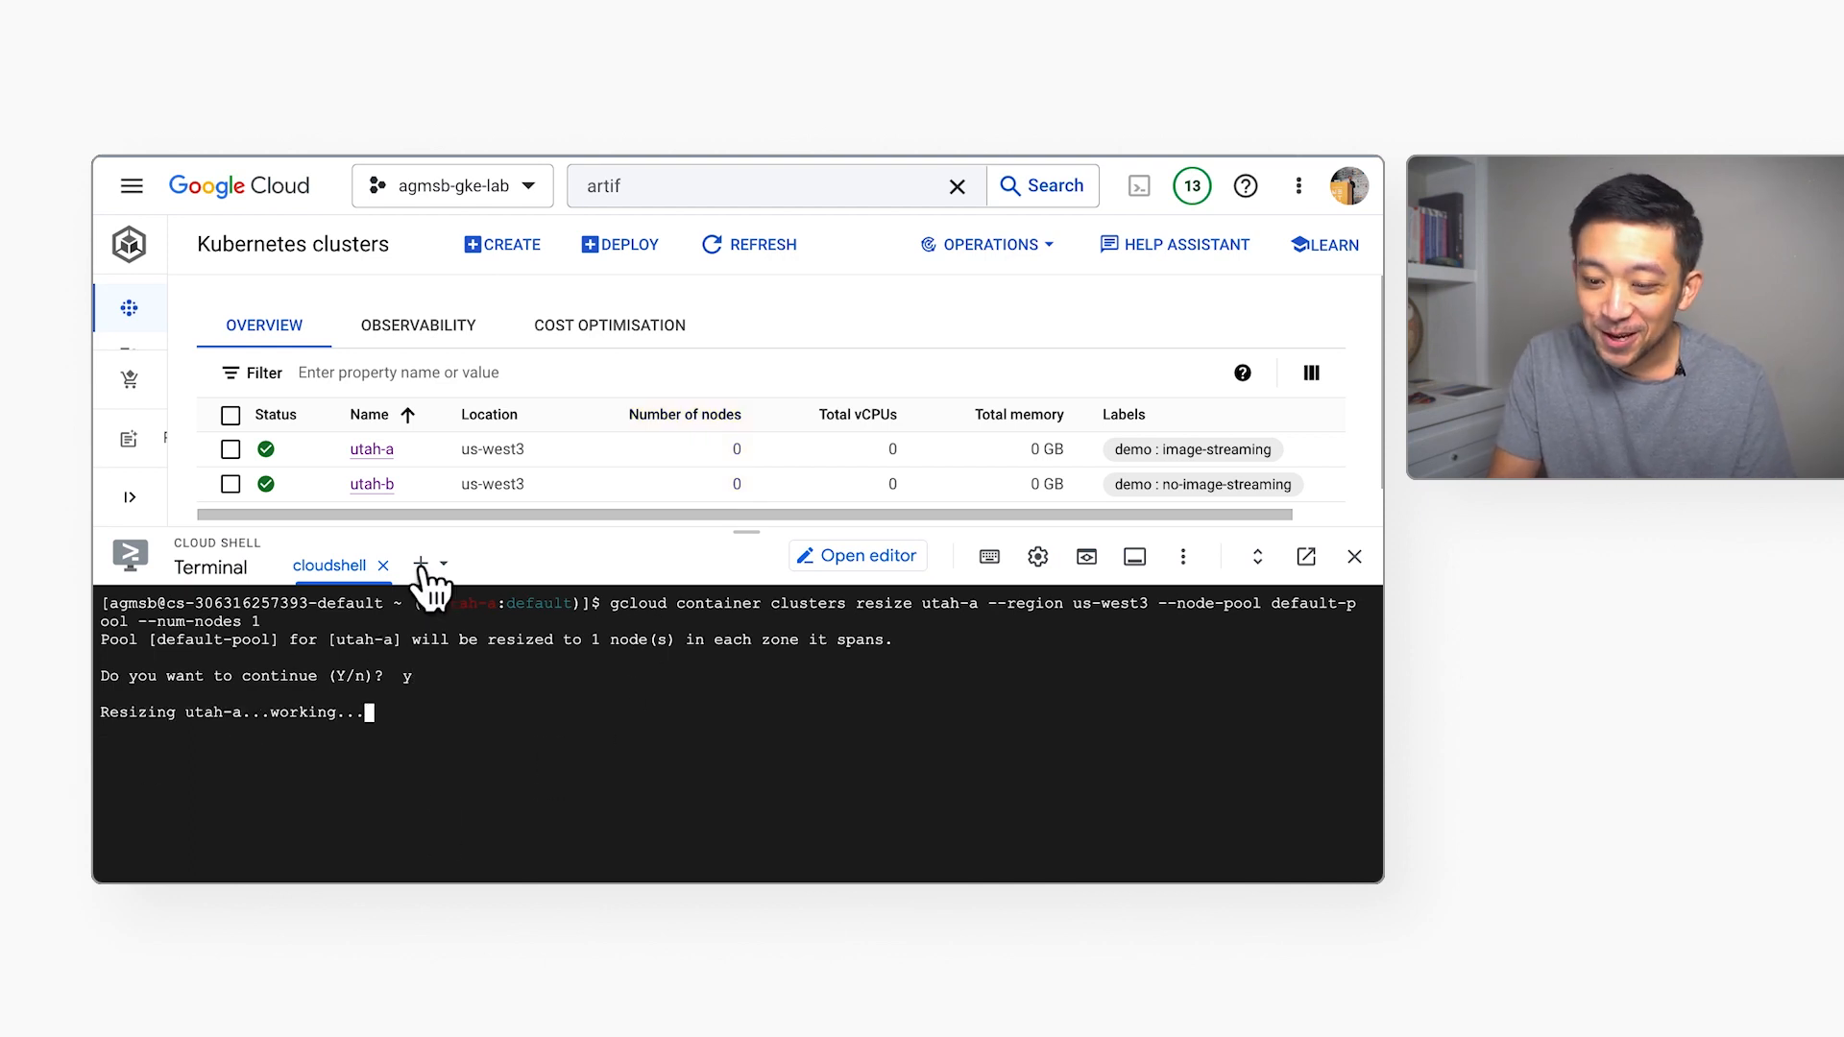
pyautogui.click(421, 563)
pyautogui.write('y')
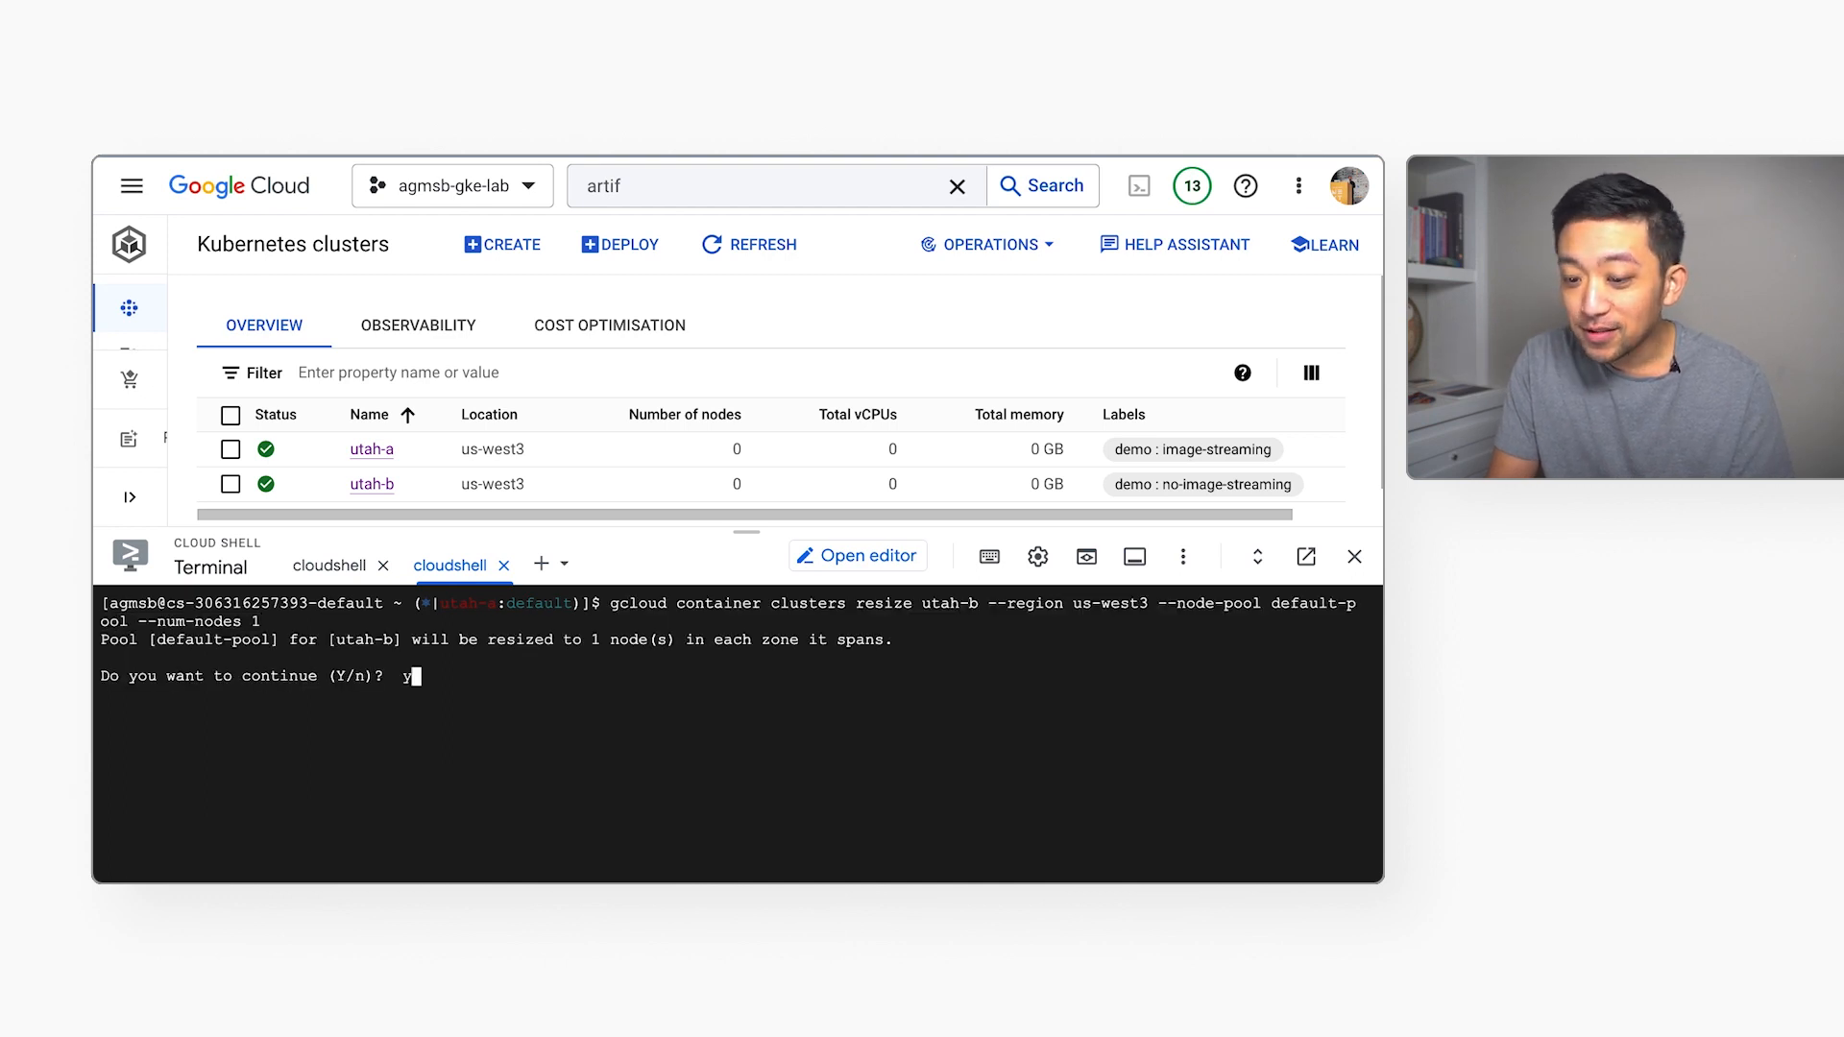
pyautogui.press('Return')
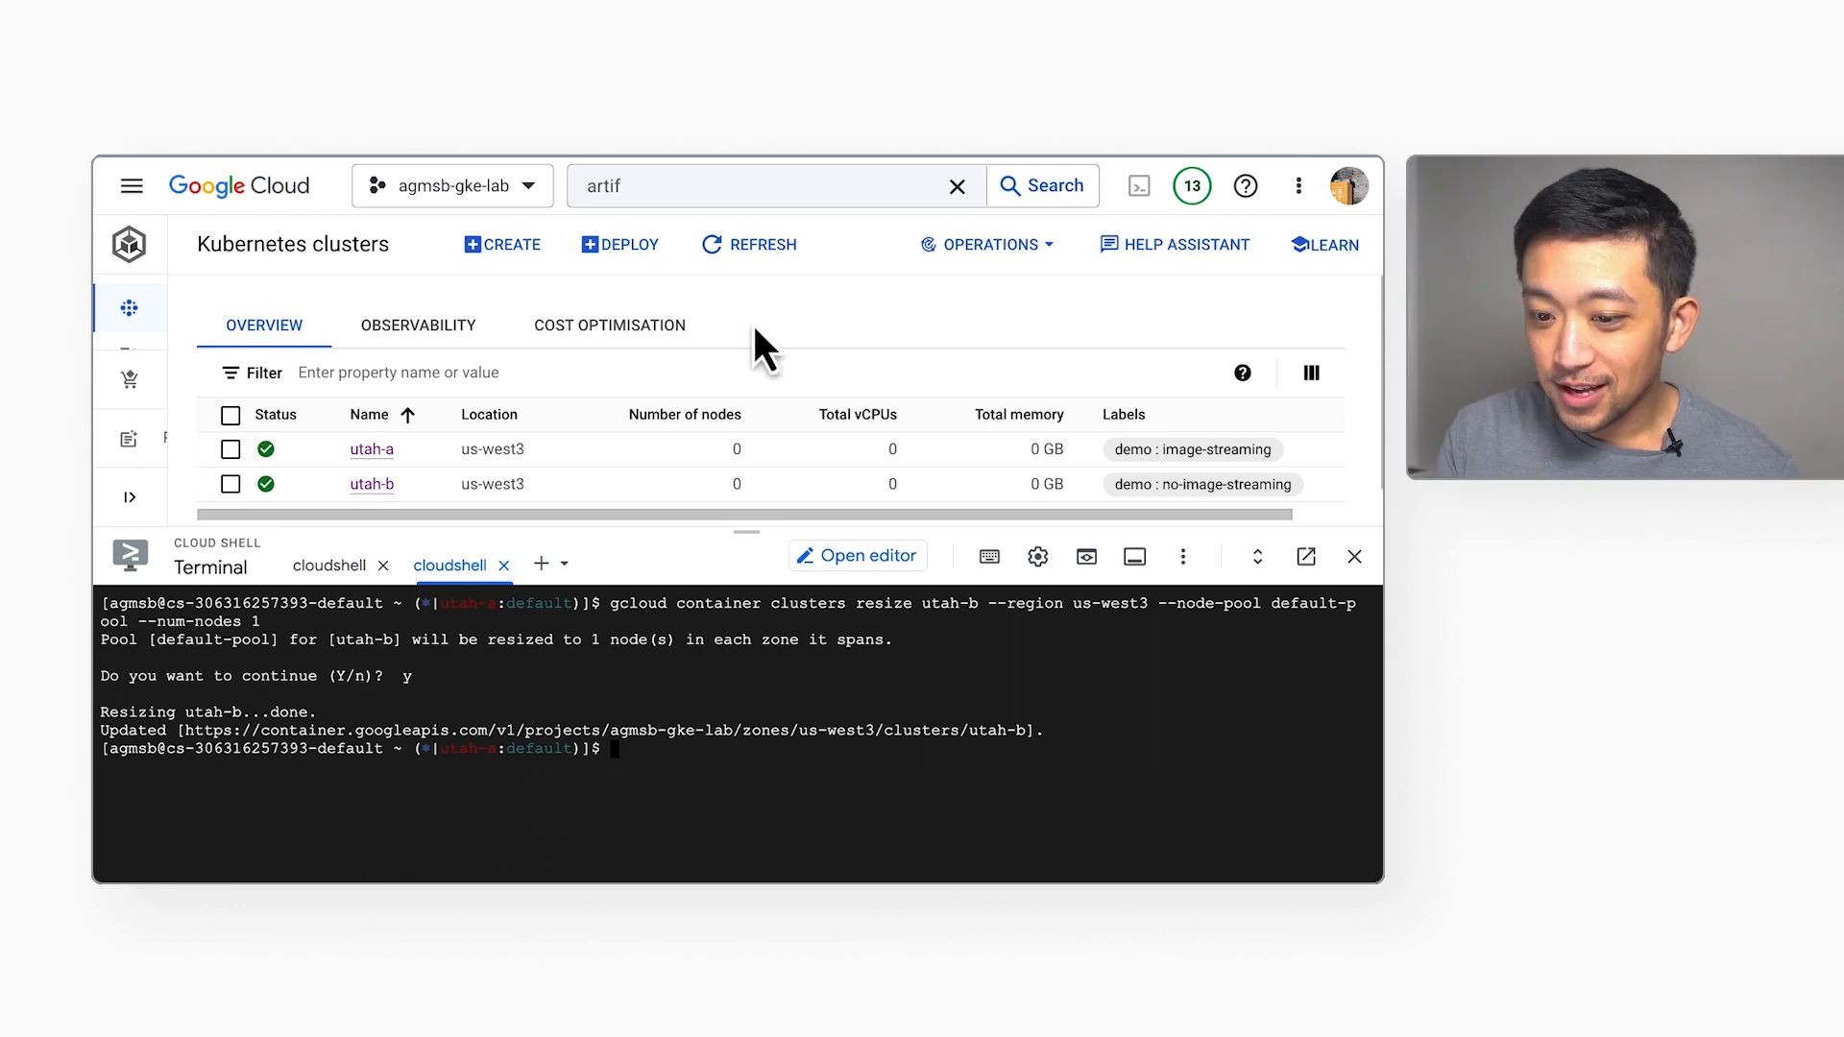
pyautogui.click(749, 243)
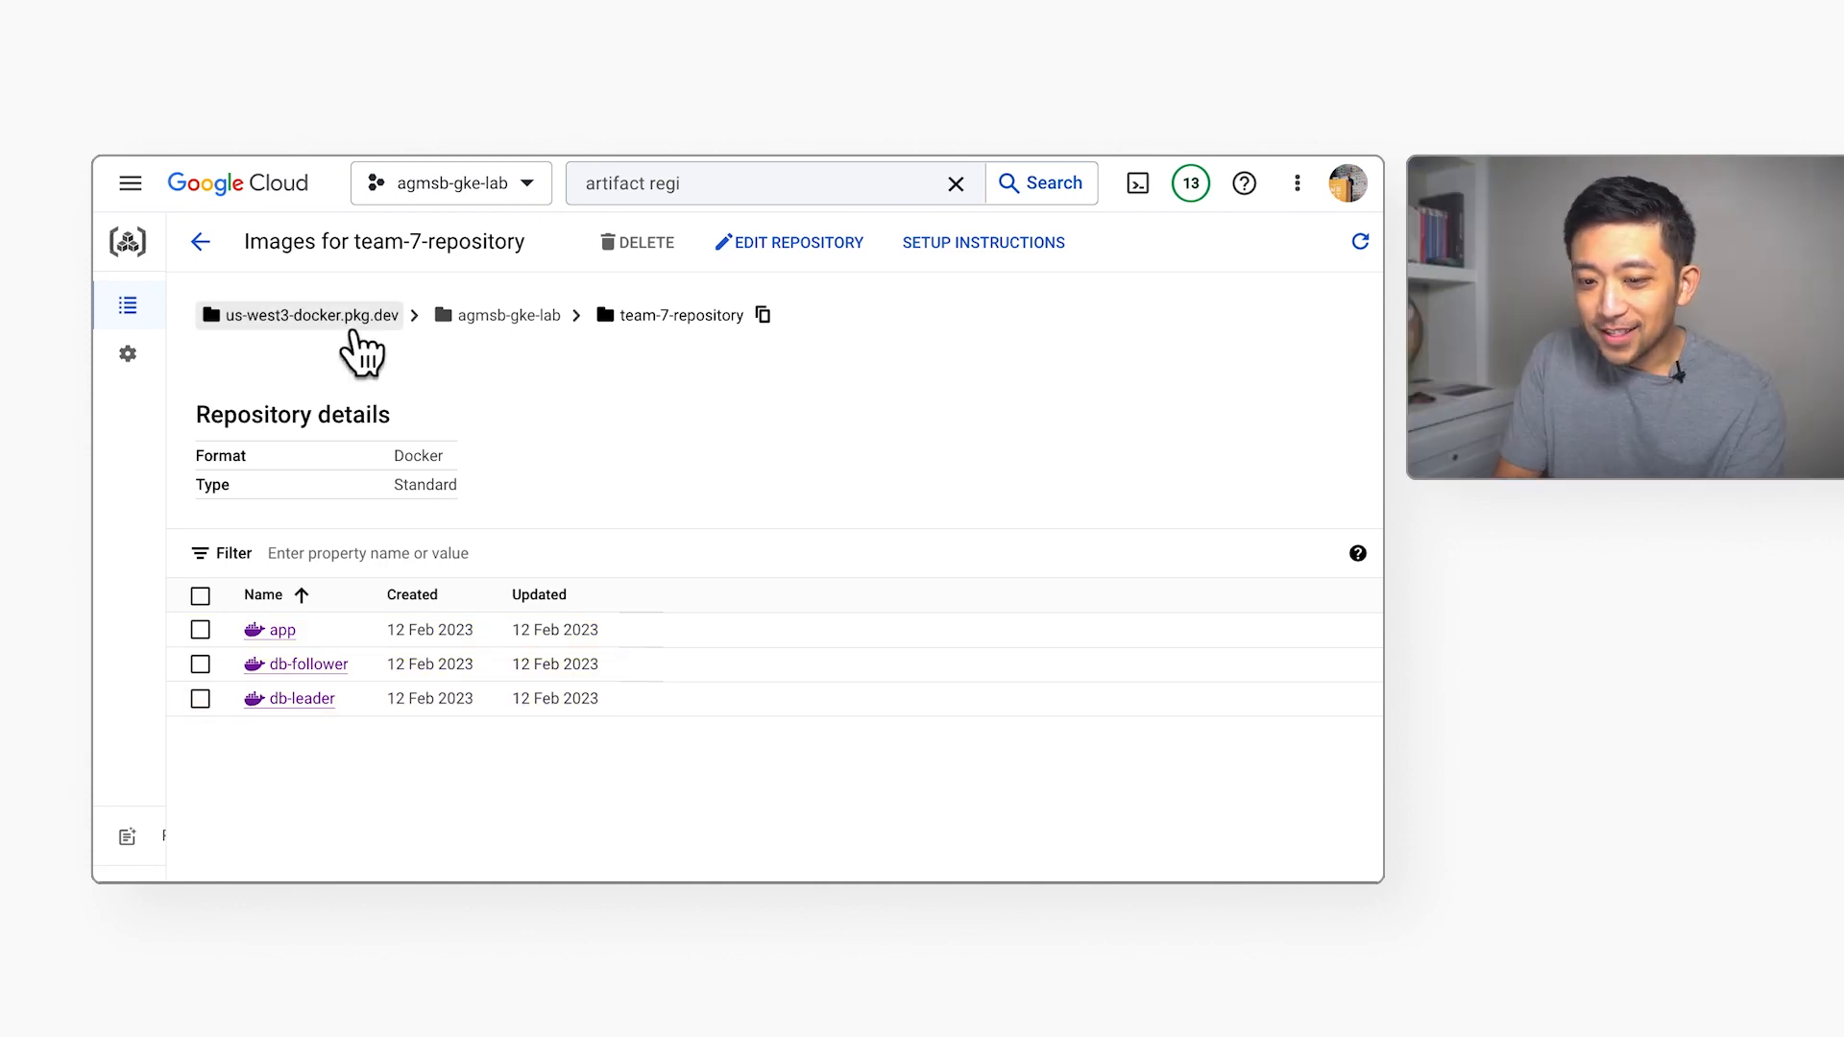
pyautogui.moveTo(653, 647)
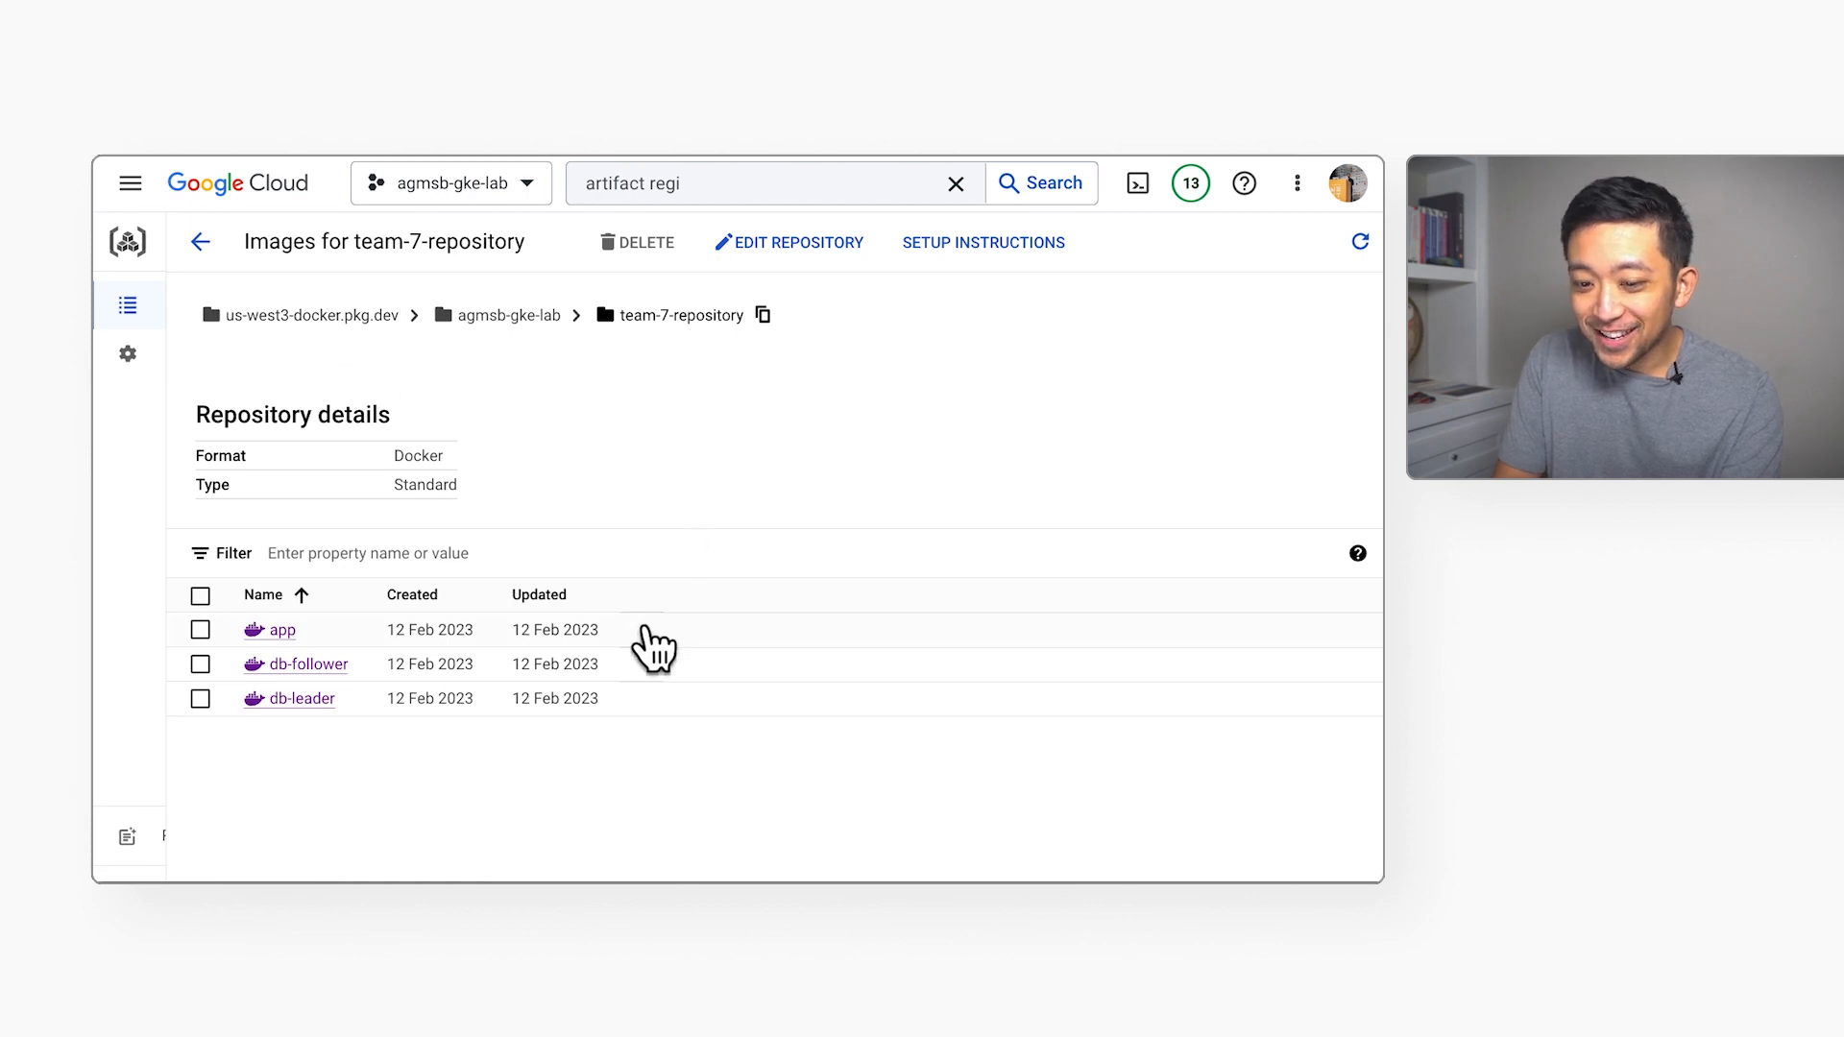
pyautogui.moveTo(294, 647)
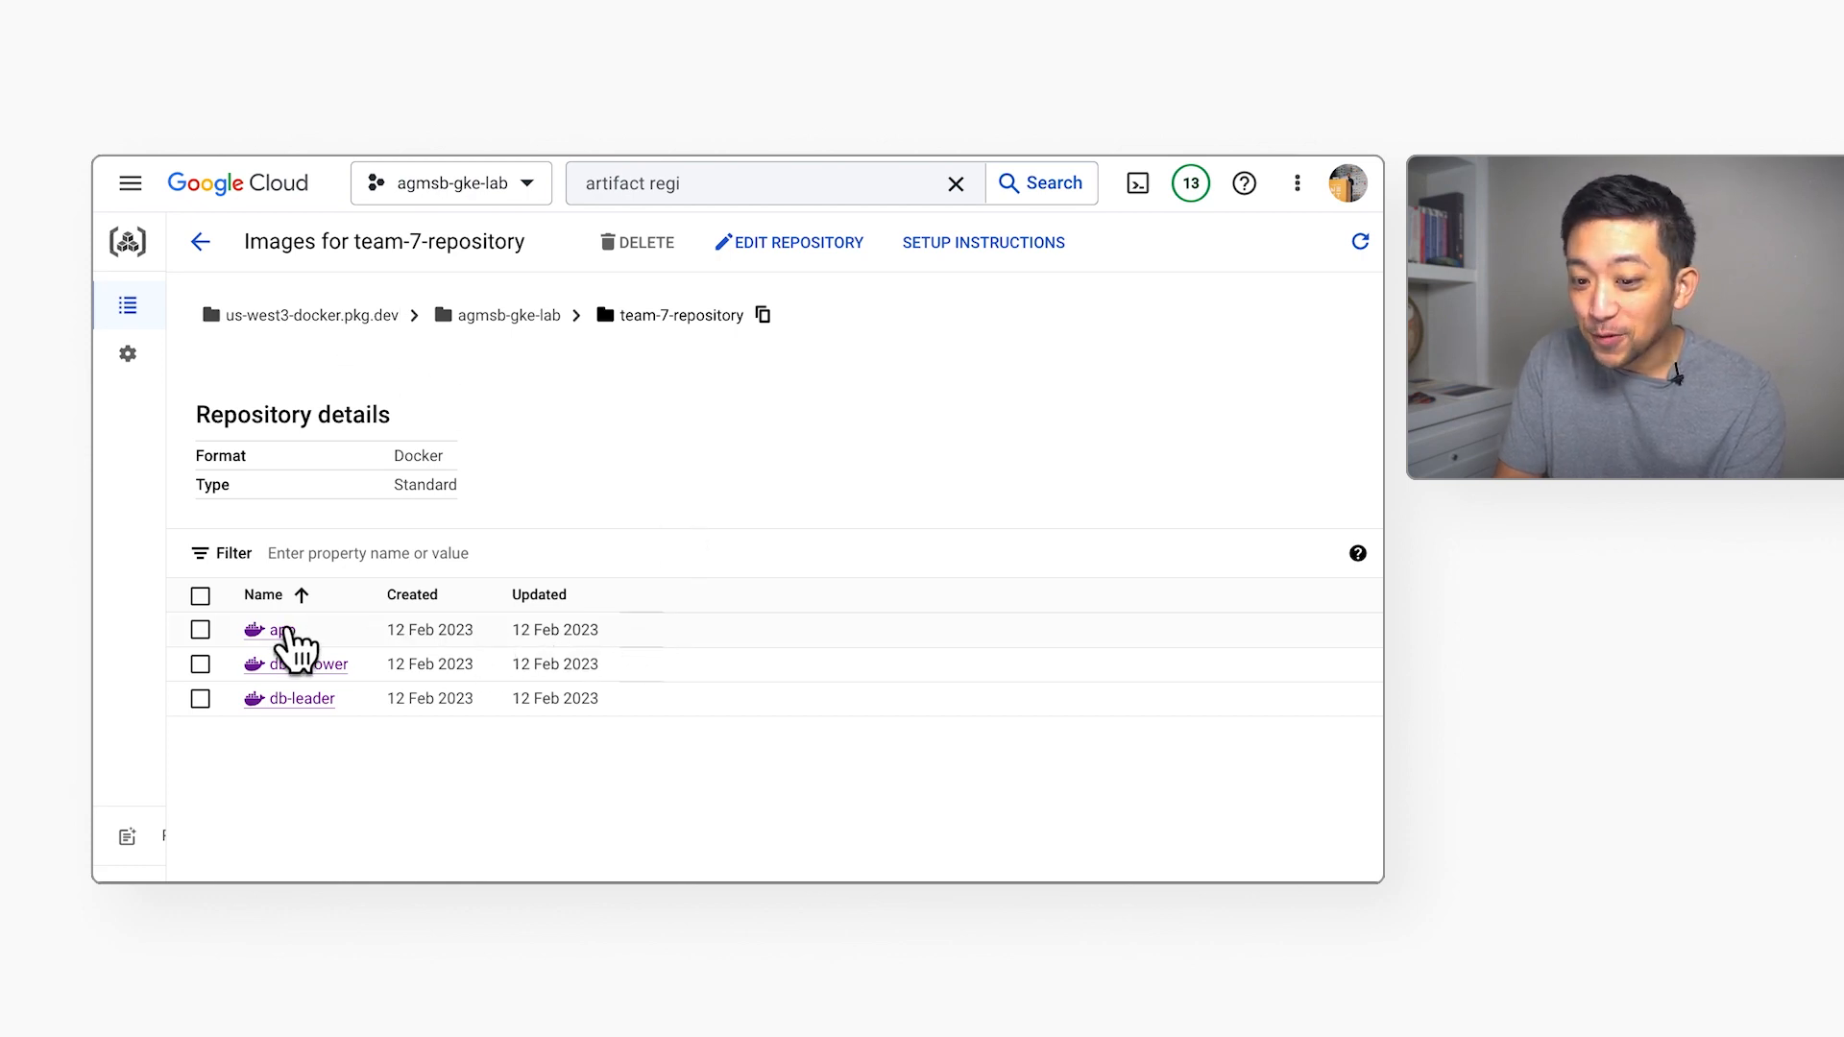
# Inspect the app image's 1.0.0 digest in team-7-repository, then return to the split terminals.
pyautogui.click(277, 630)
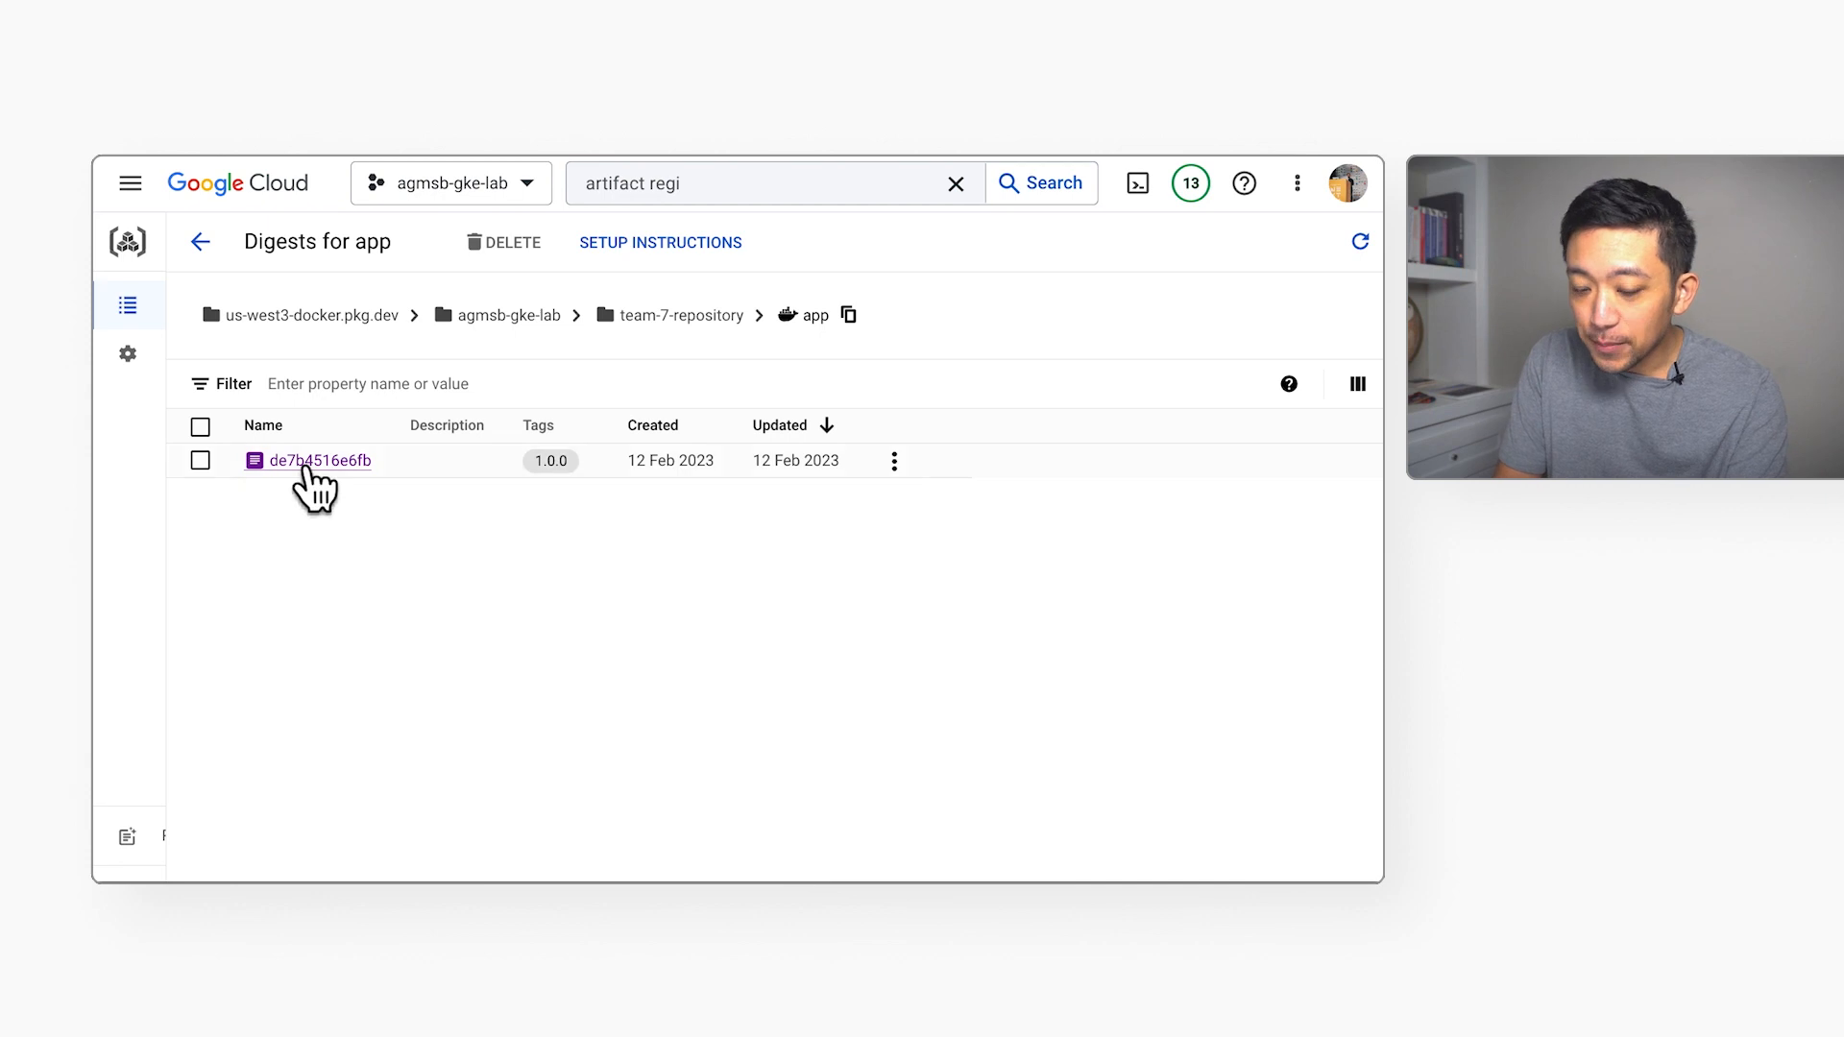
pyautogui.click(307, 459)
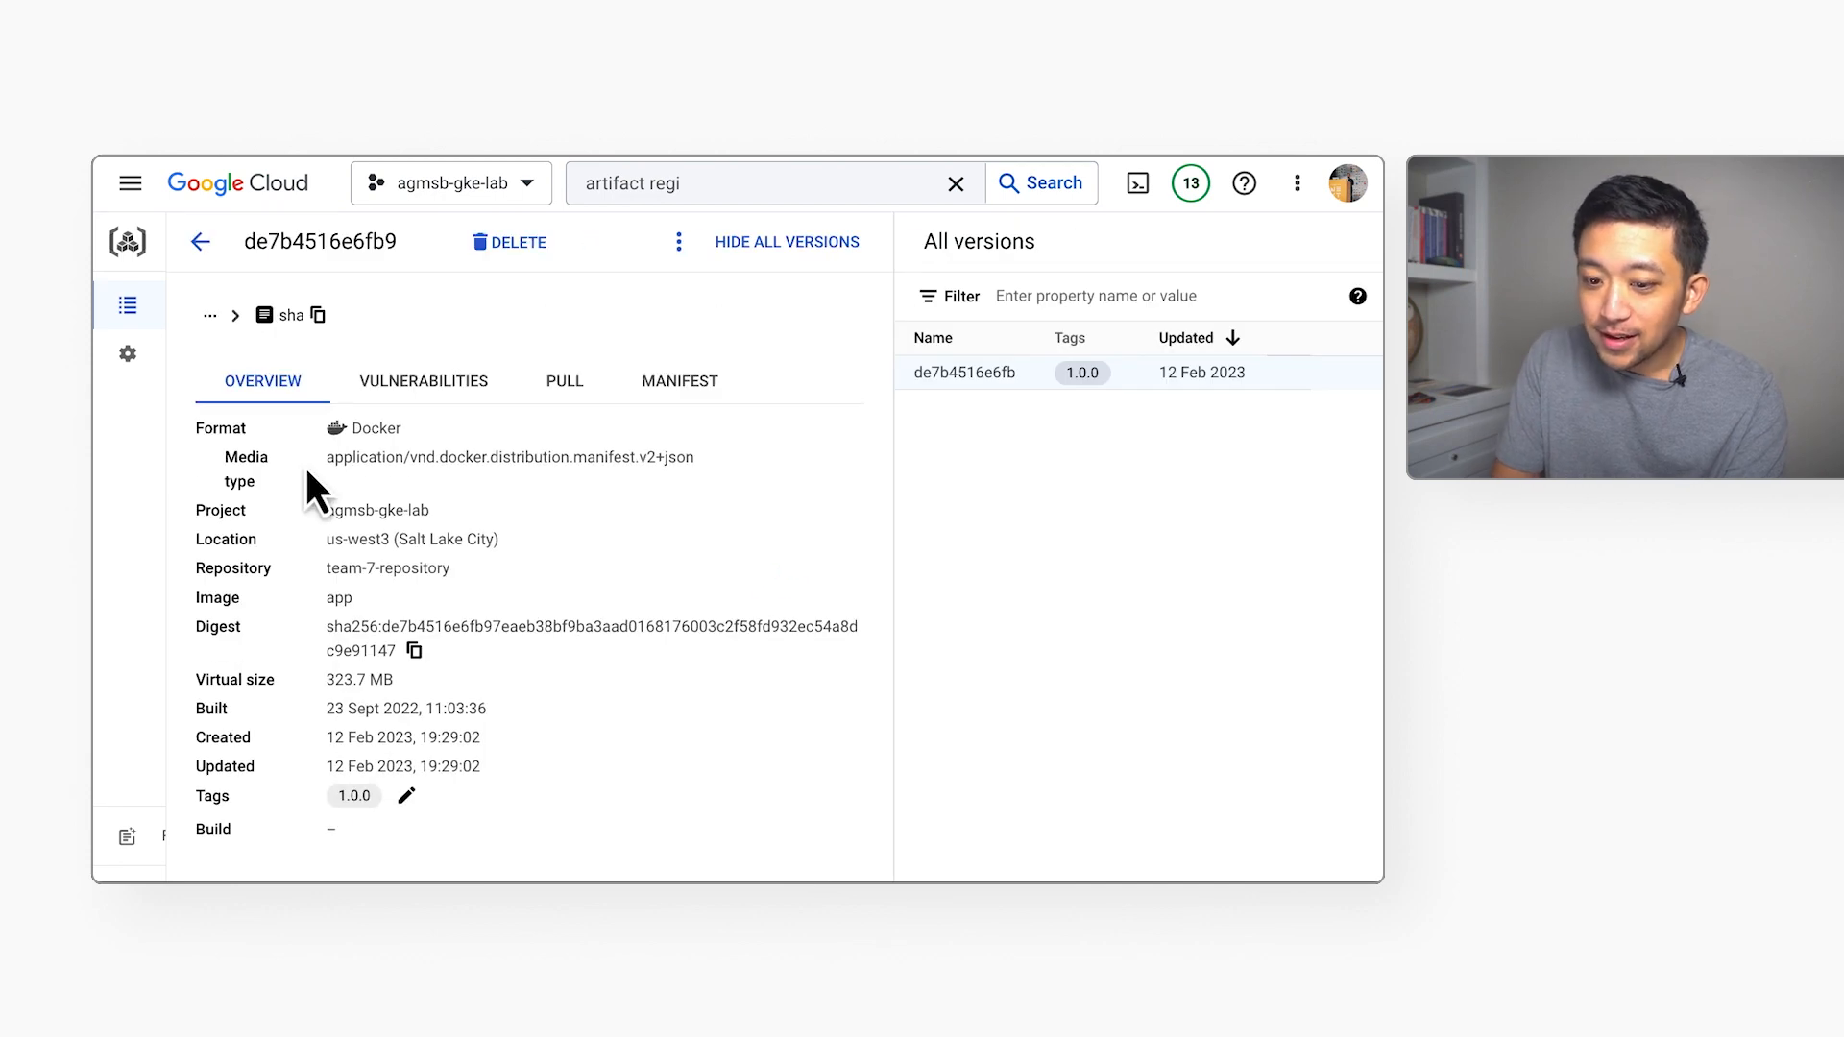
pyautogui.moveTo(405, 709)
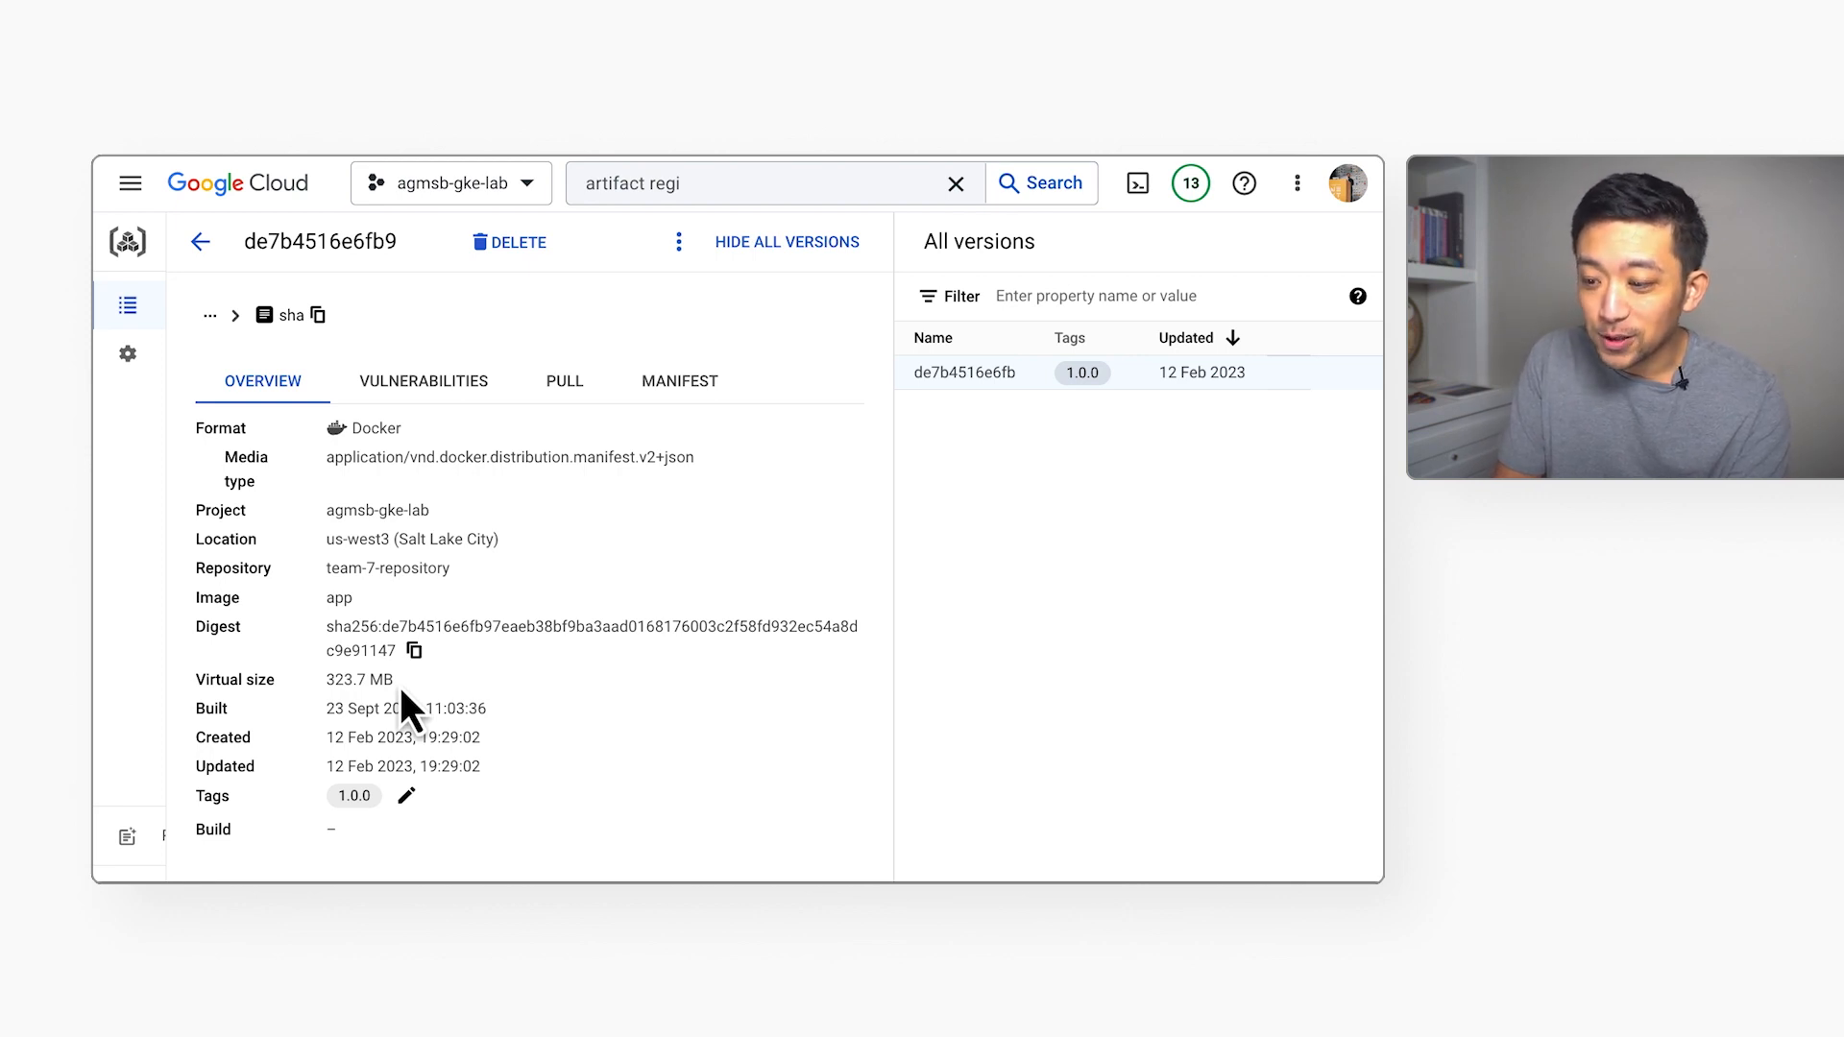
pyautogui.click(1135, 184)
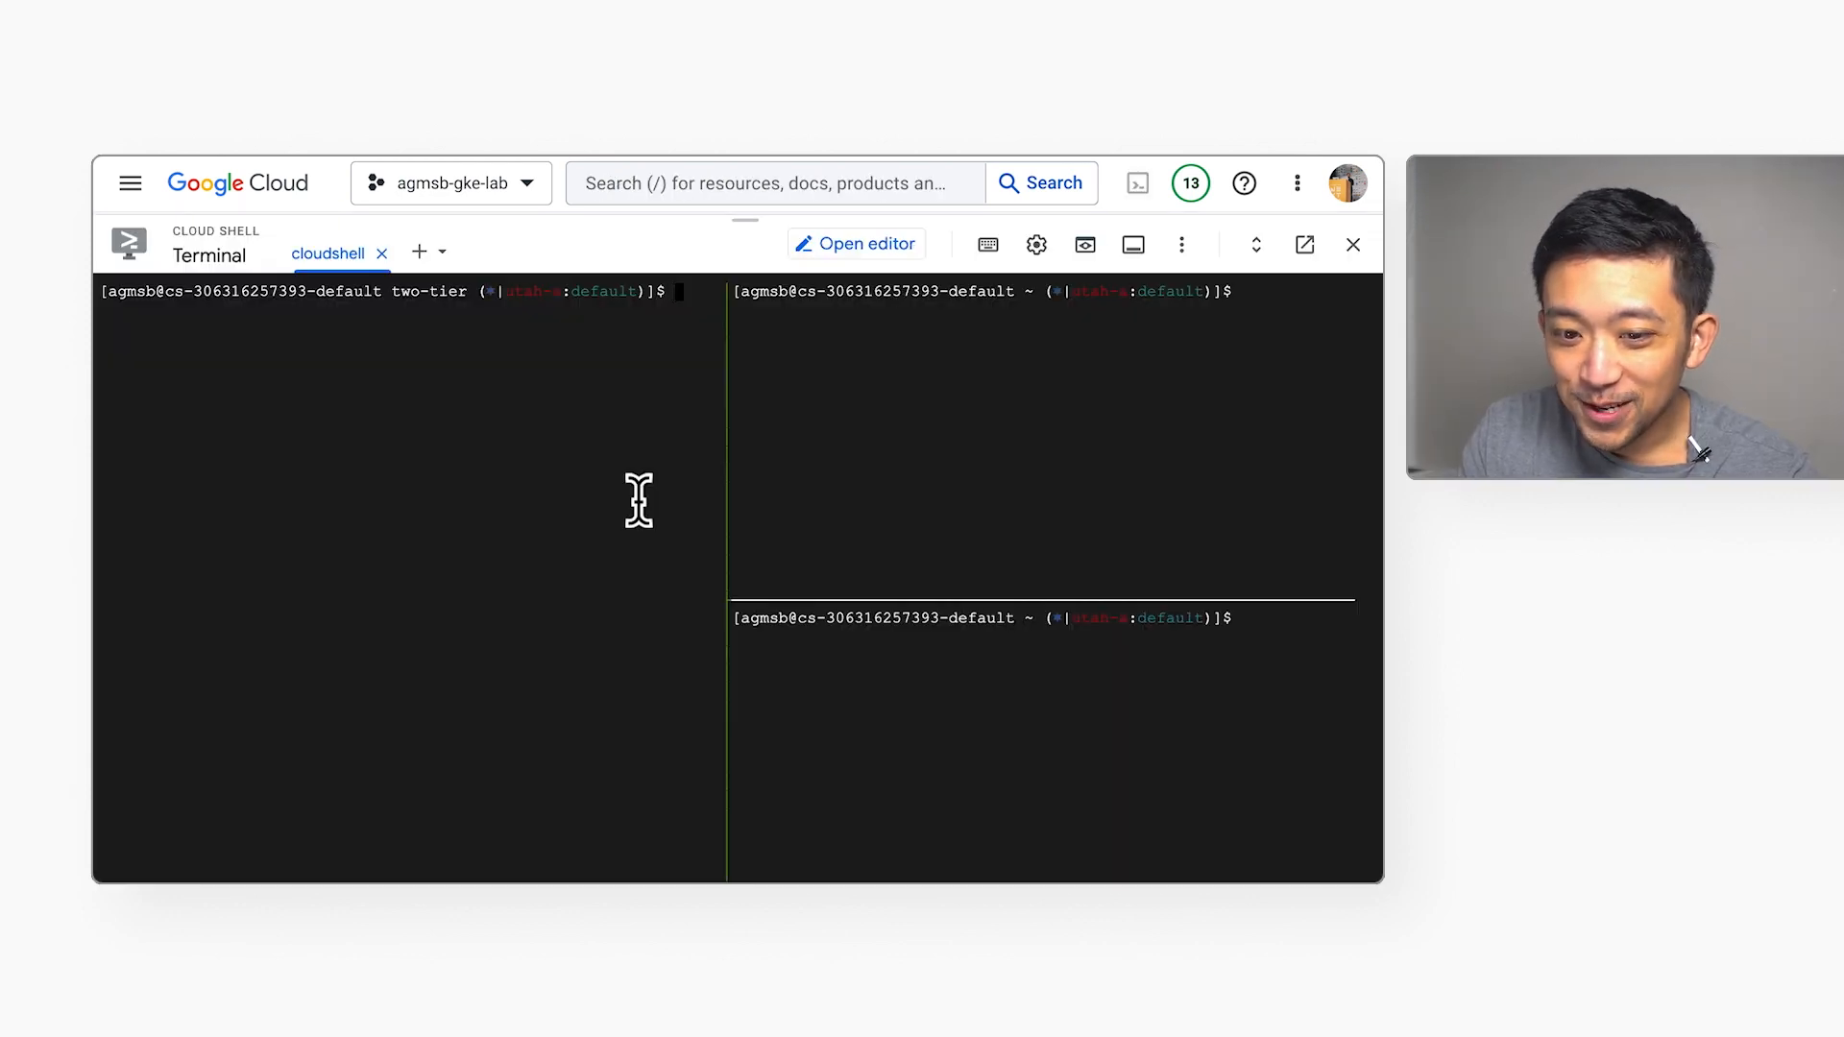
# List the two-tier files and restart the curl loops against both apps from history.
pyautogui.write('ls')
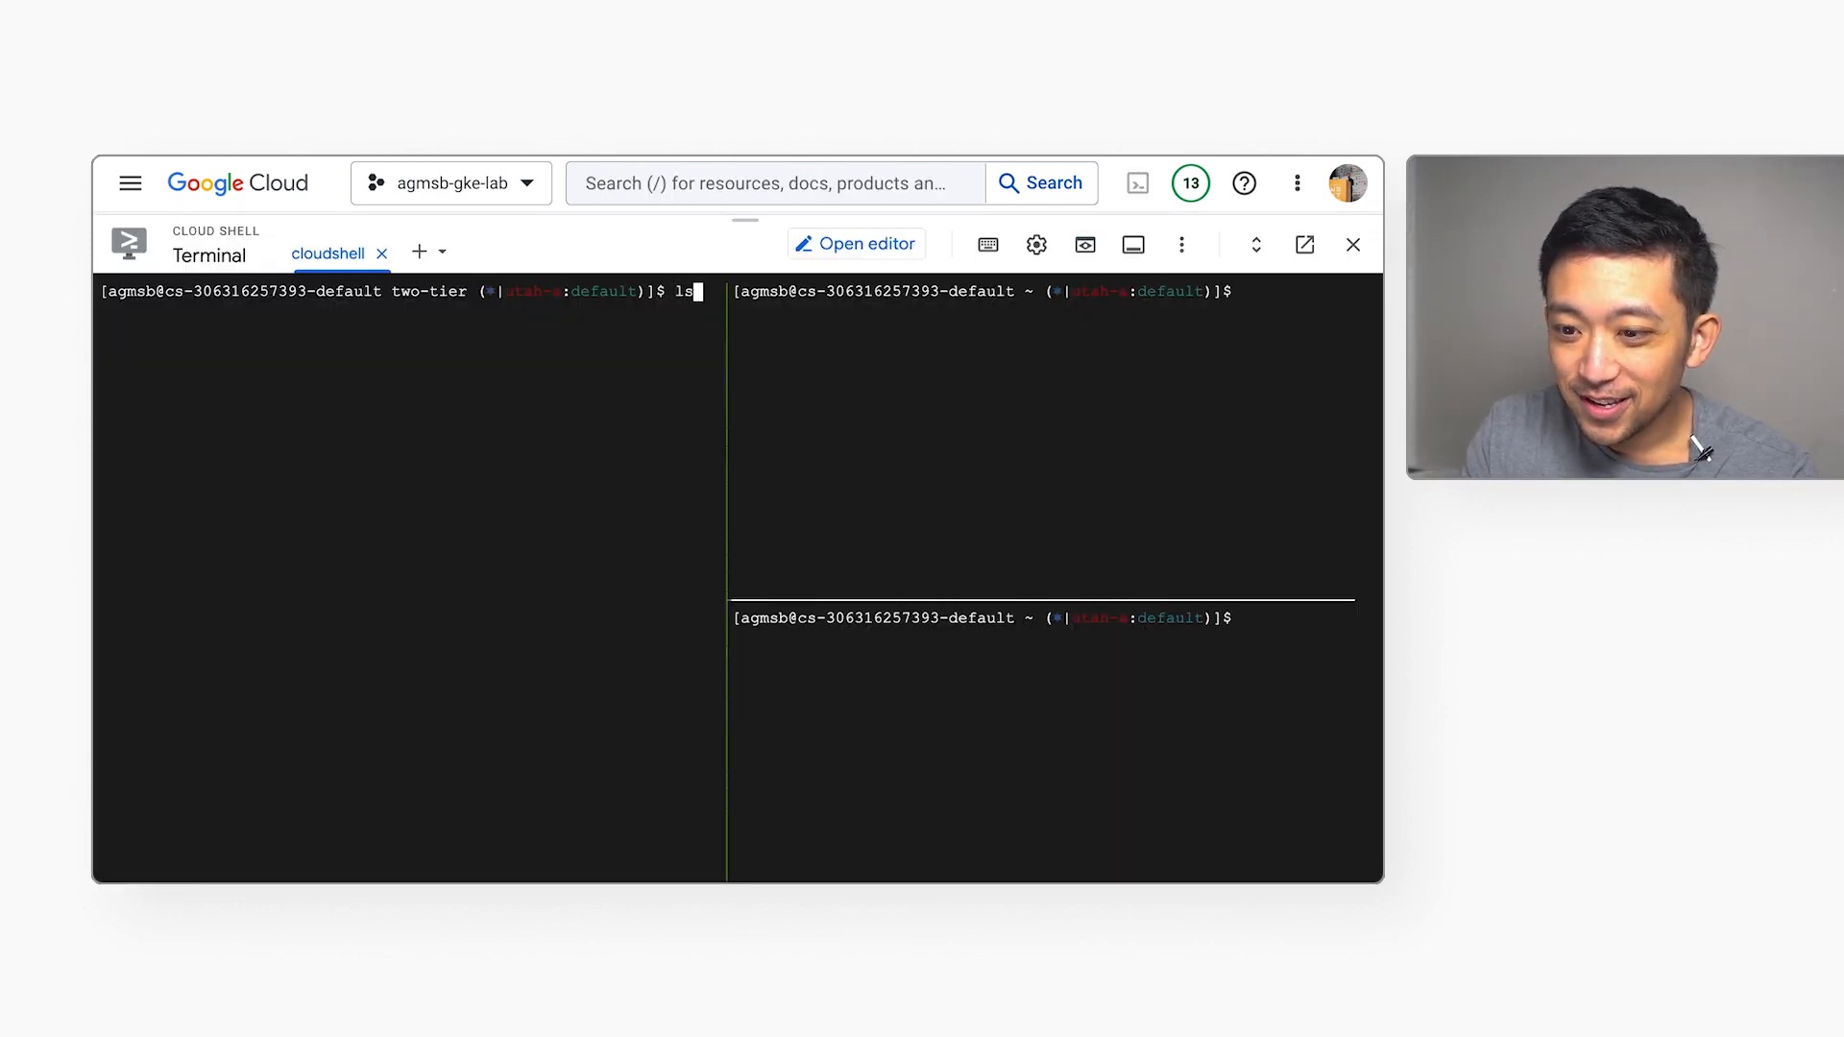
pyautogui.press('Return')
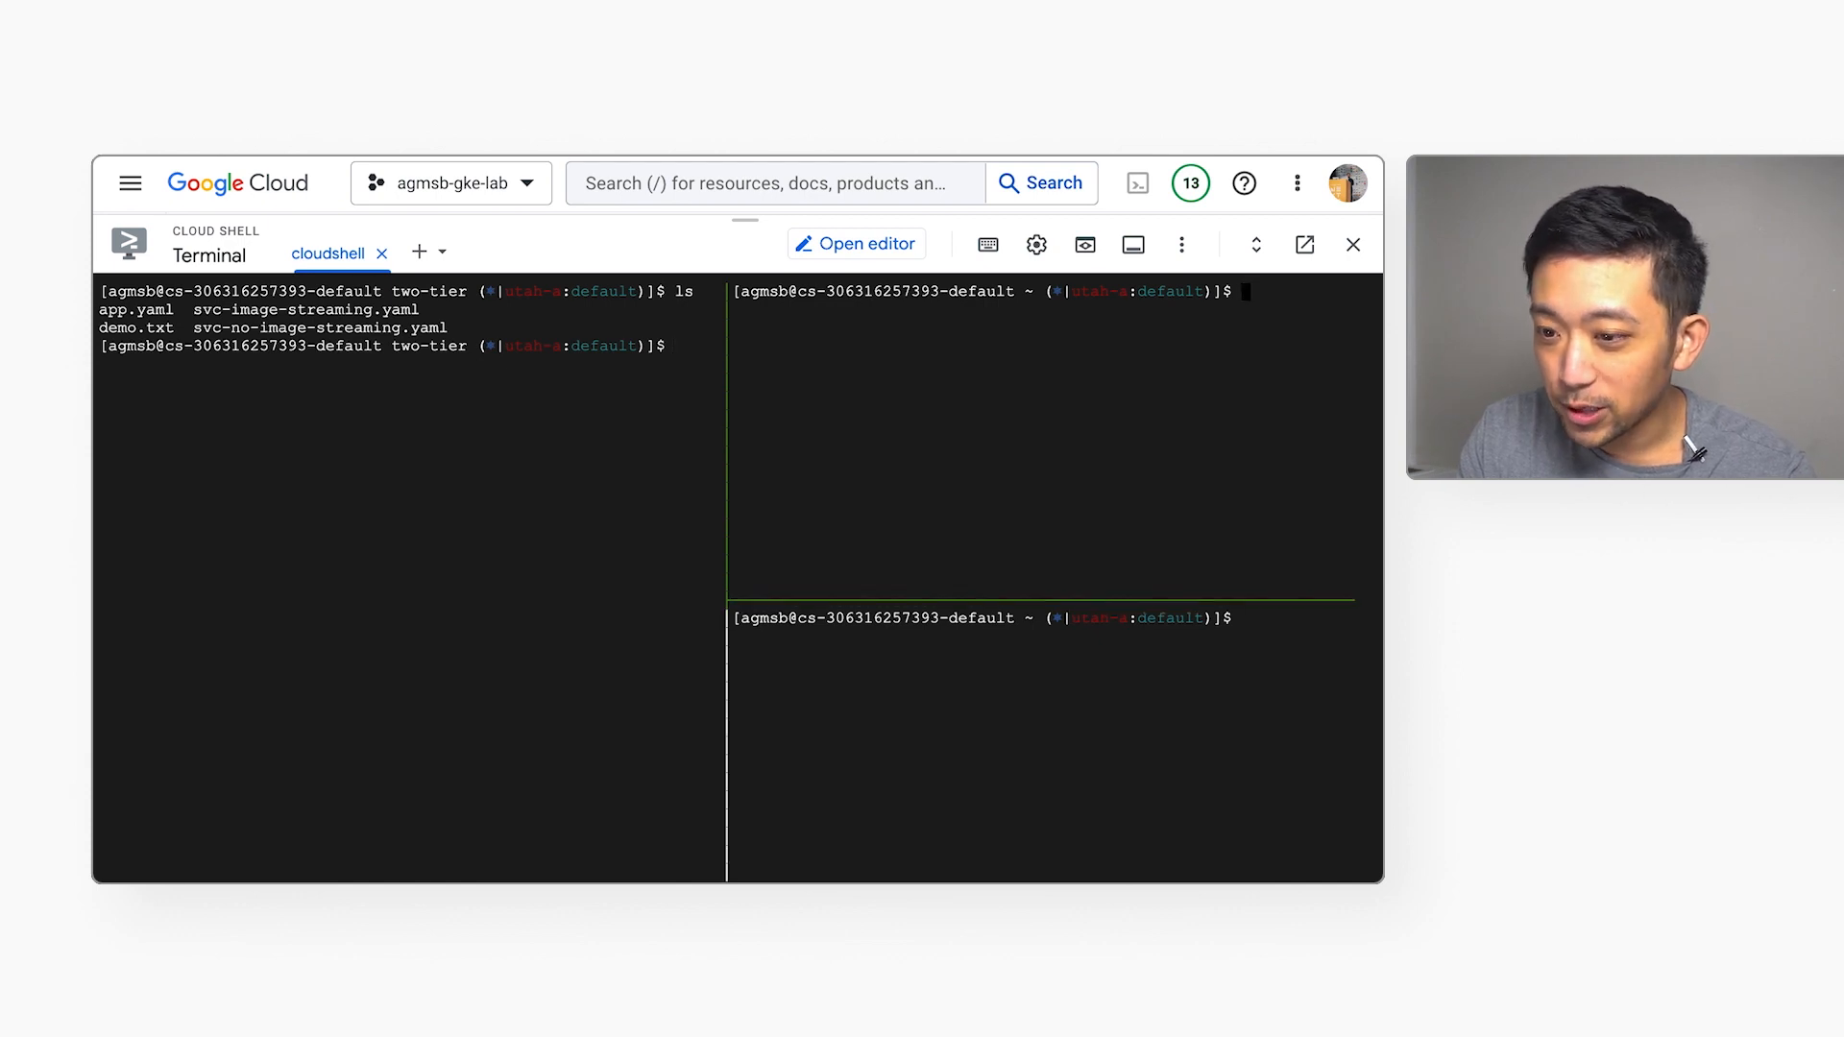
pyautogui.press('Ctrl+r')
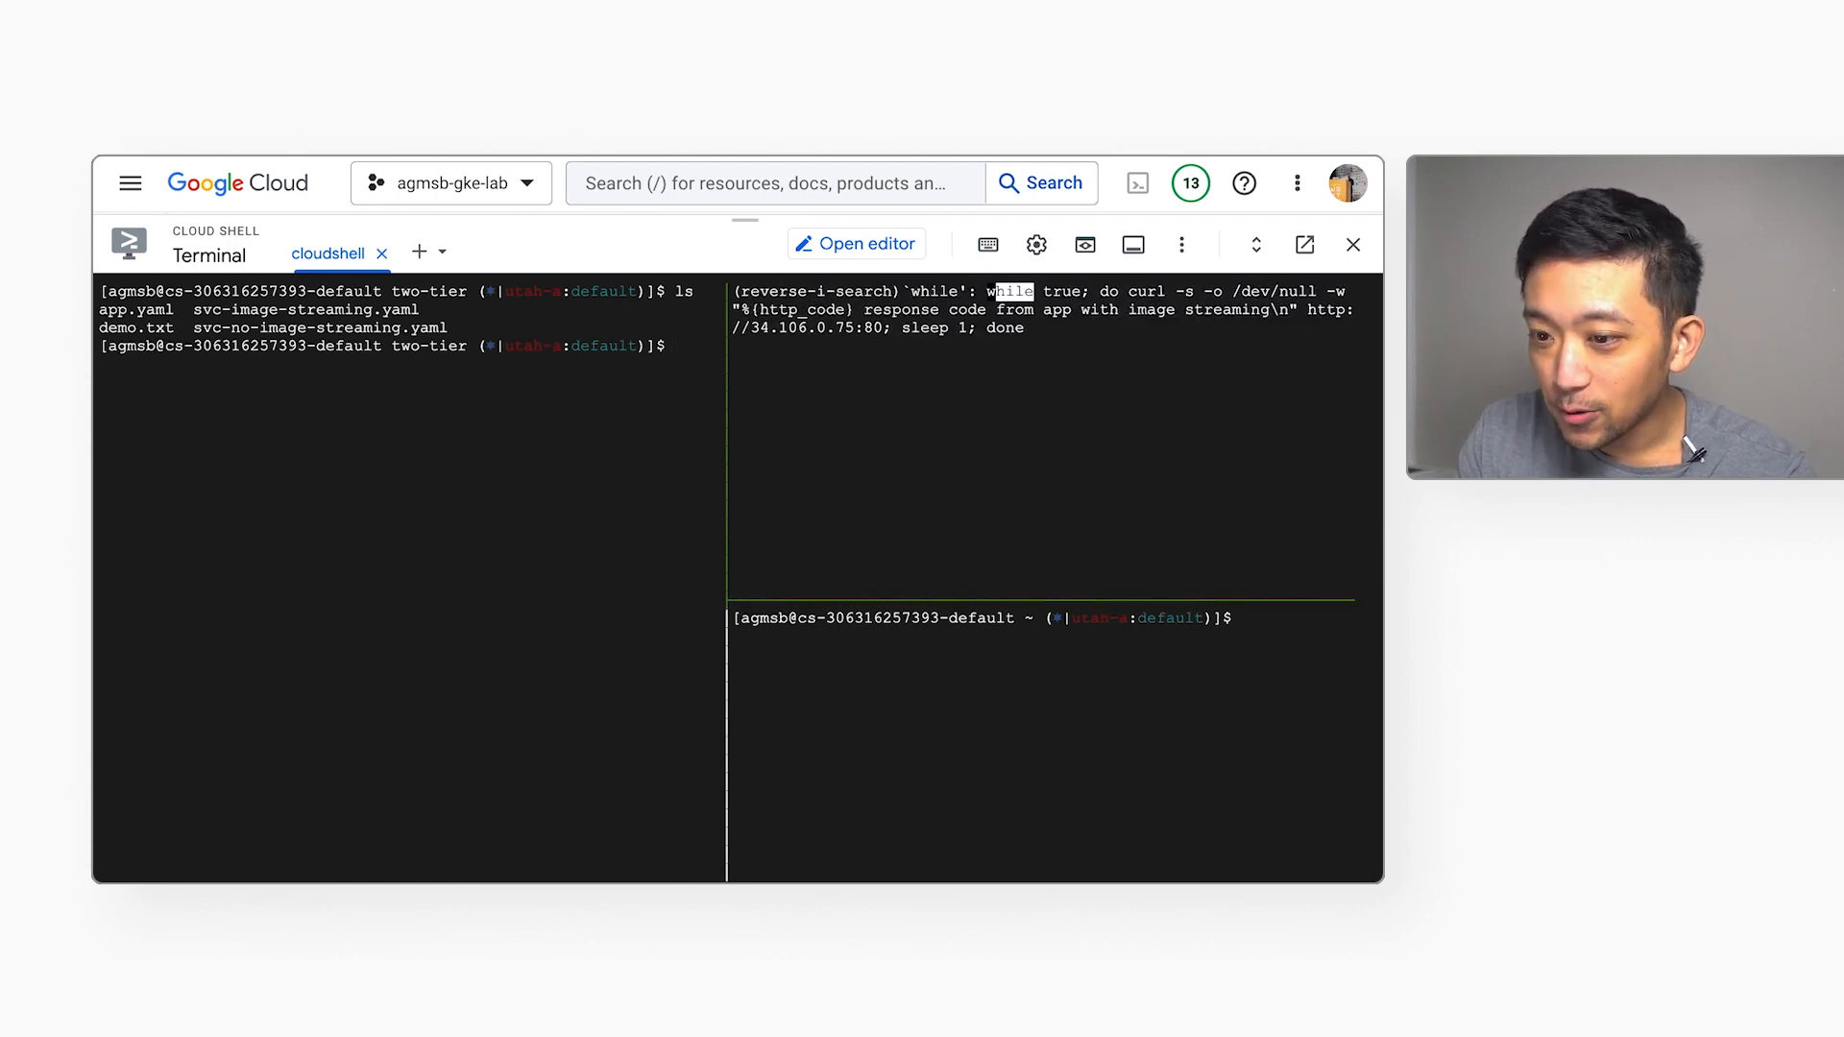
pyautogui.press('Return')
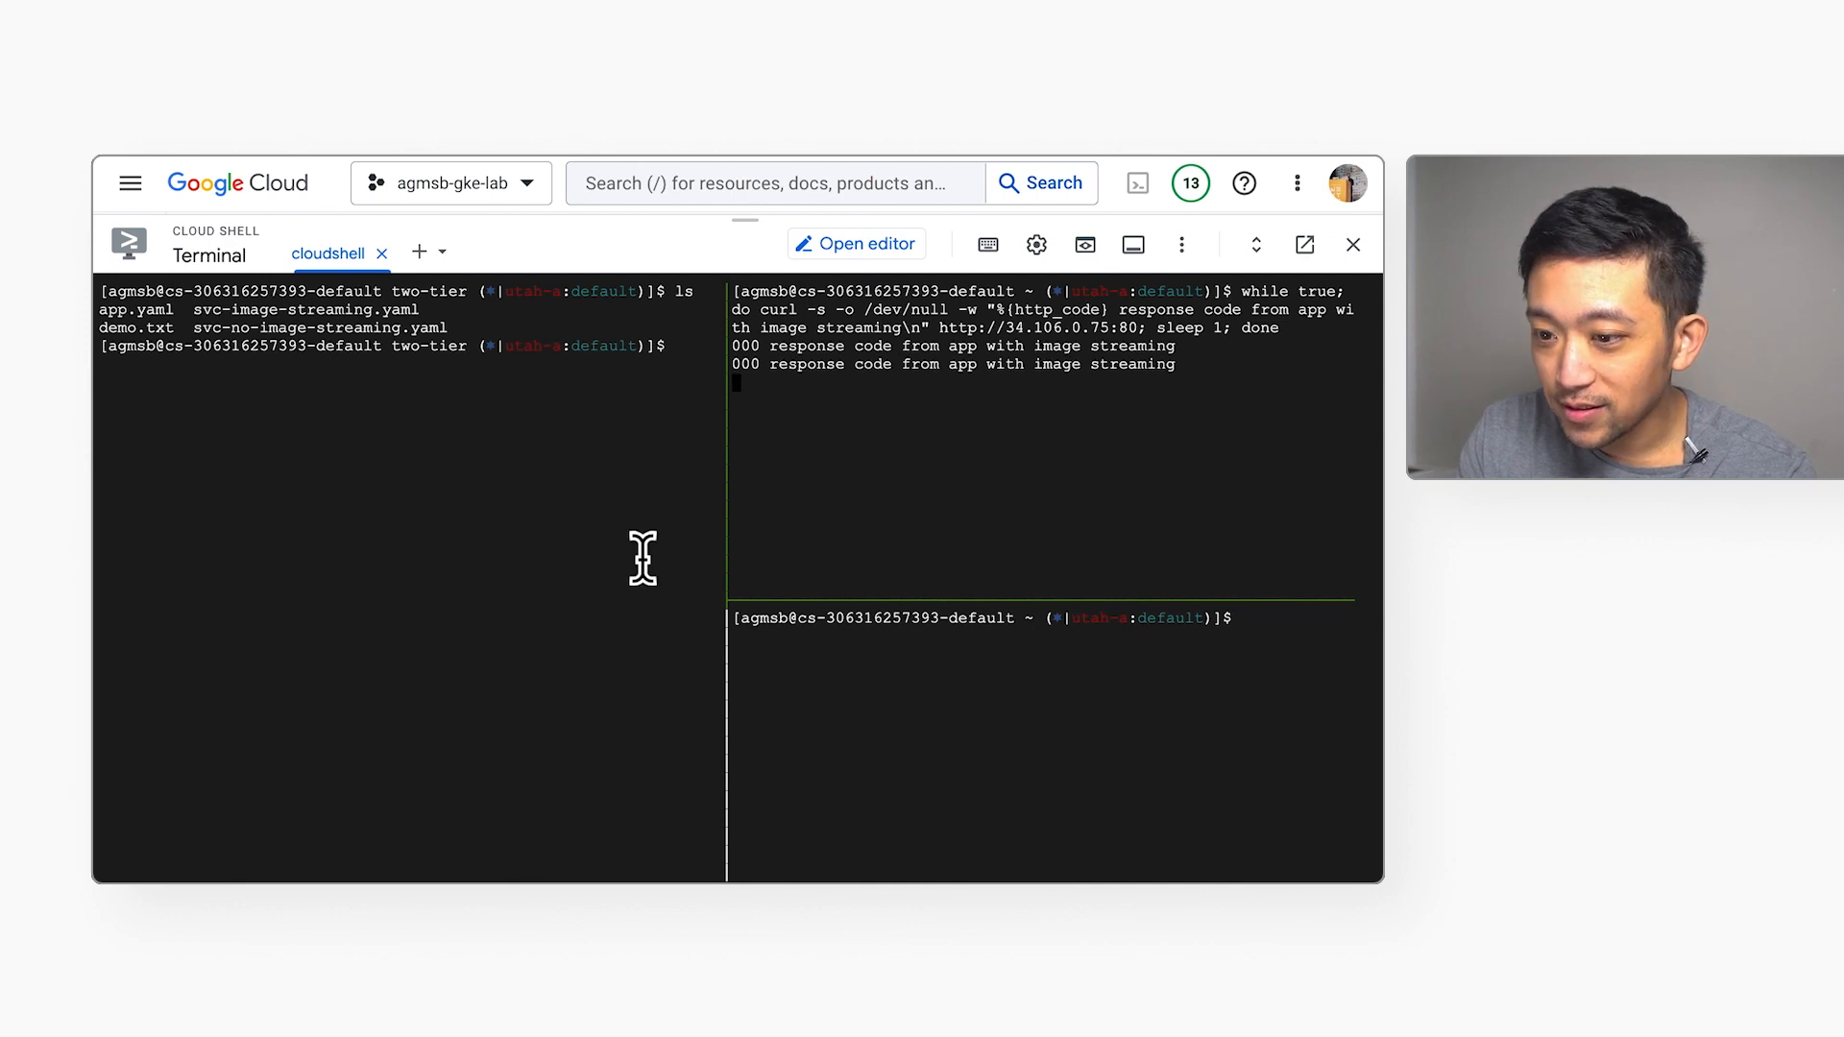
pyautogui.press('ctrl+r')
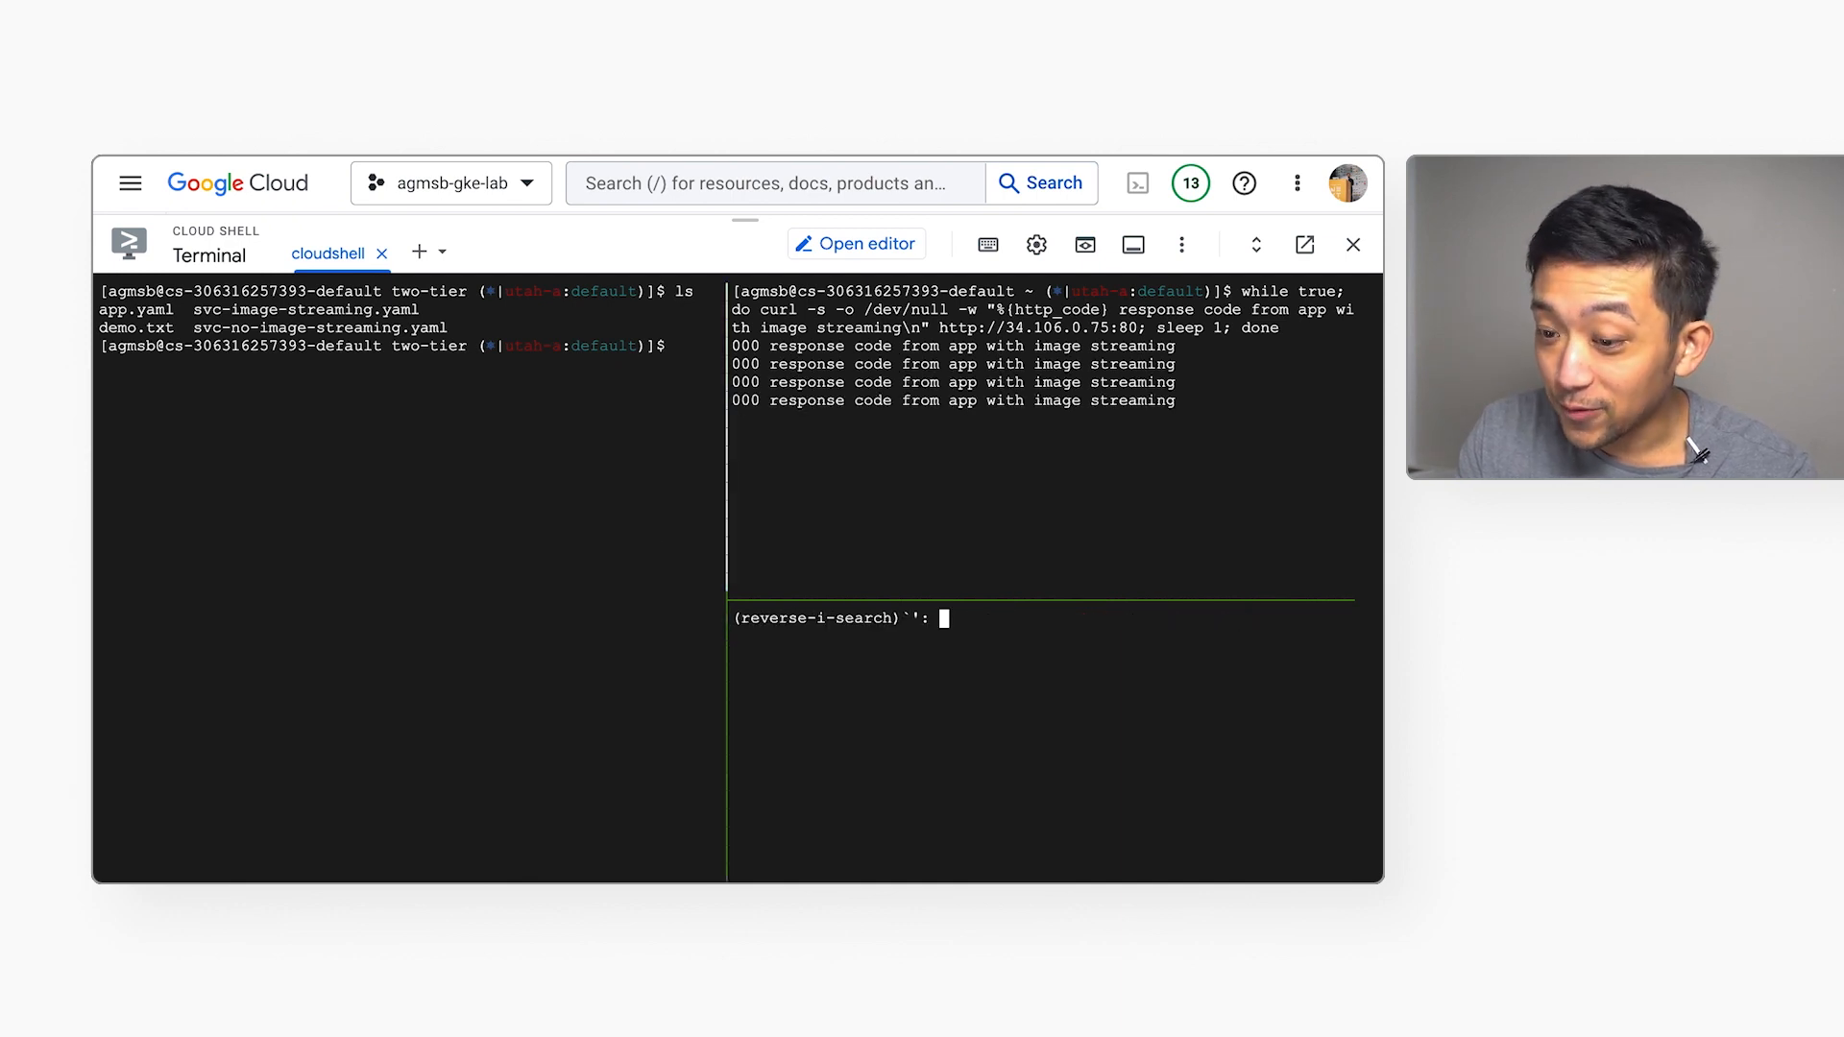
pyautogui.write('while true')
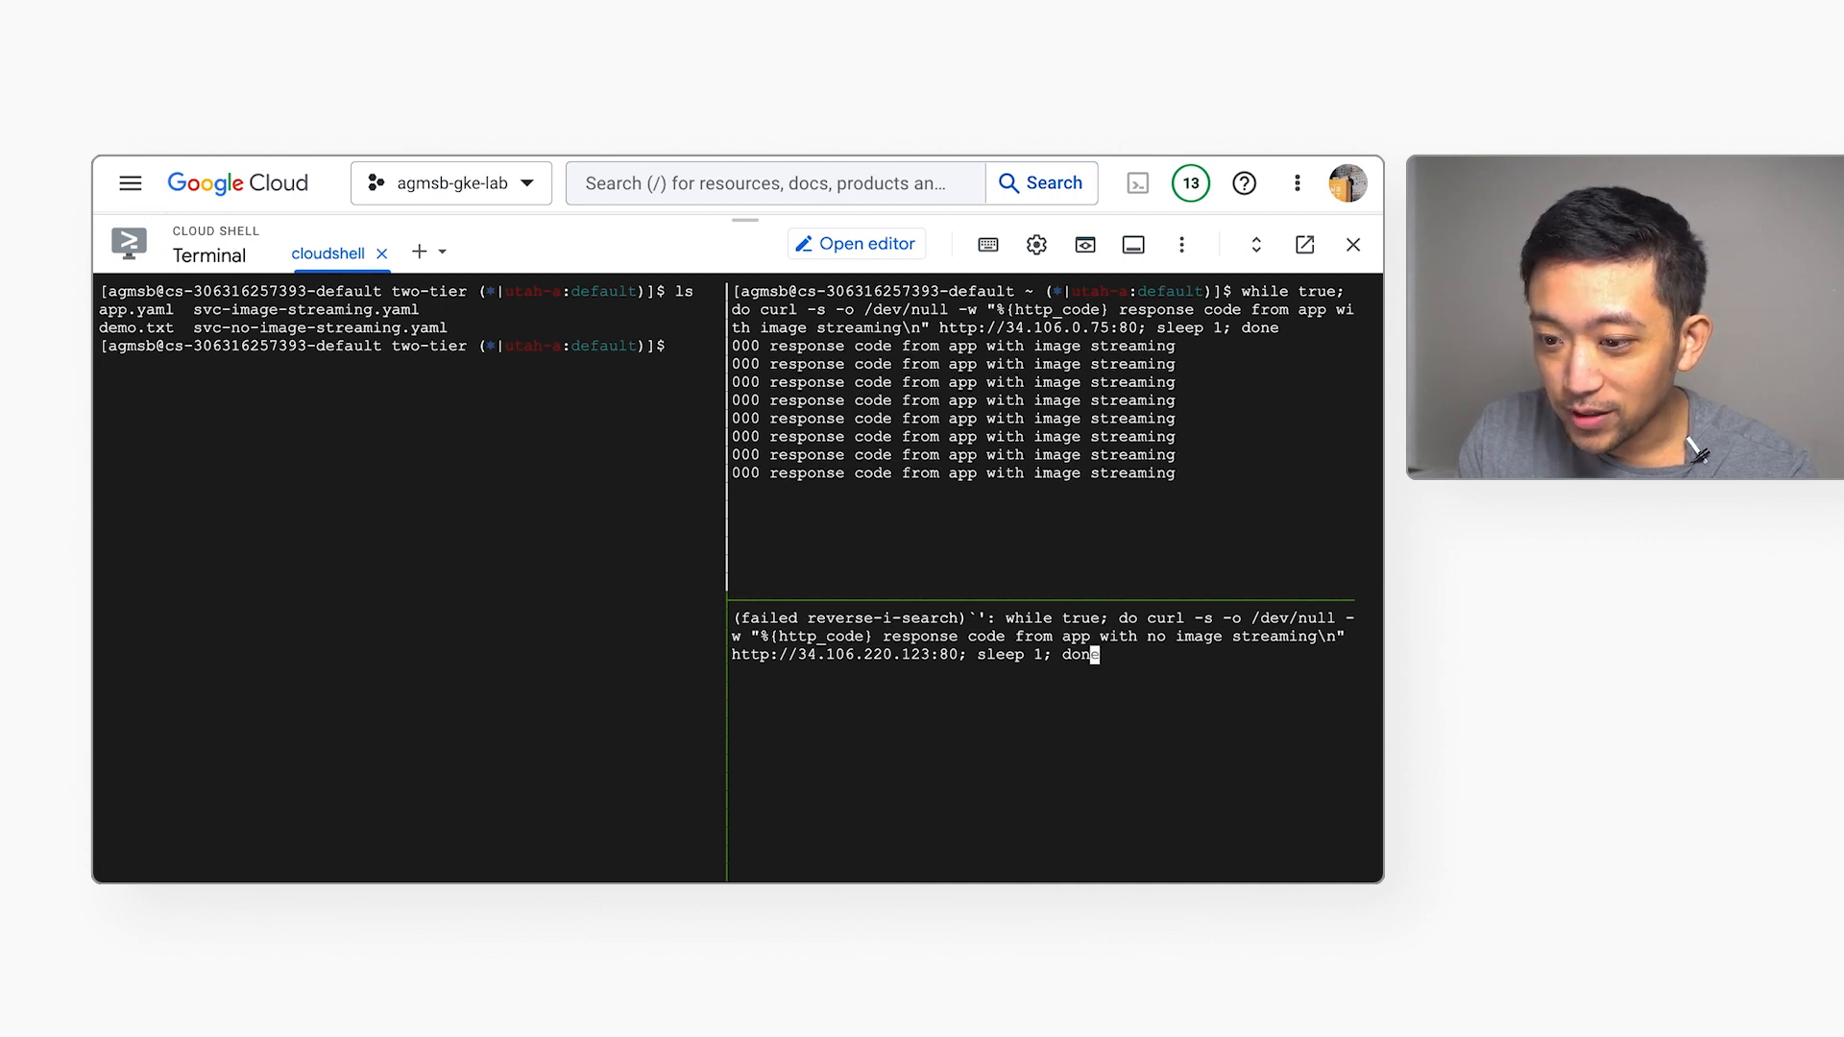
pyautogui.press('Return')
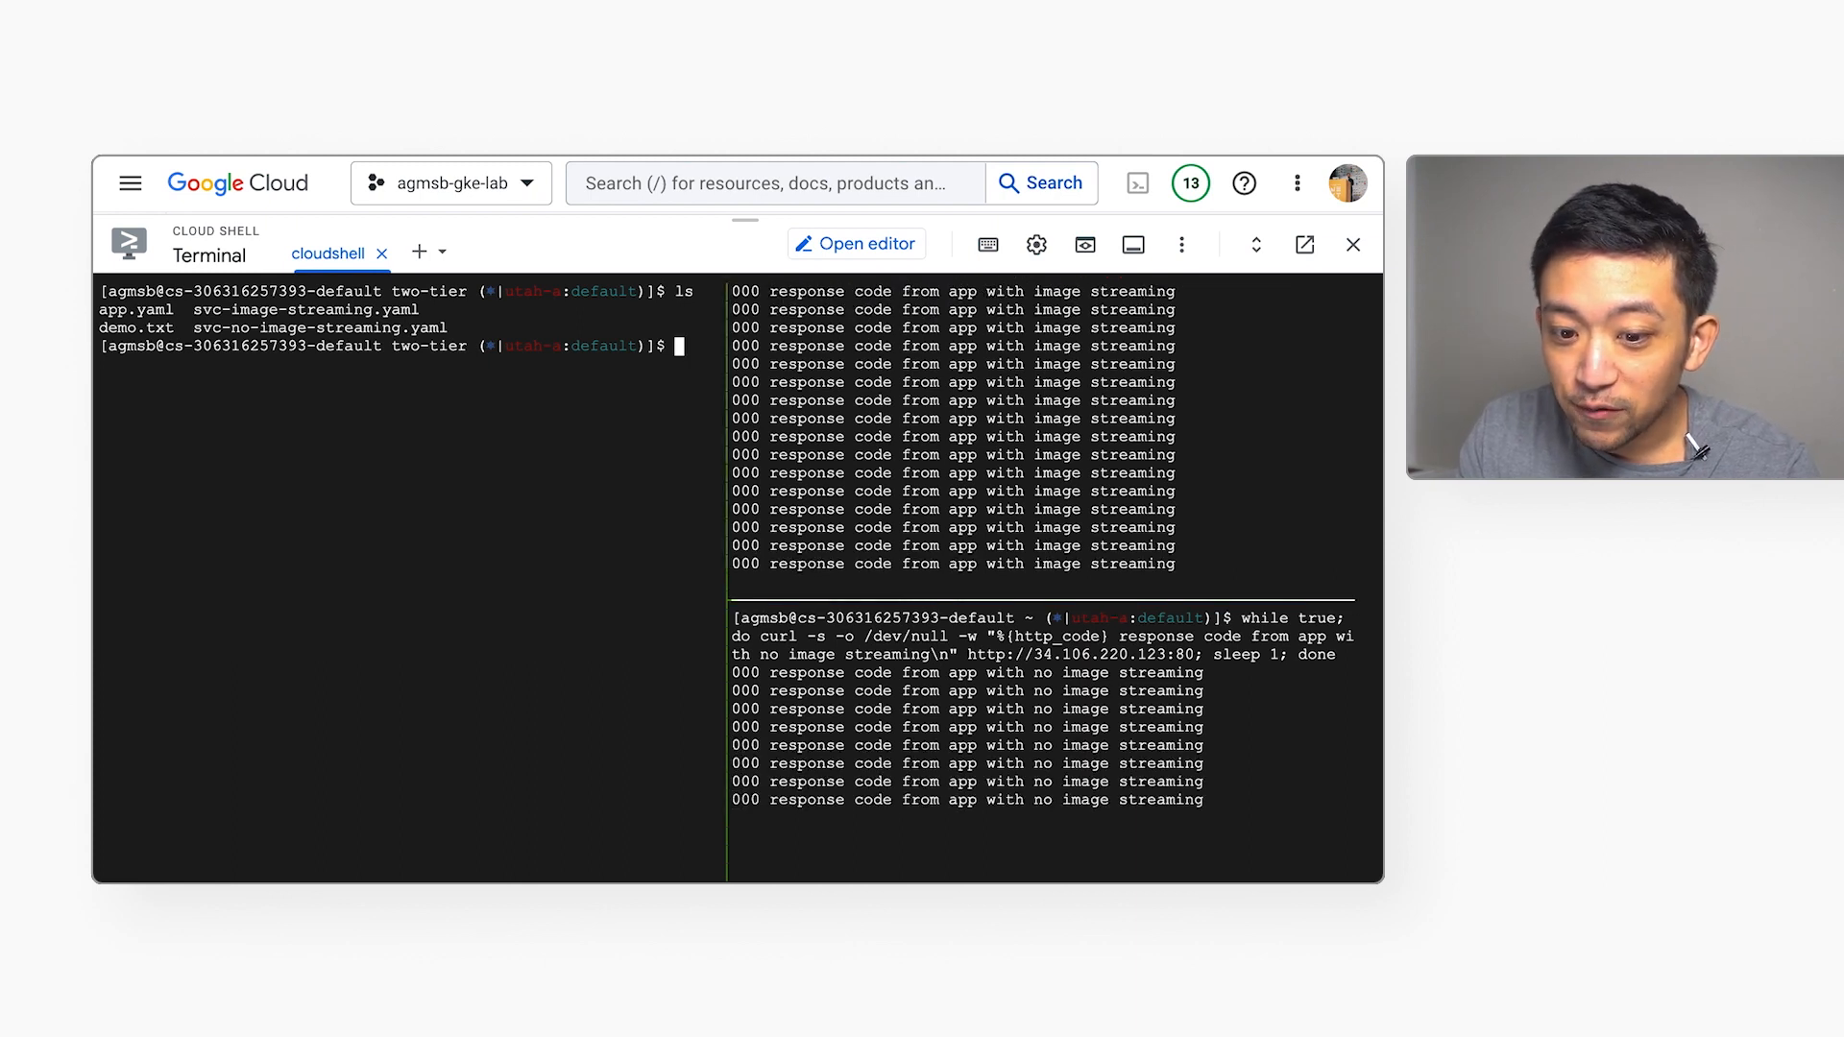
# Enter 'kubectl apply -f app.yaml && kubectx utah-b && kubectl apply -f app.yaml'.
pyautogui.write('k')
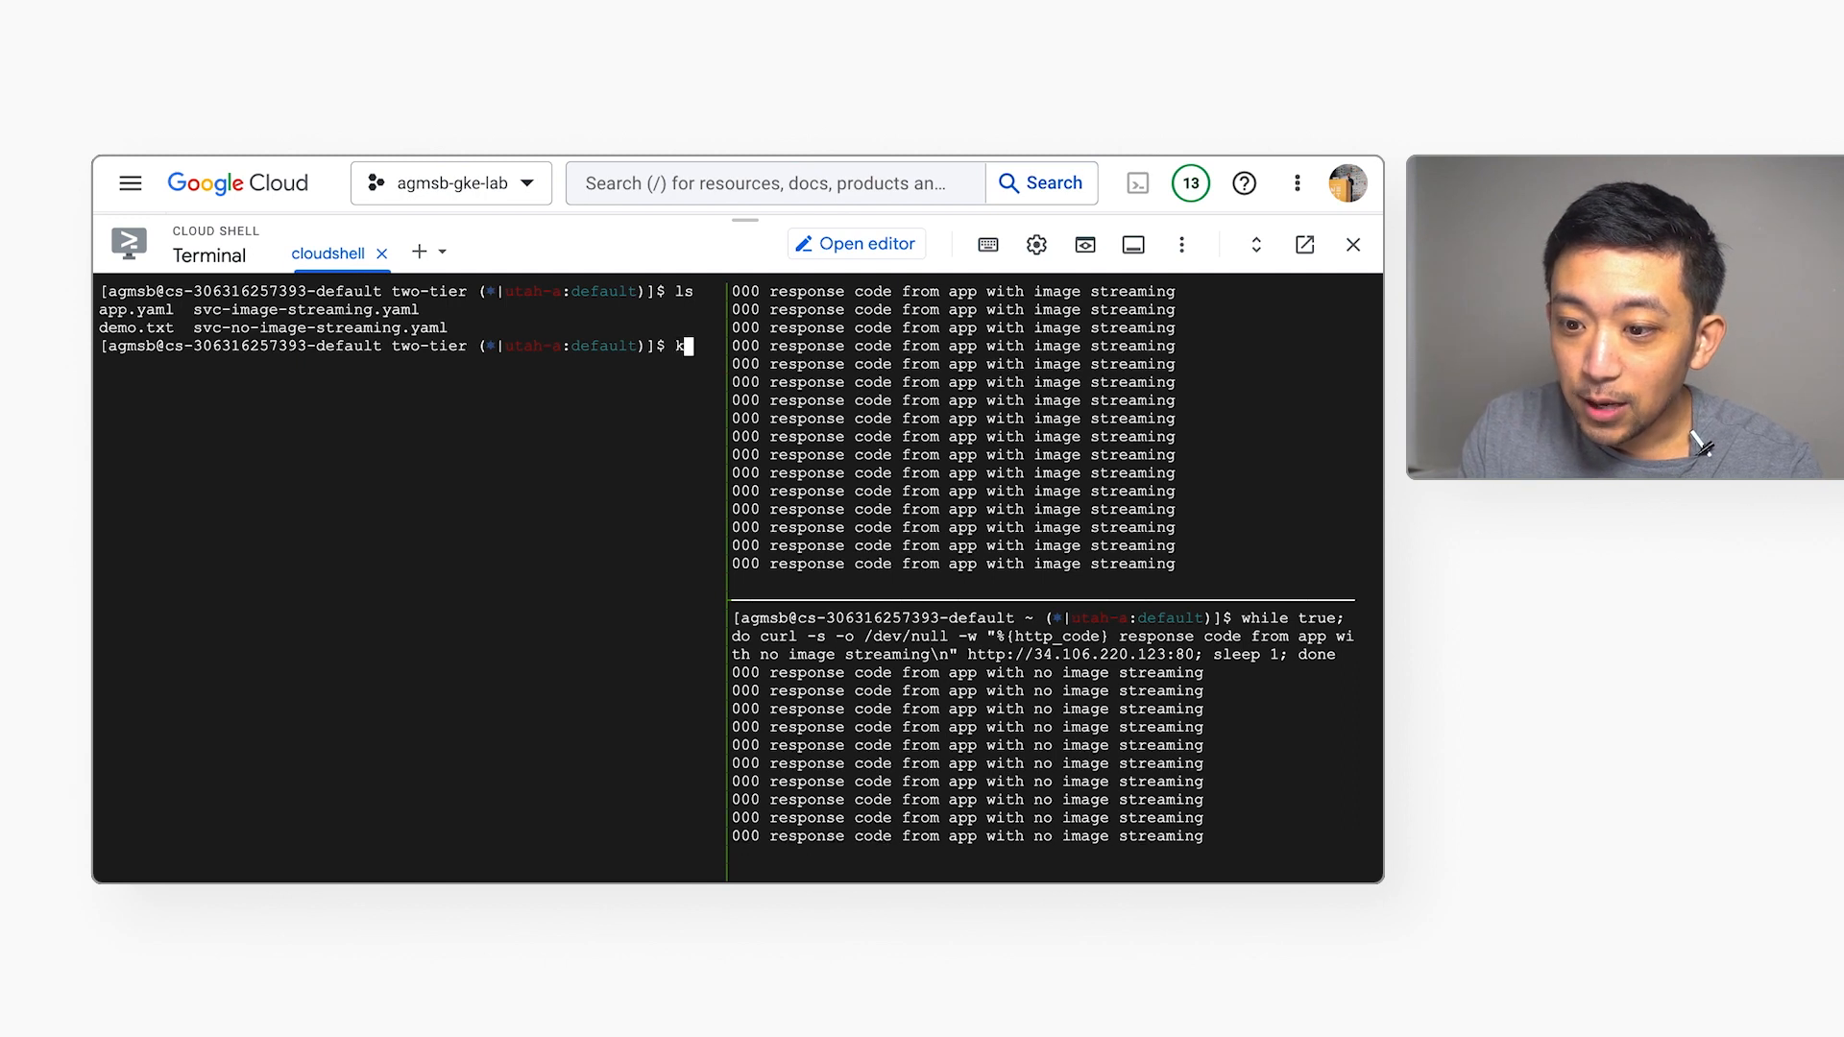
pyautogui.write('ubectl apply -f')
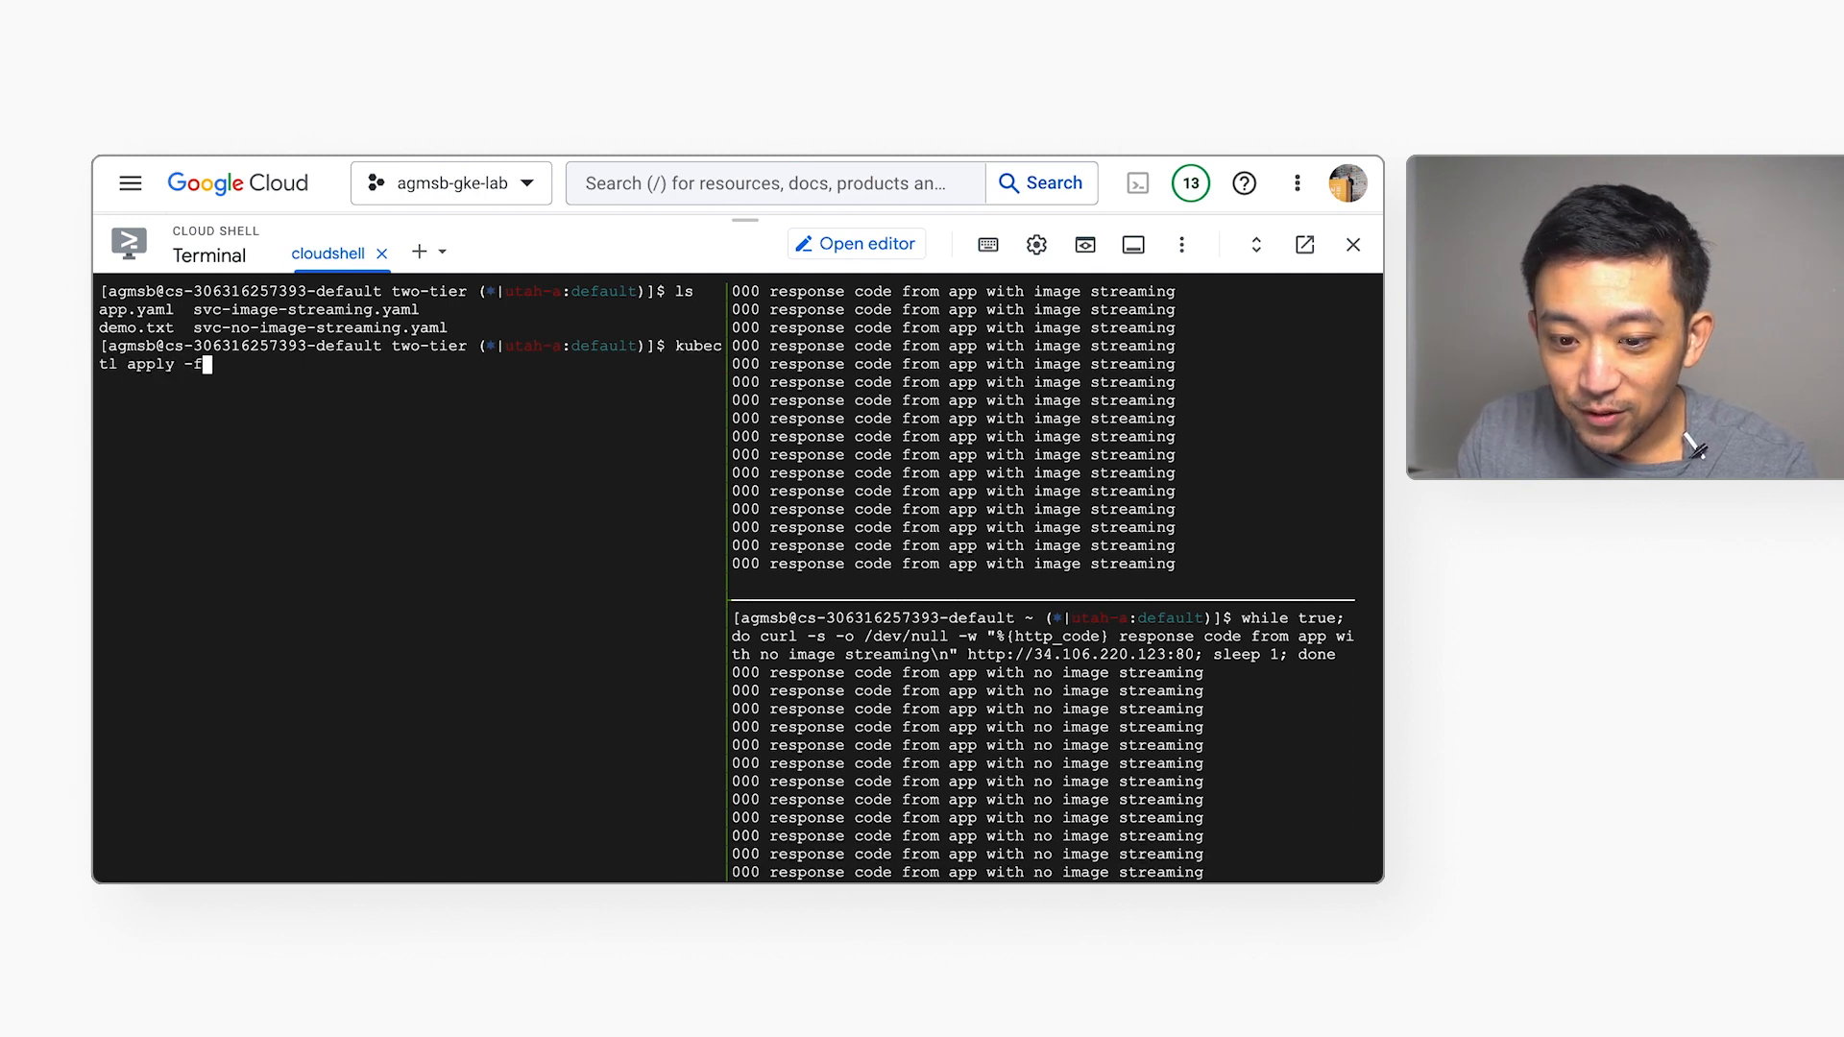
pyautogui.write('app')
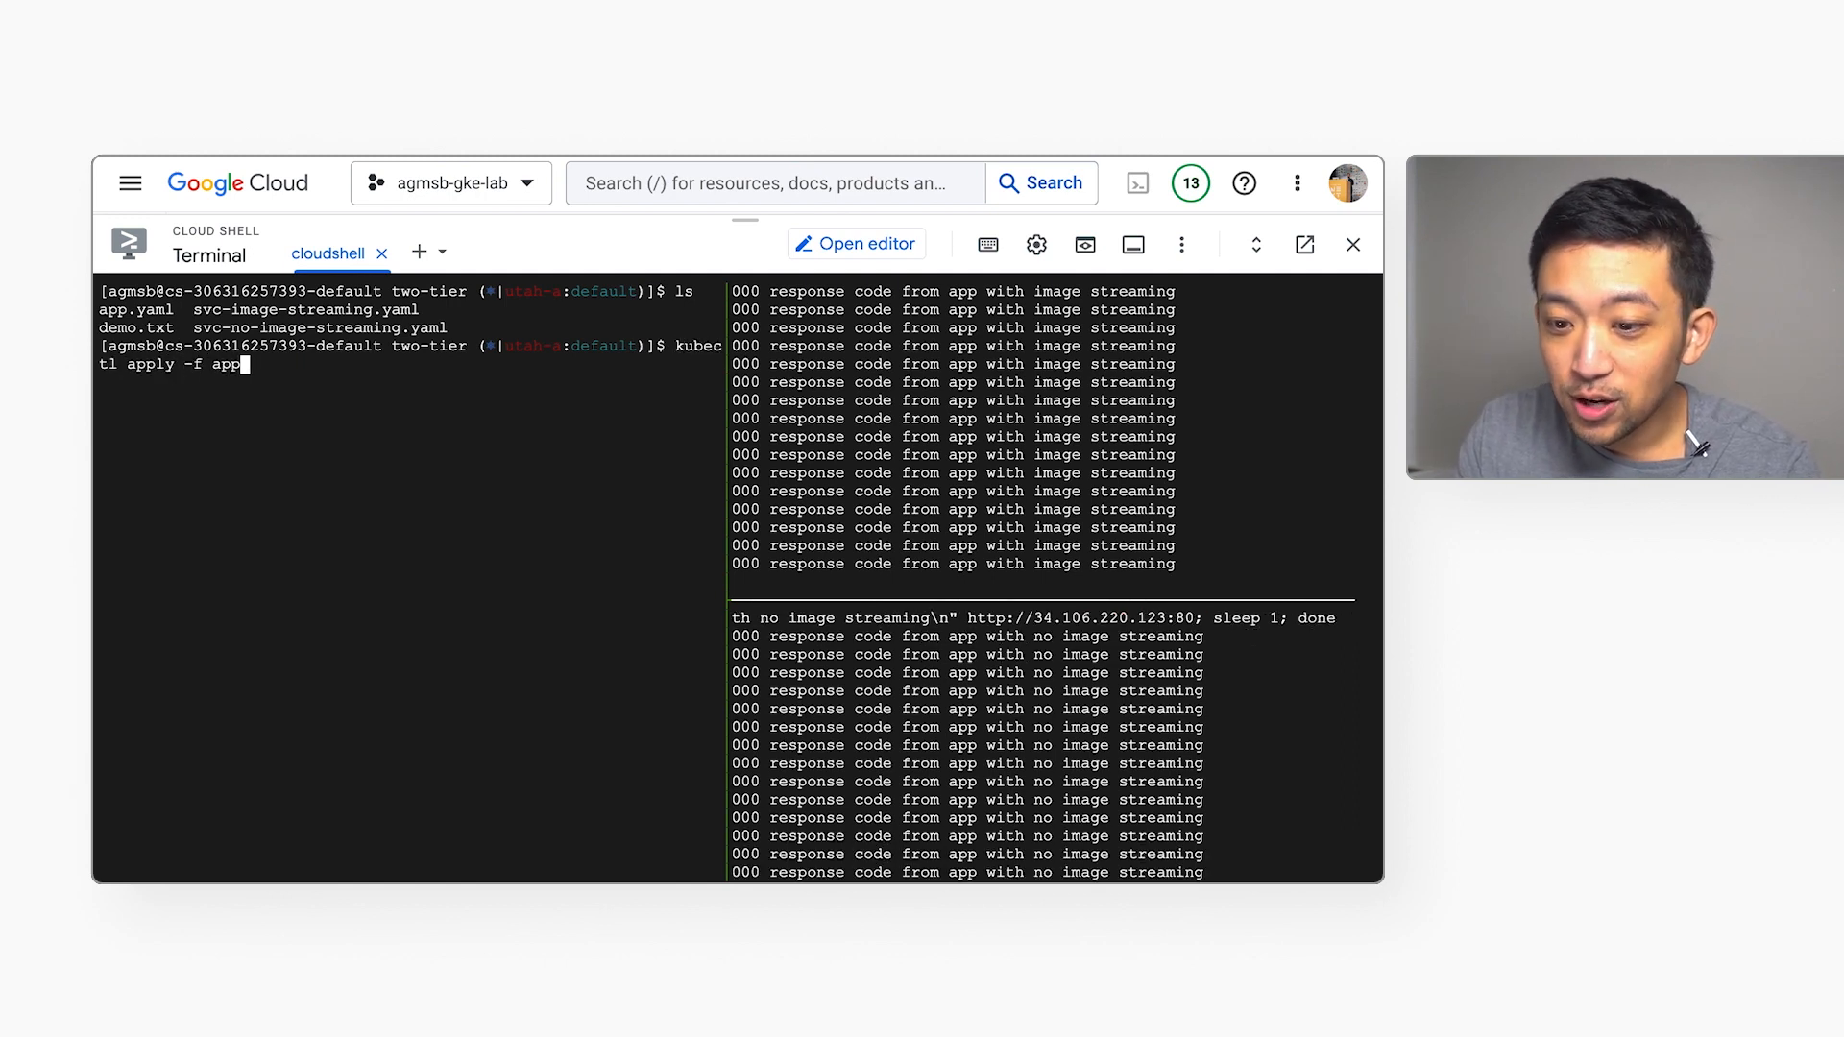
pyautogui.write('.yaml && kubectx utah')
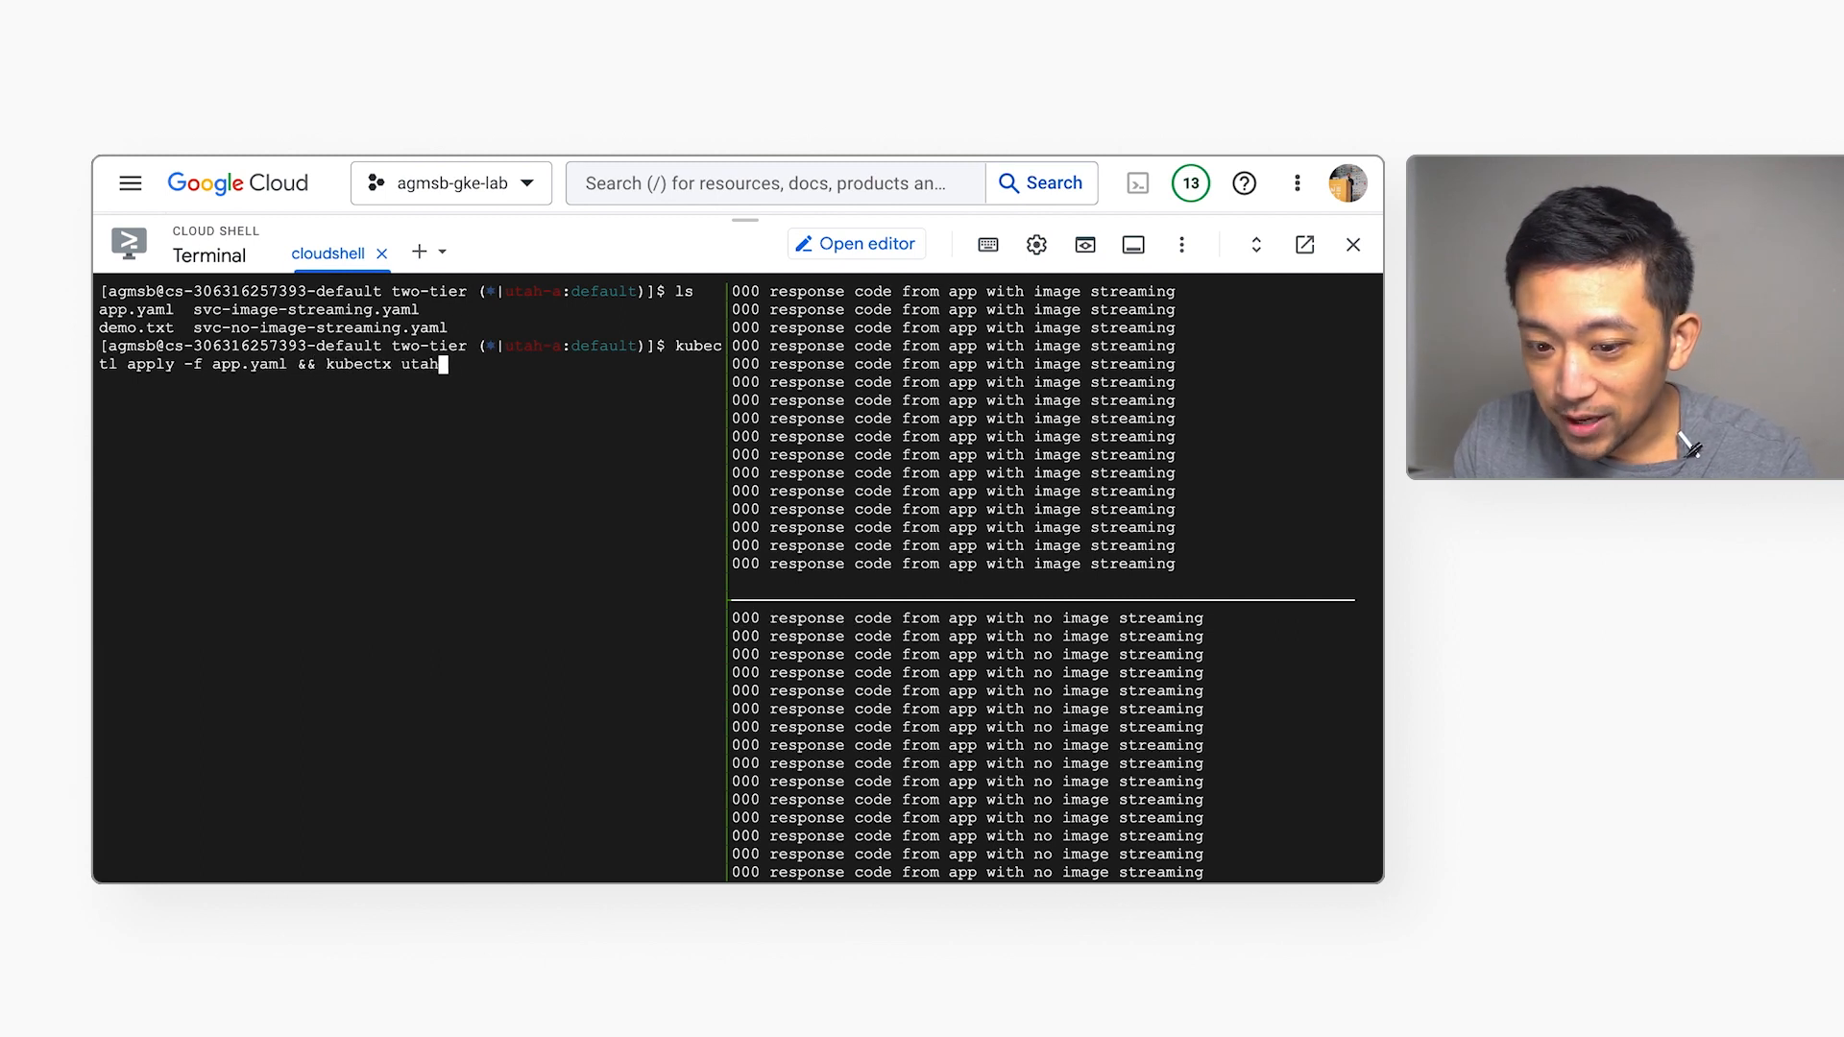
pyautogui.write('-b && k')
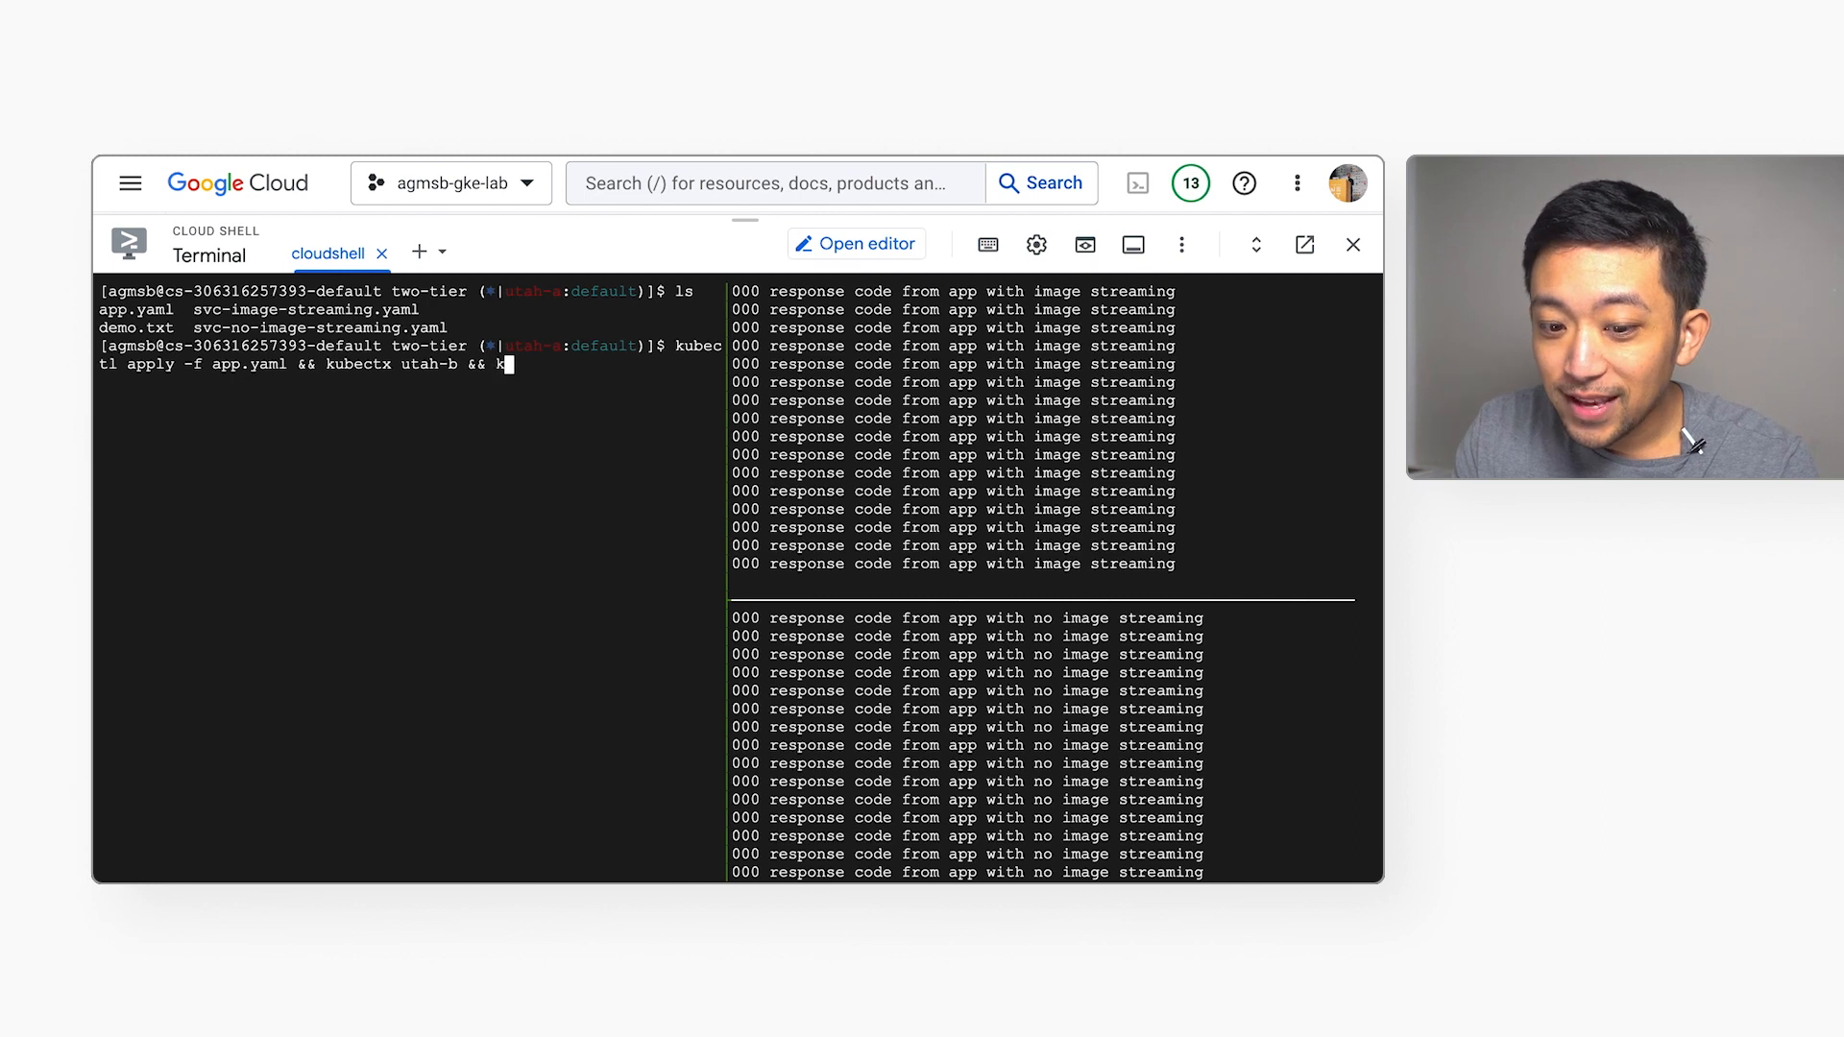
pyautogui.write('ubectl apply -f')
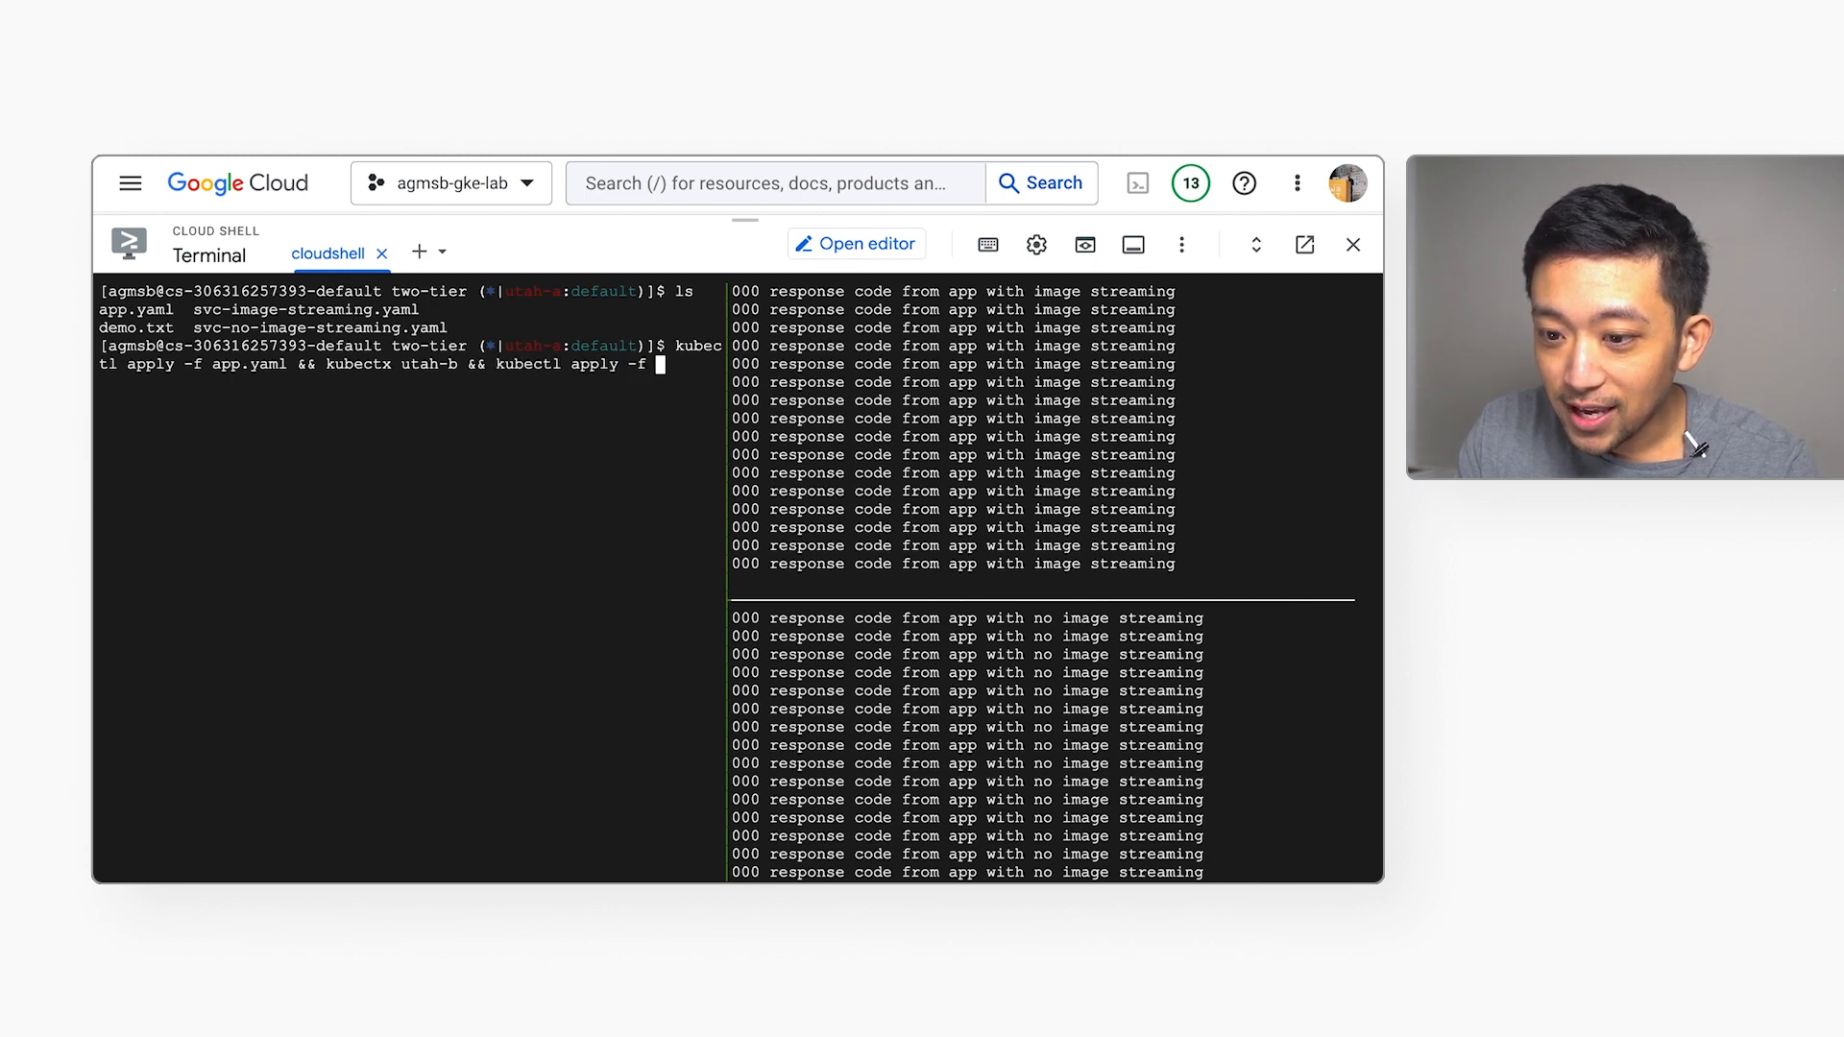
pyautogui.write('app.yaml')
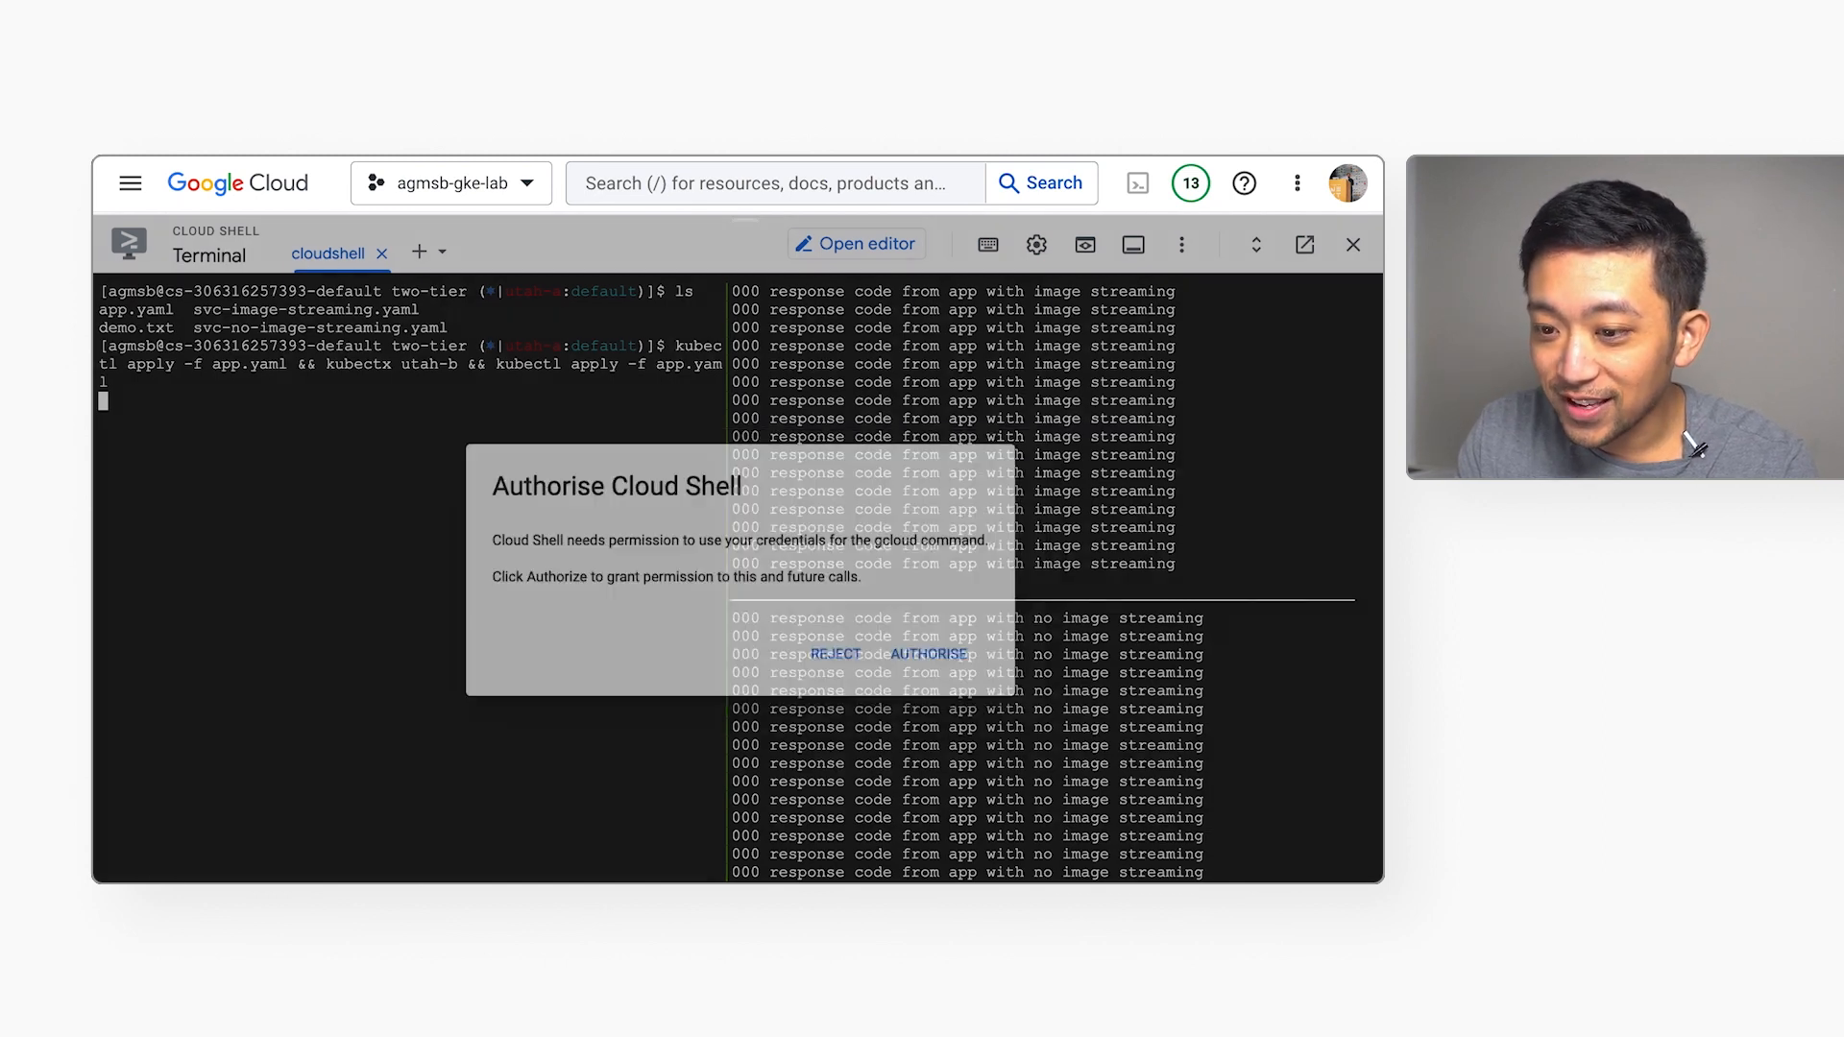
# Authorise Cloud Shell, list the pods, pick the first frontend pod, and clear the terminal.
pyautogui.click(924, 653)
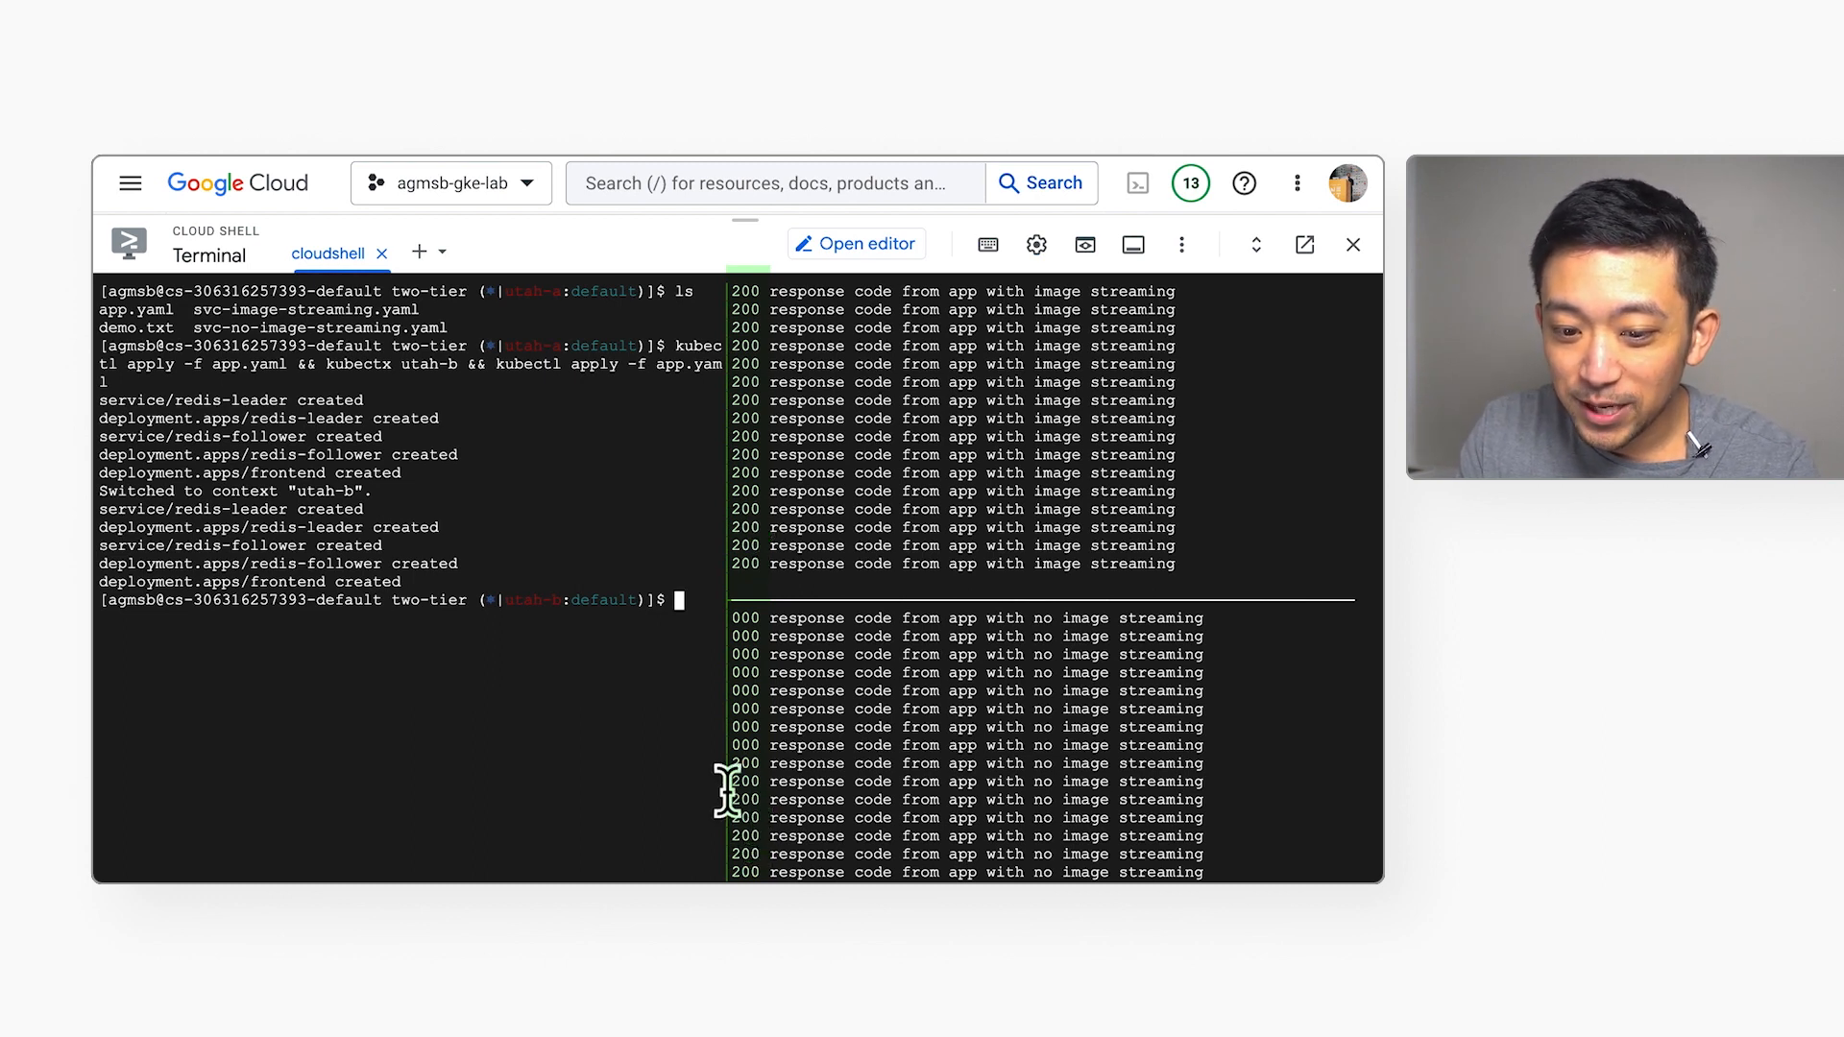
pyautogui.write('kubectl get pods')
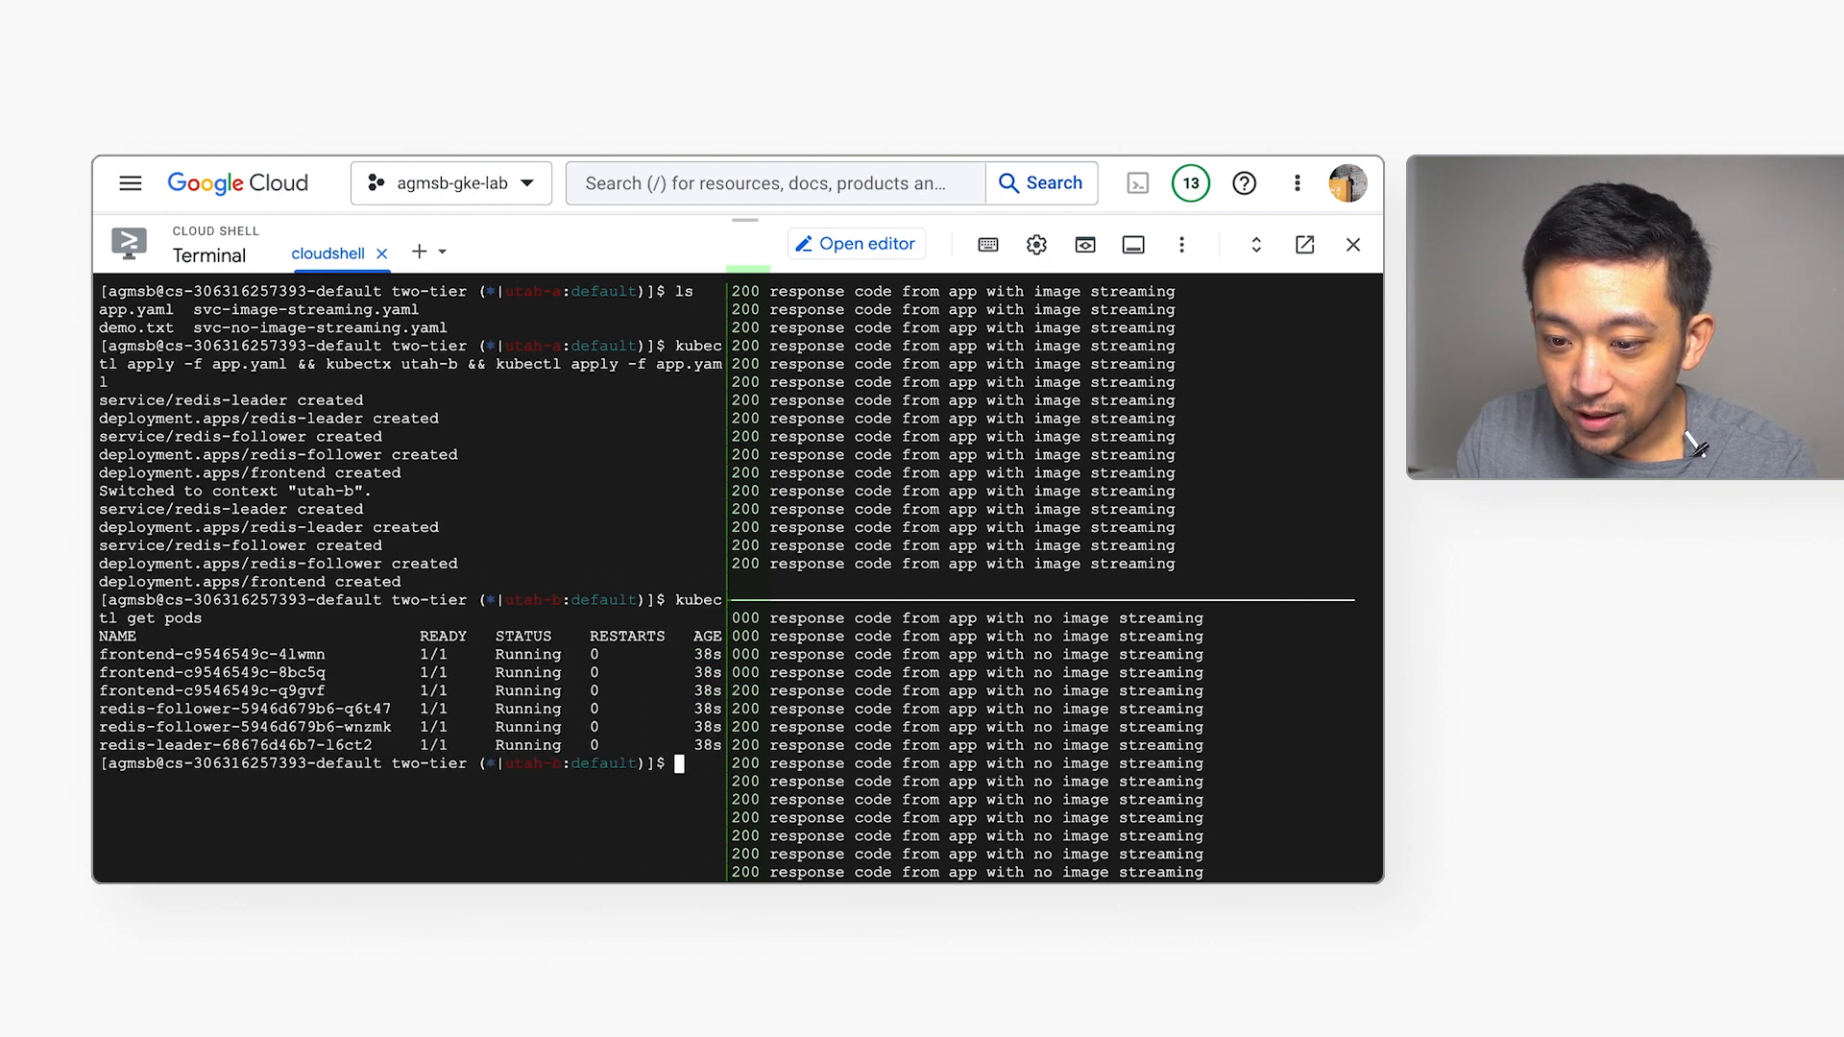
pyautogui.doubleClick(213, 655)
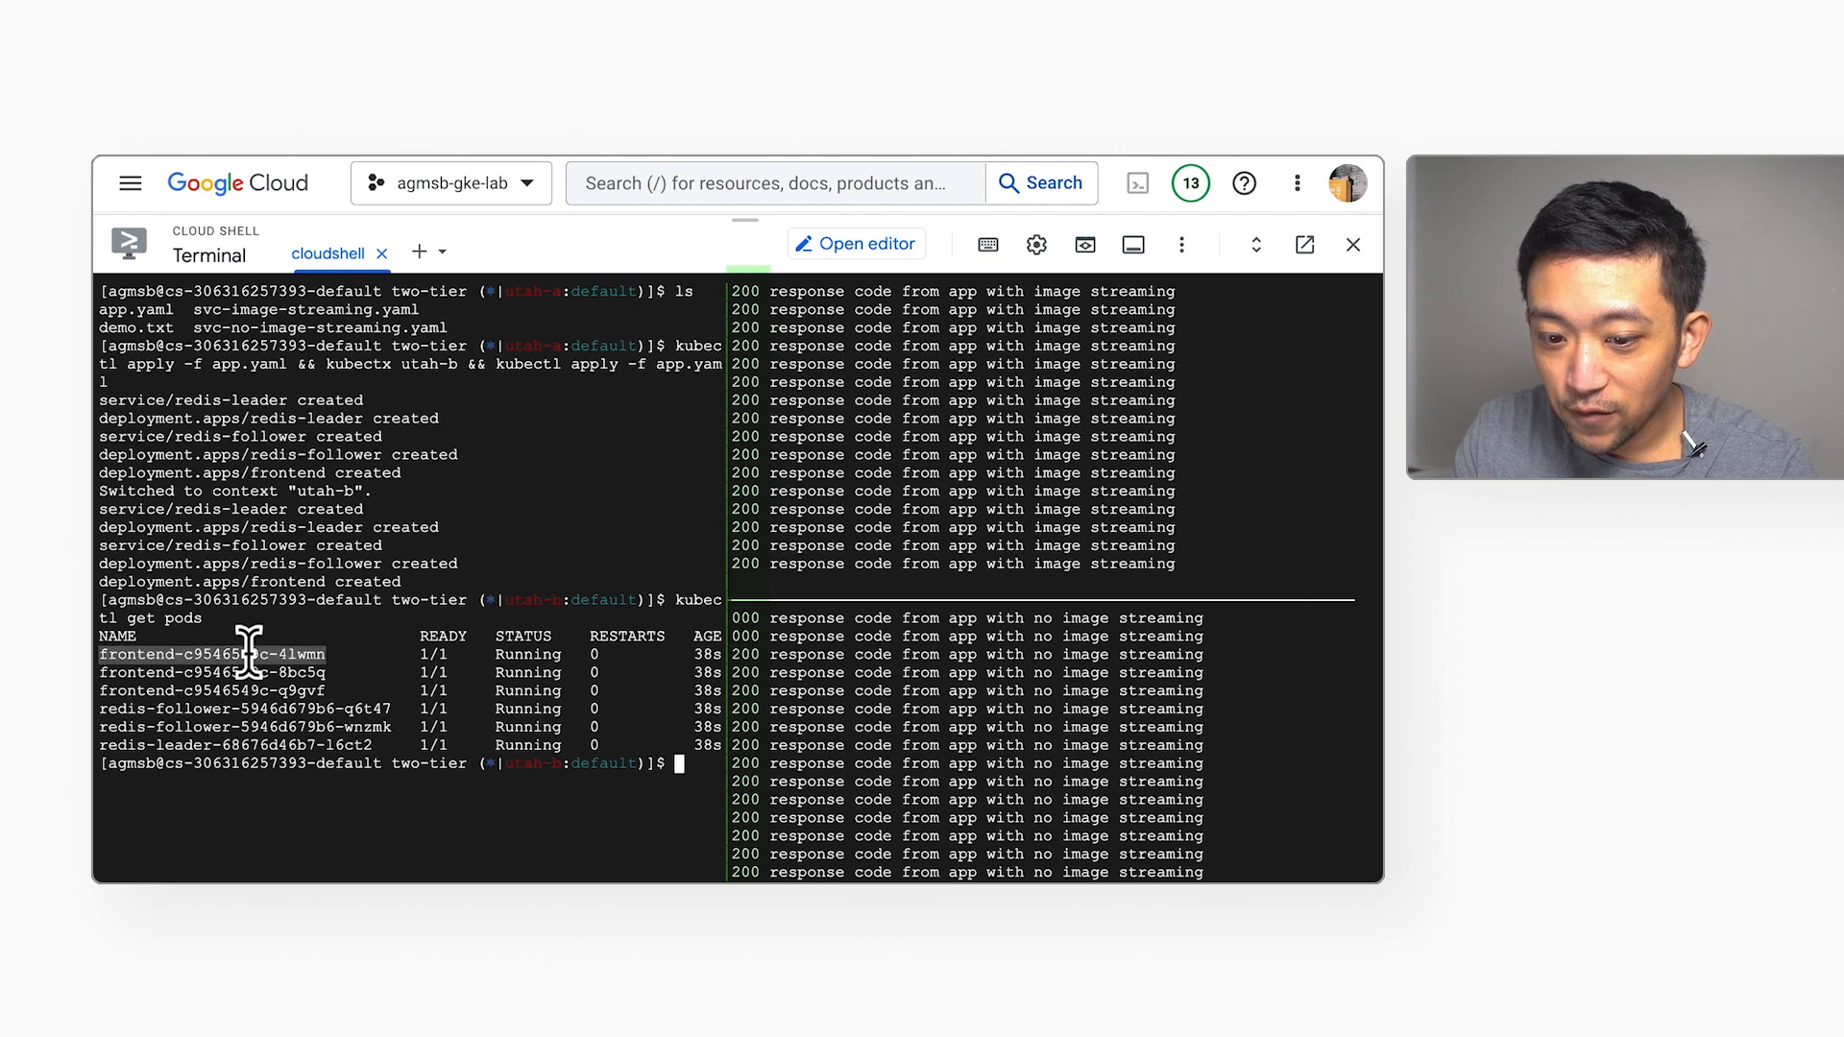
pyautogui.moveTo(530, 774)
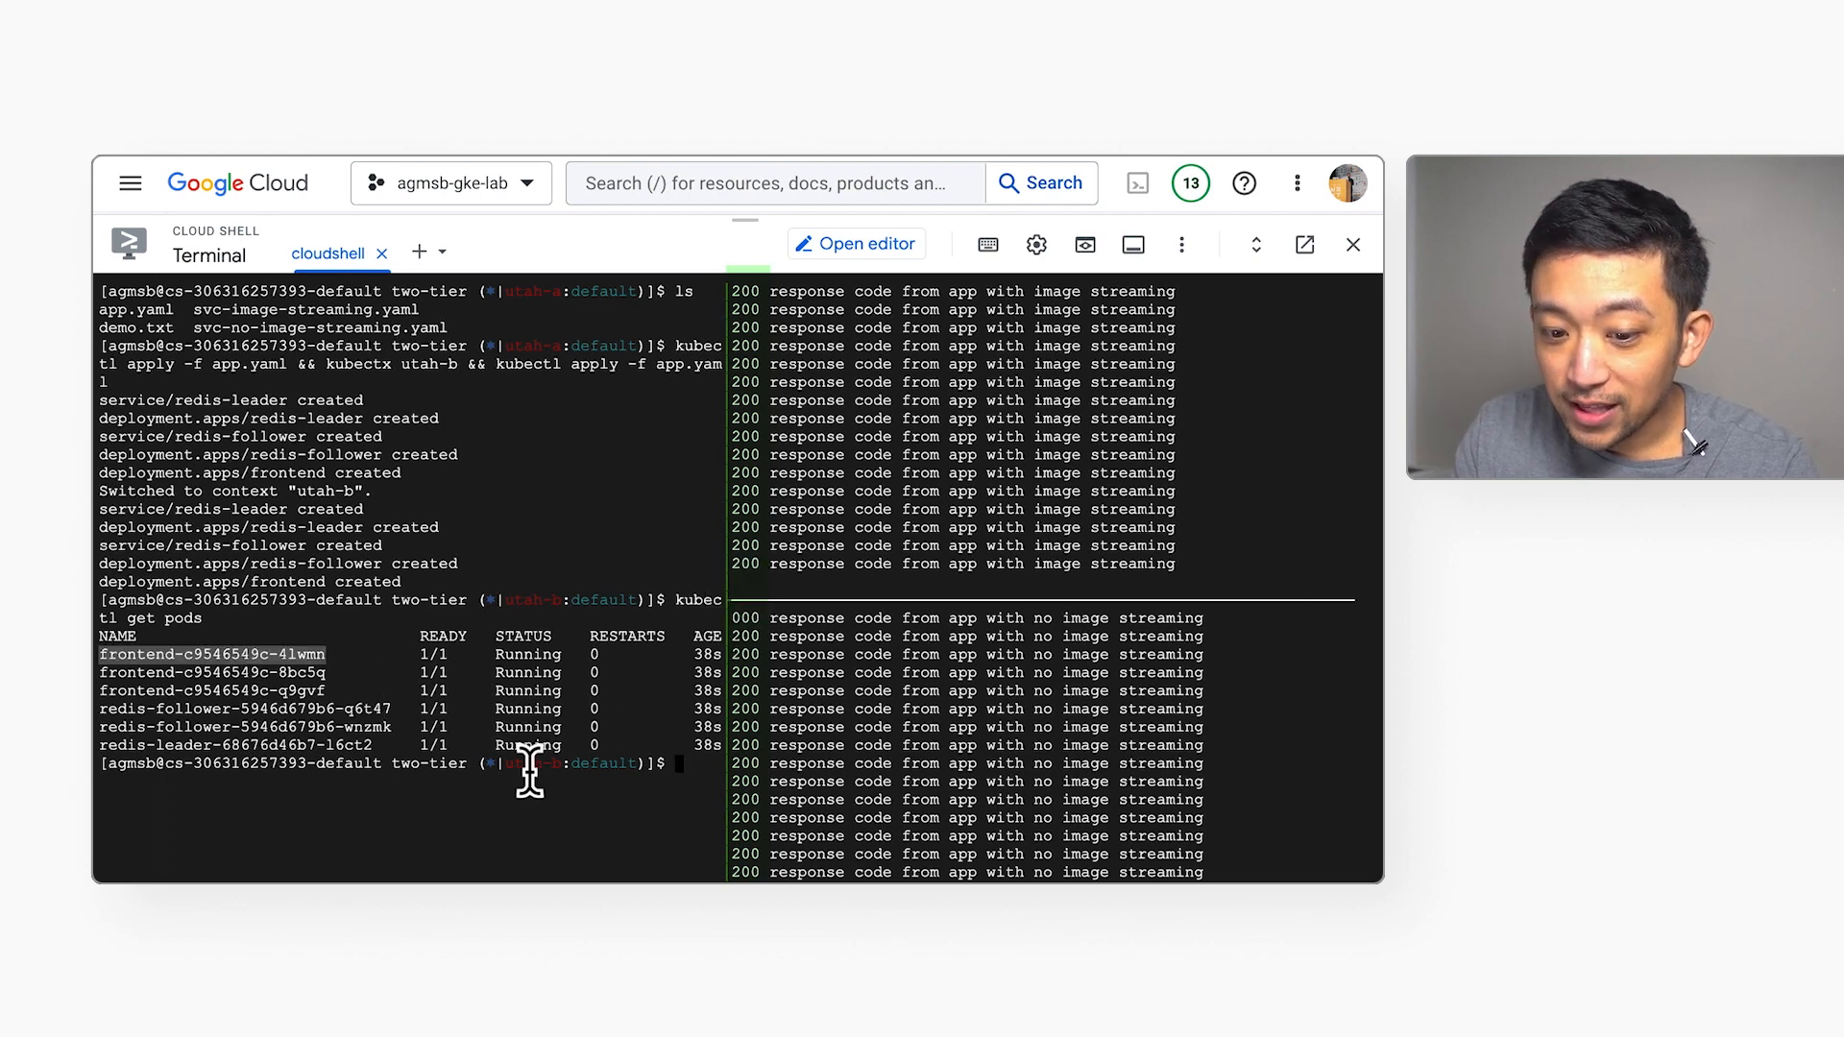
pyautogui.write('kubectl descri')
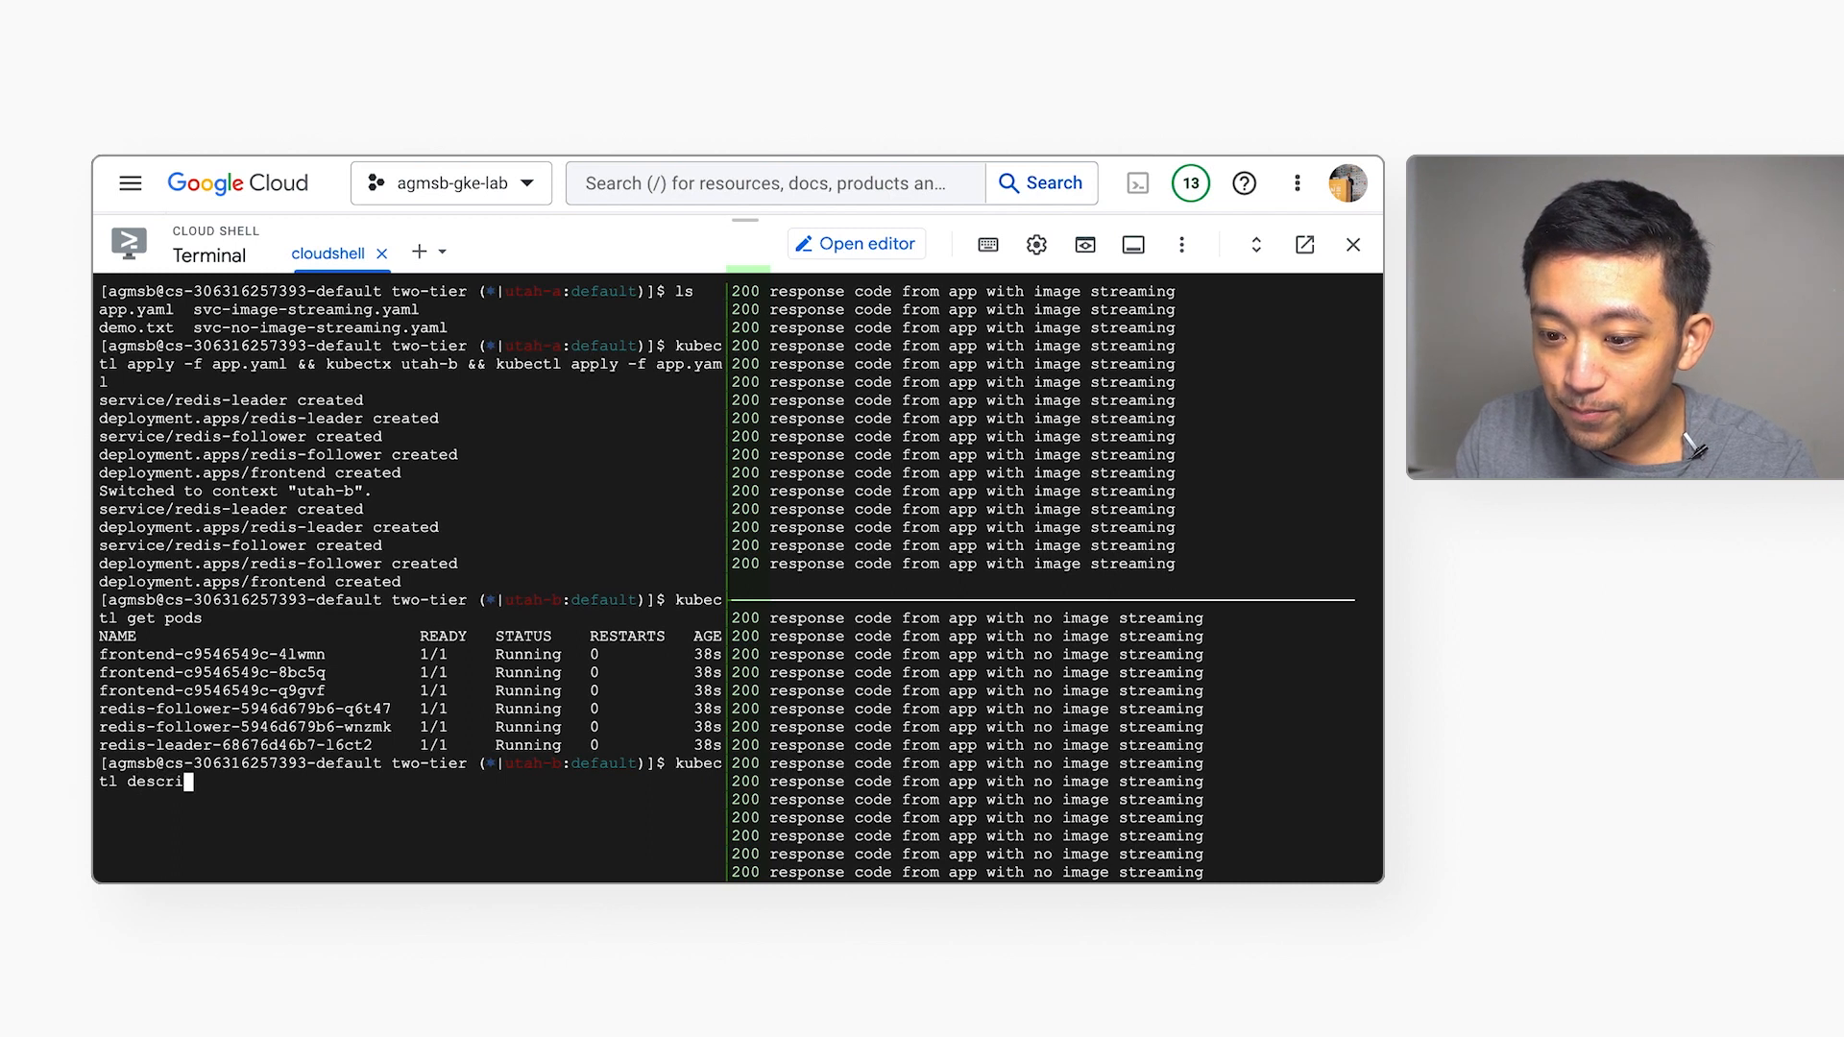
pyautogui.press('Return')
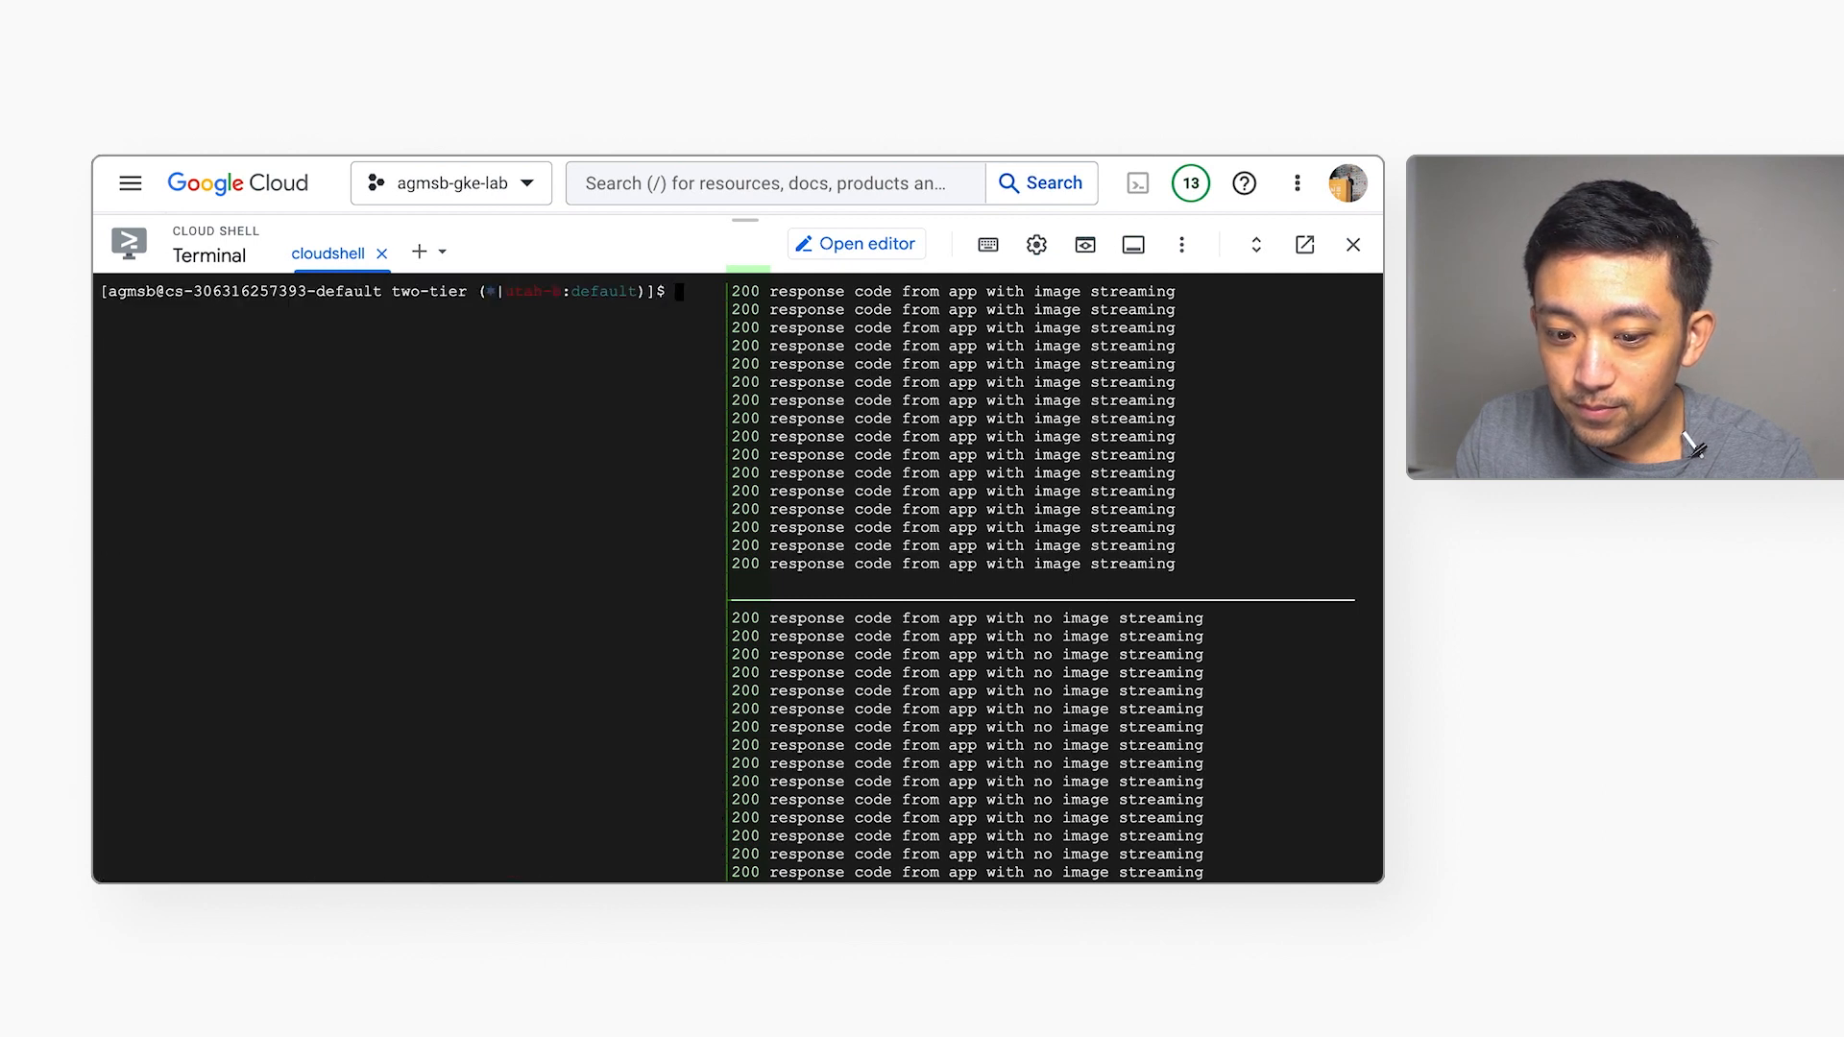
# Switch context to utah-a, list its pods, and describe them to see image pull events.
pyautogui.write('kubectx uta')
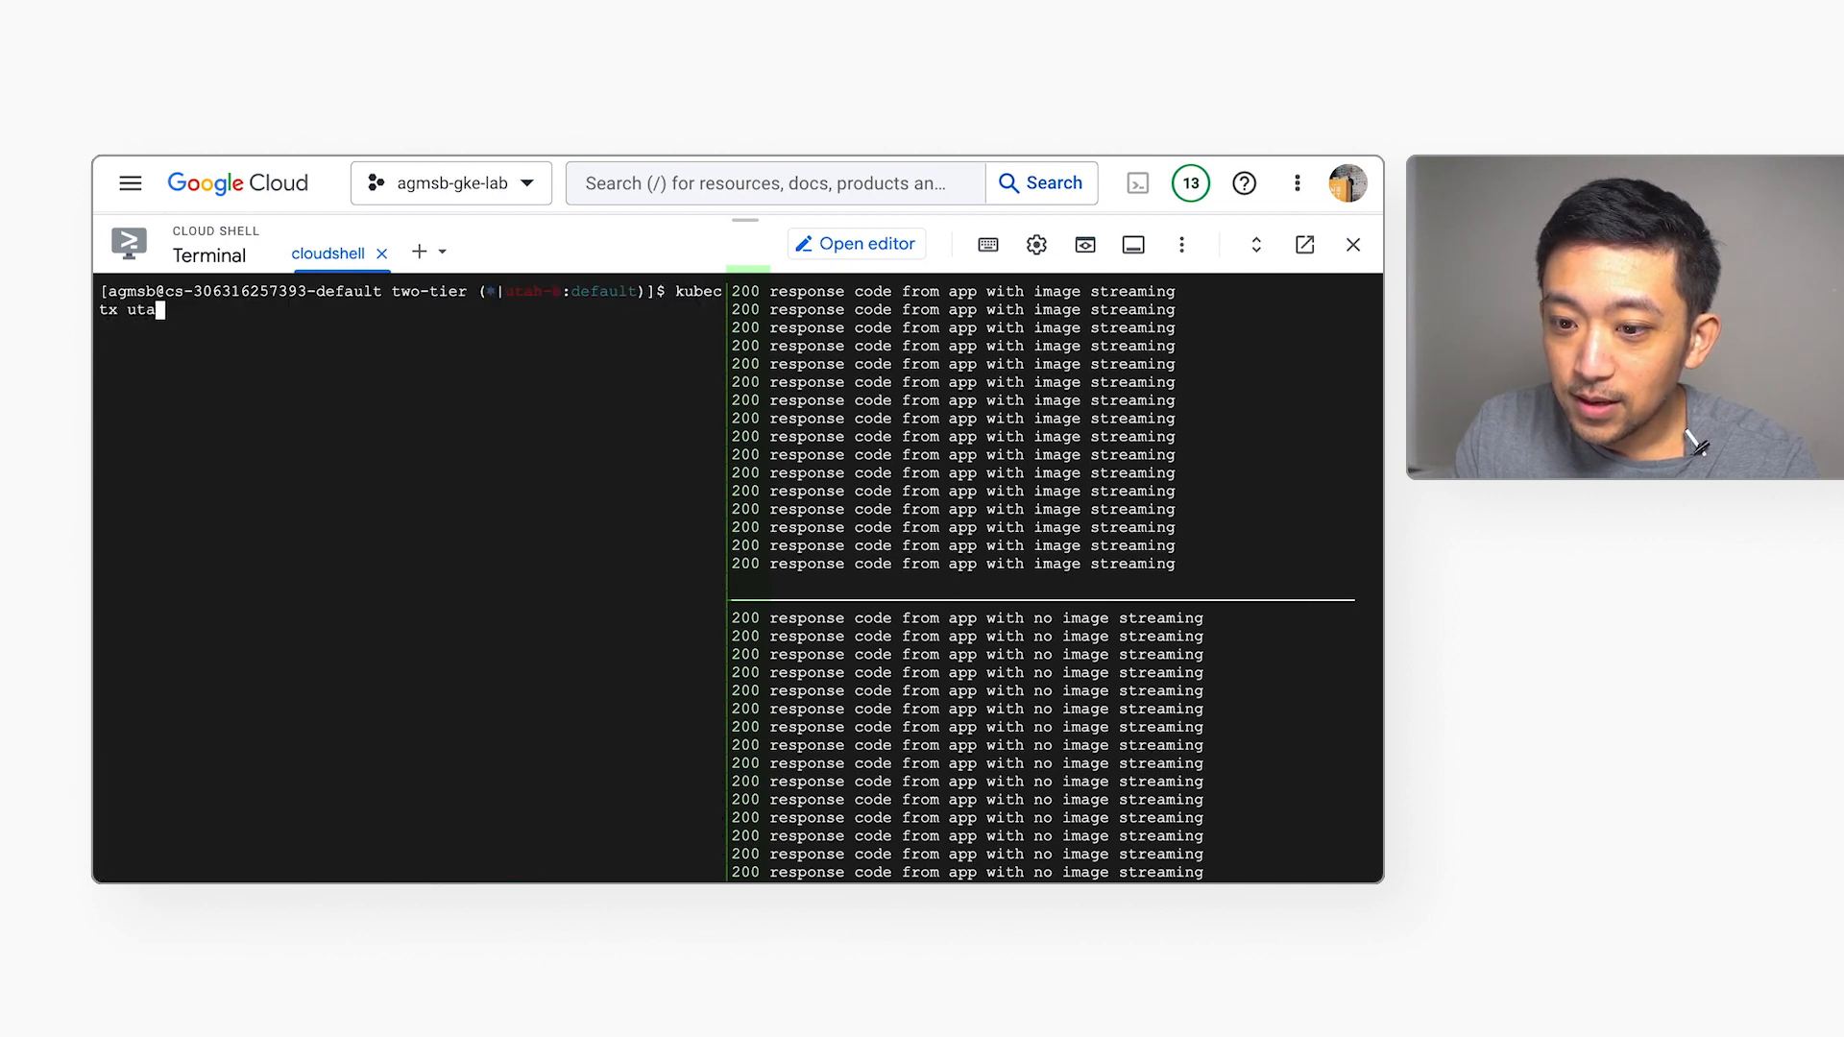
pyautogui.press('Return')
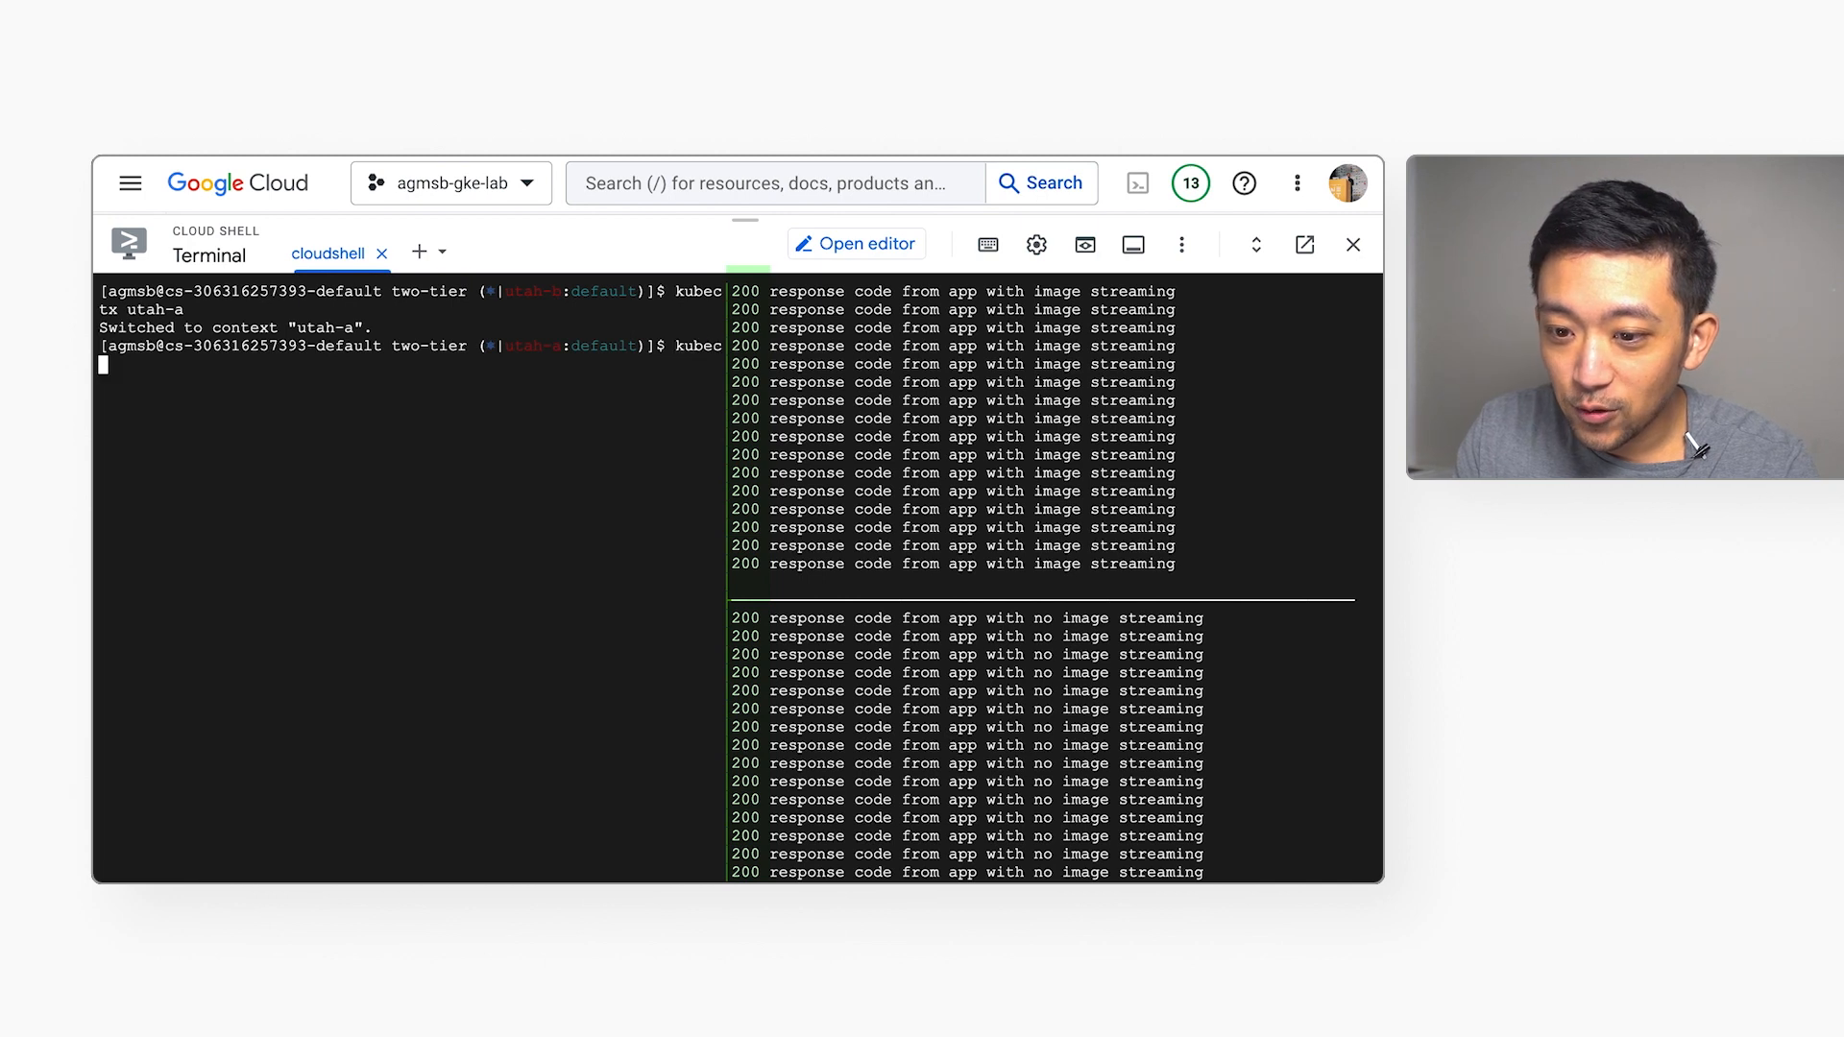
pyautogui.write('tl get pods')
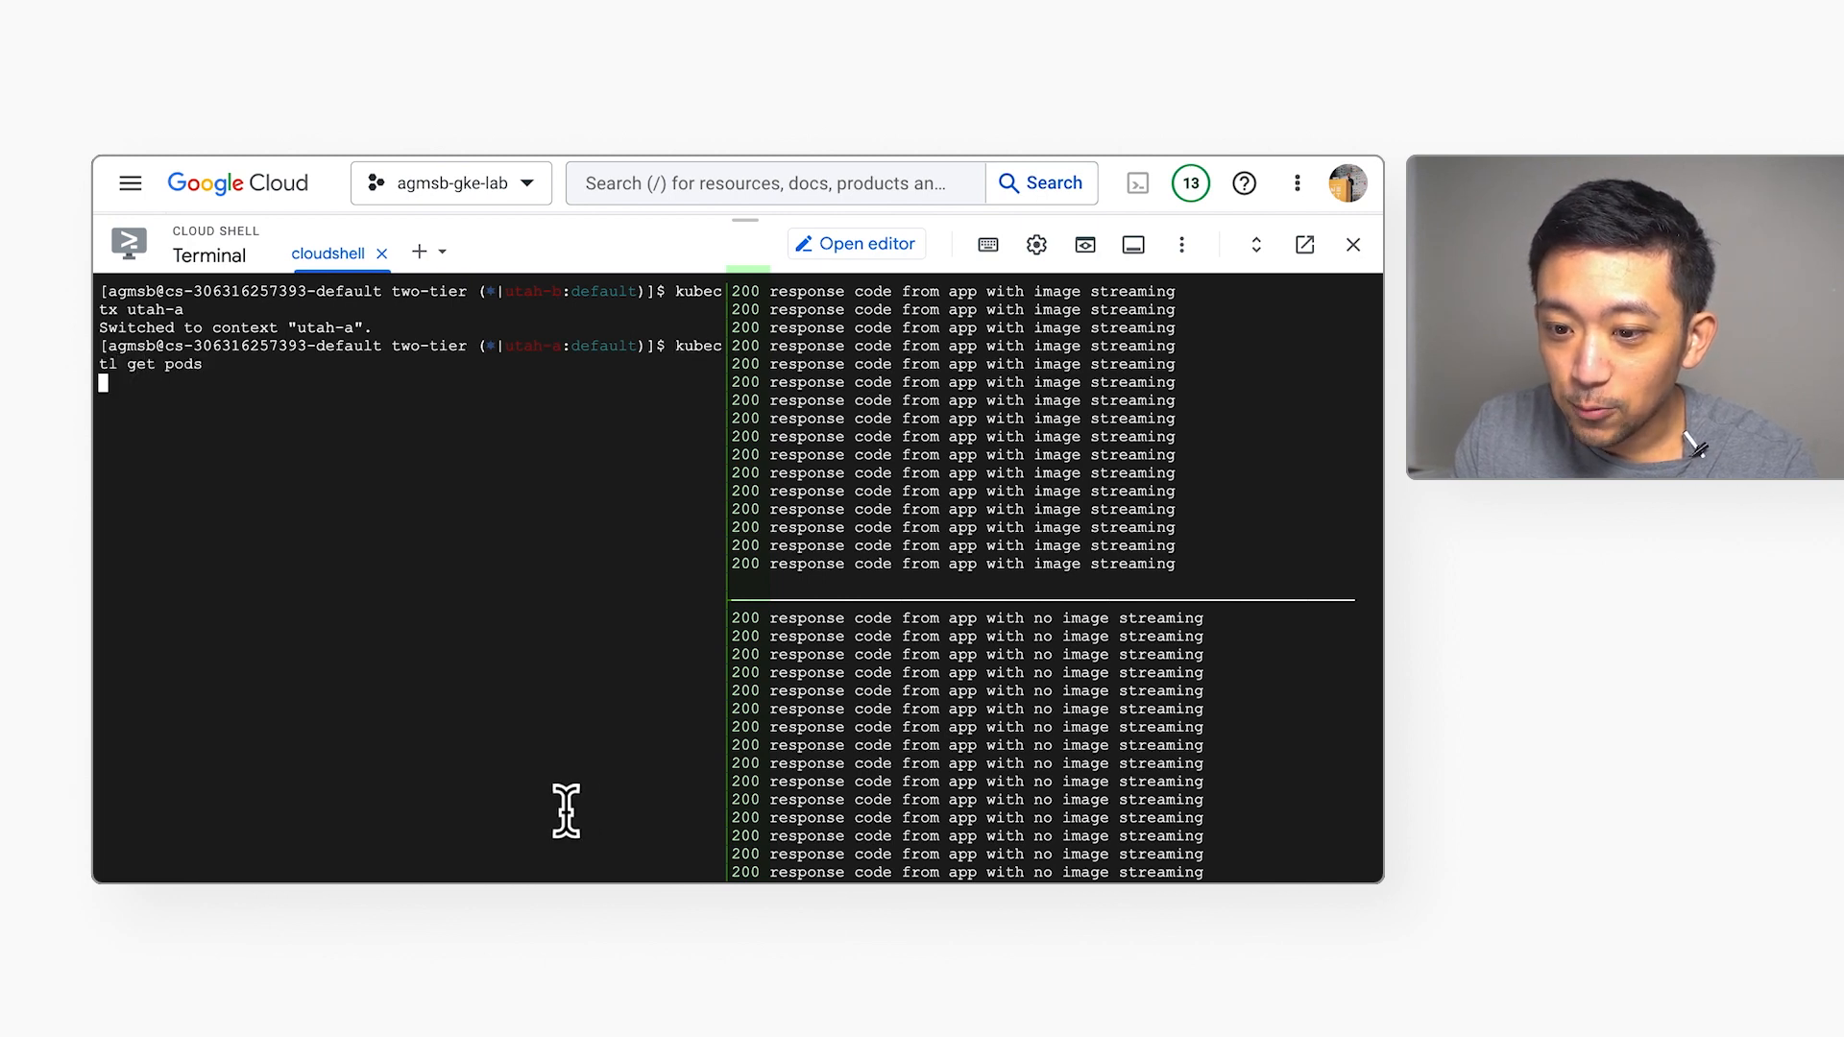
pyautogui.press('Return')
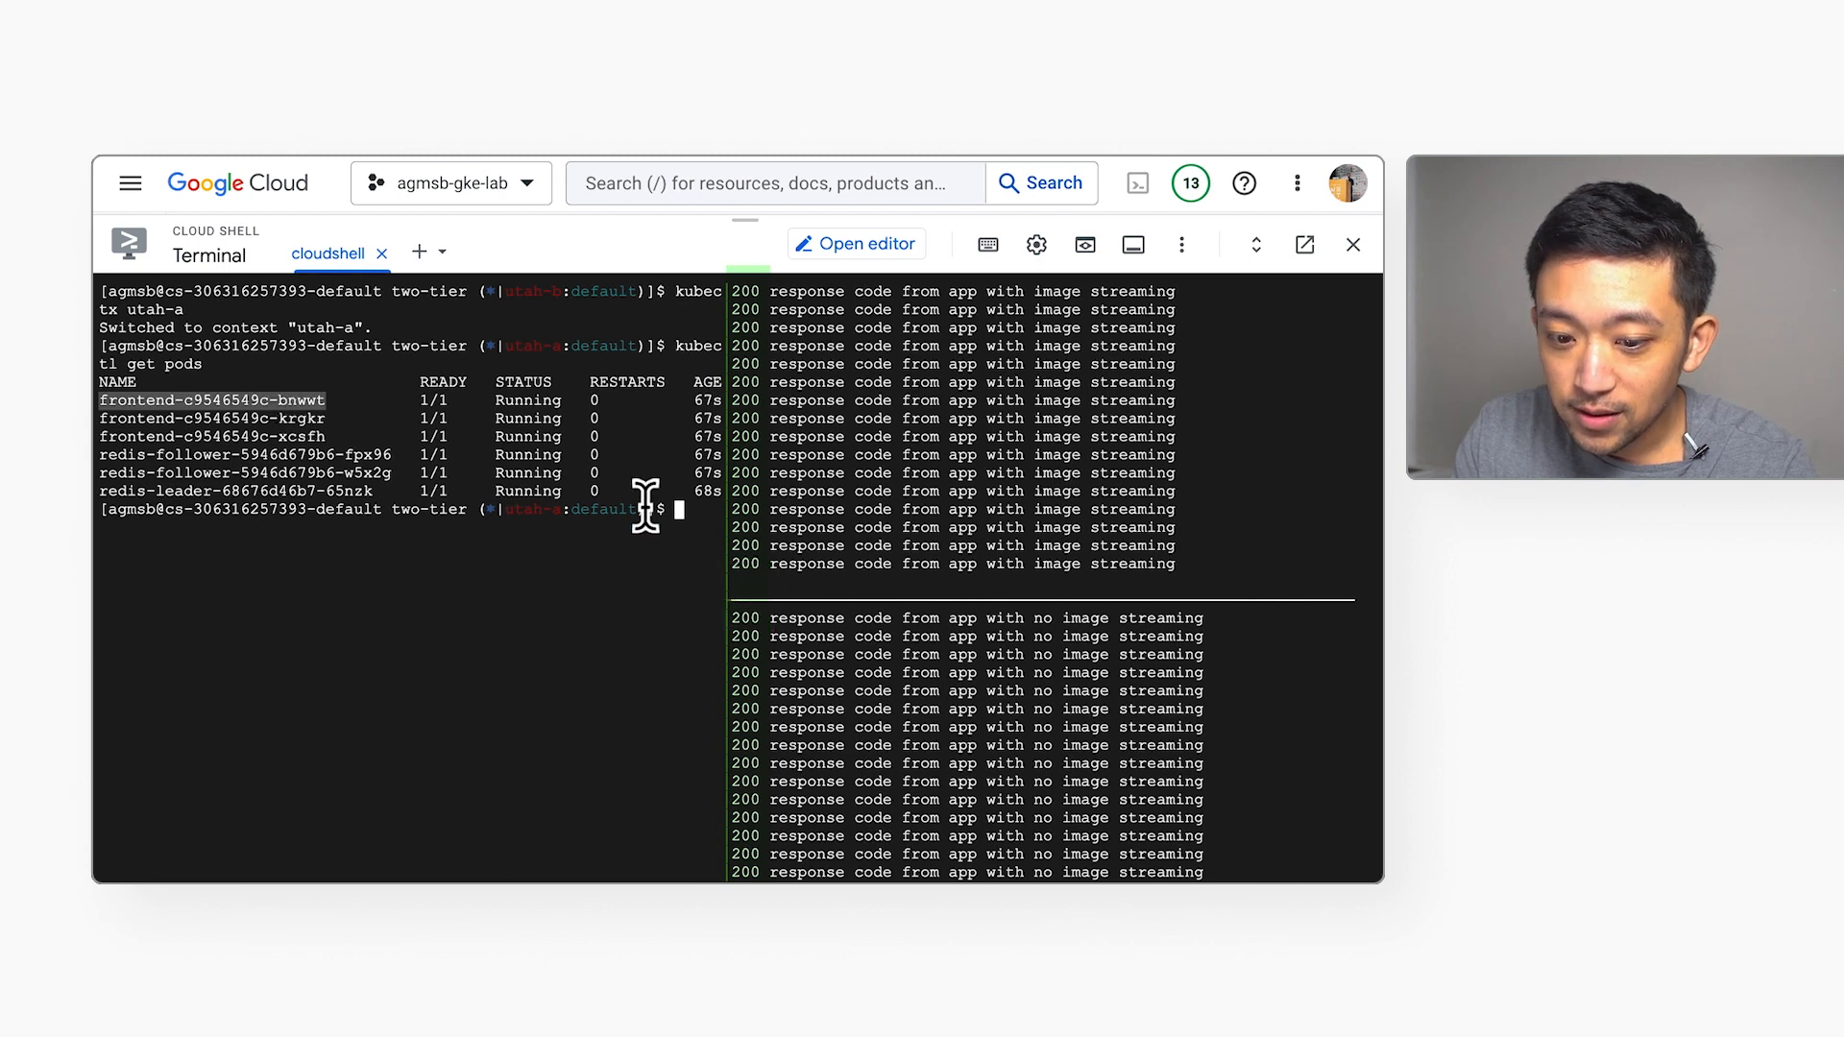
pyautogui.write('kubectl describe pods')
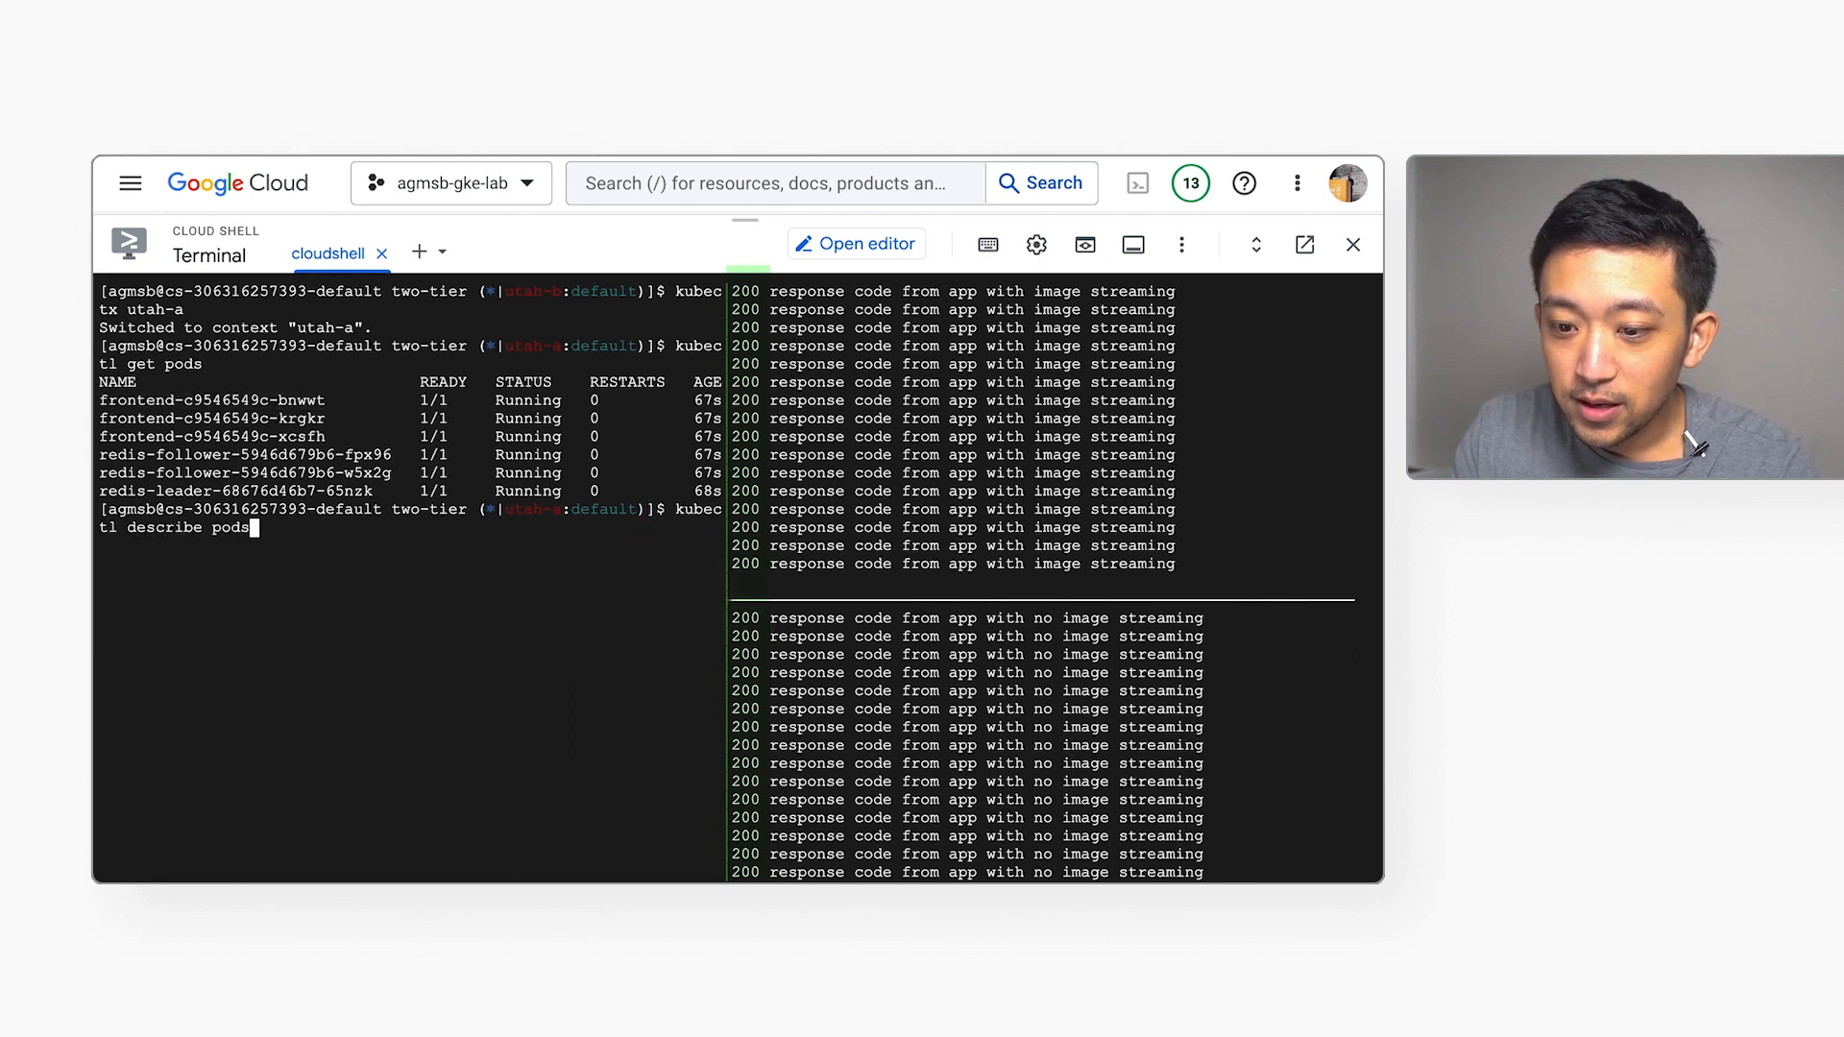
pyautogui.press('Return')
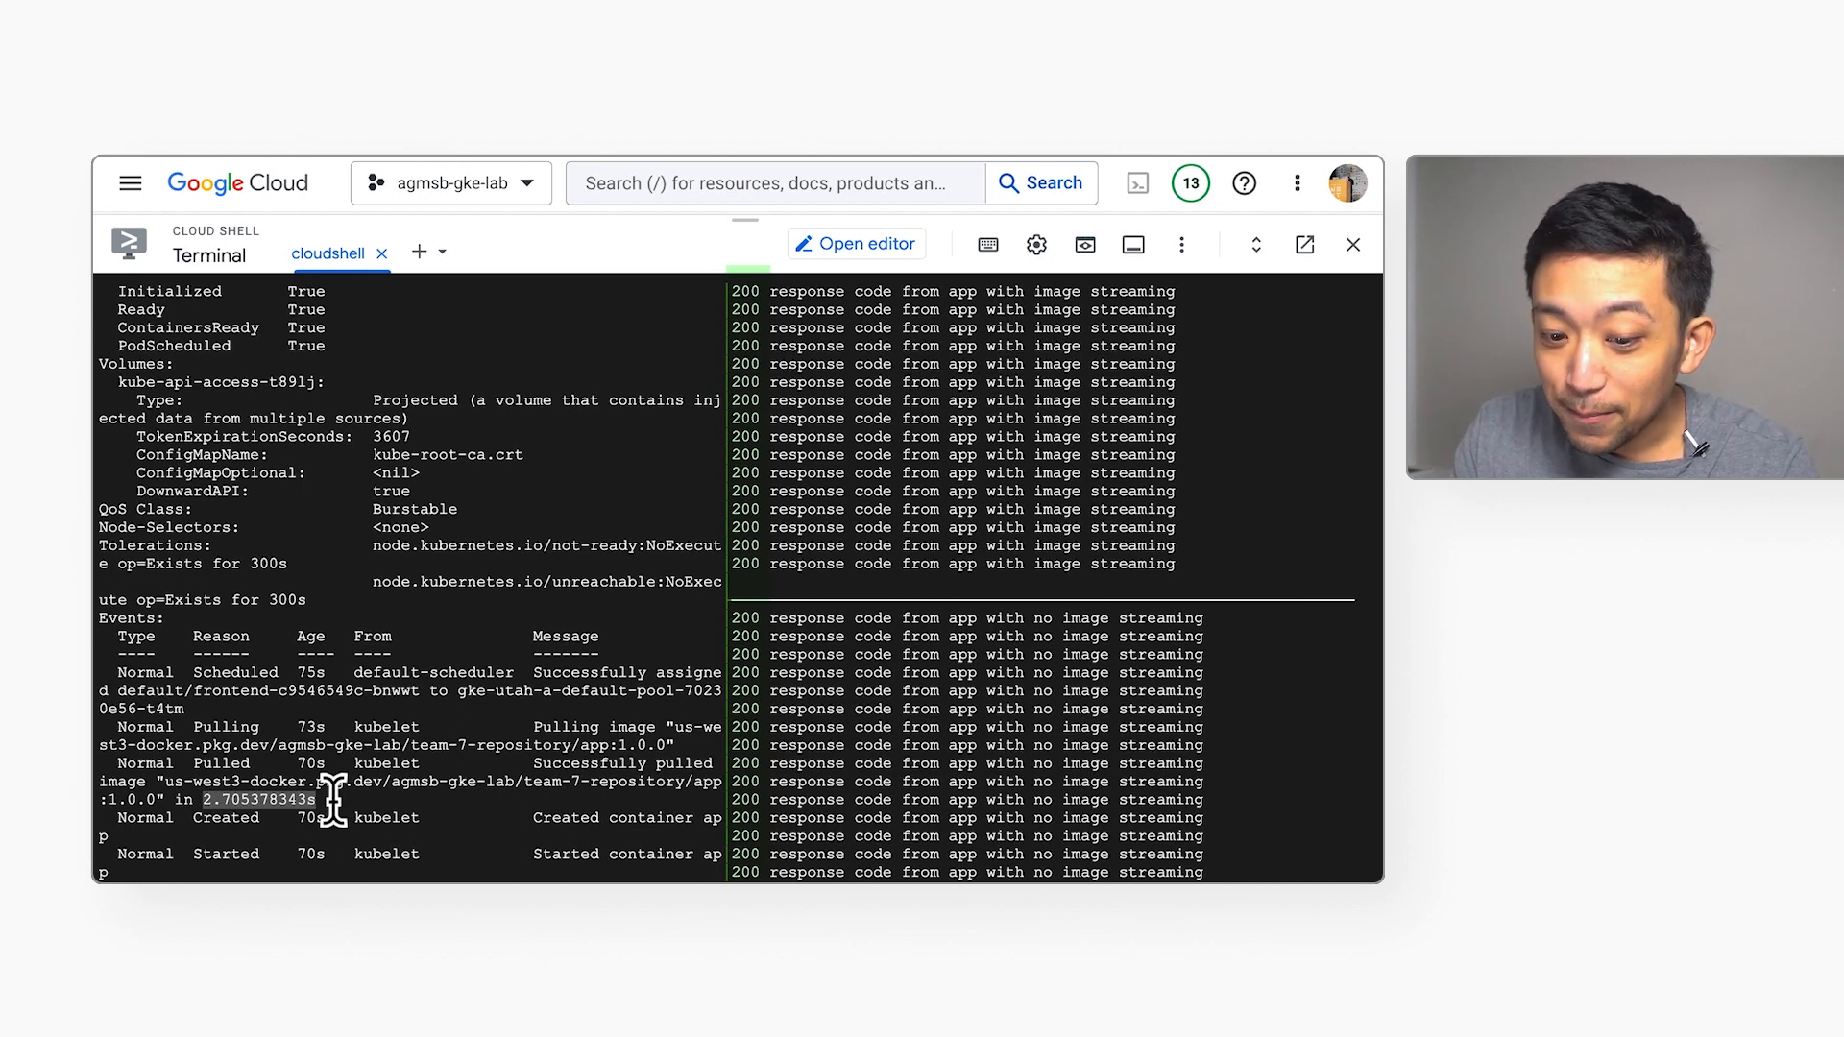
pyautogui.moveTo(332, 820)
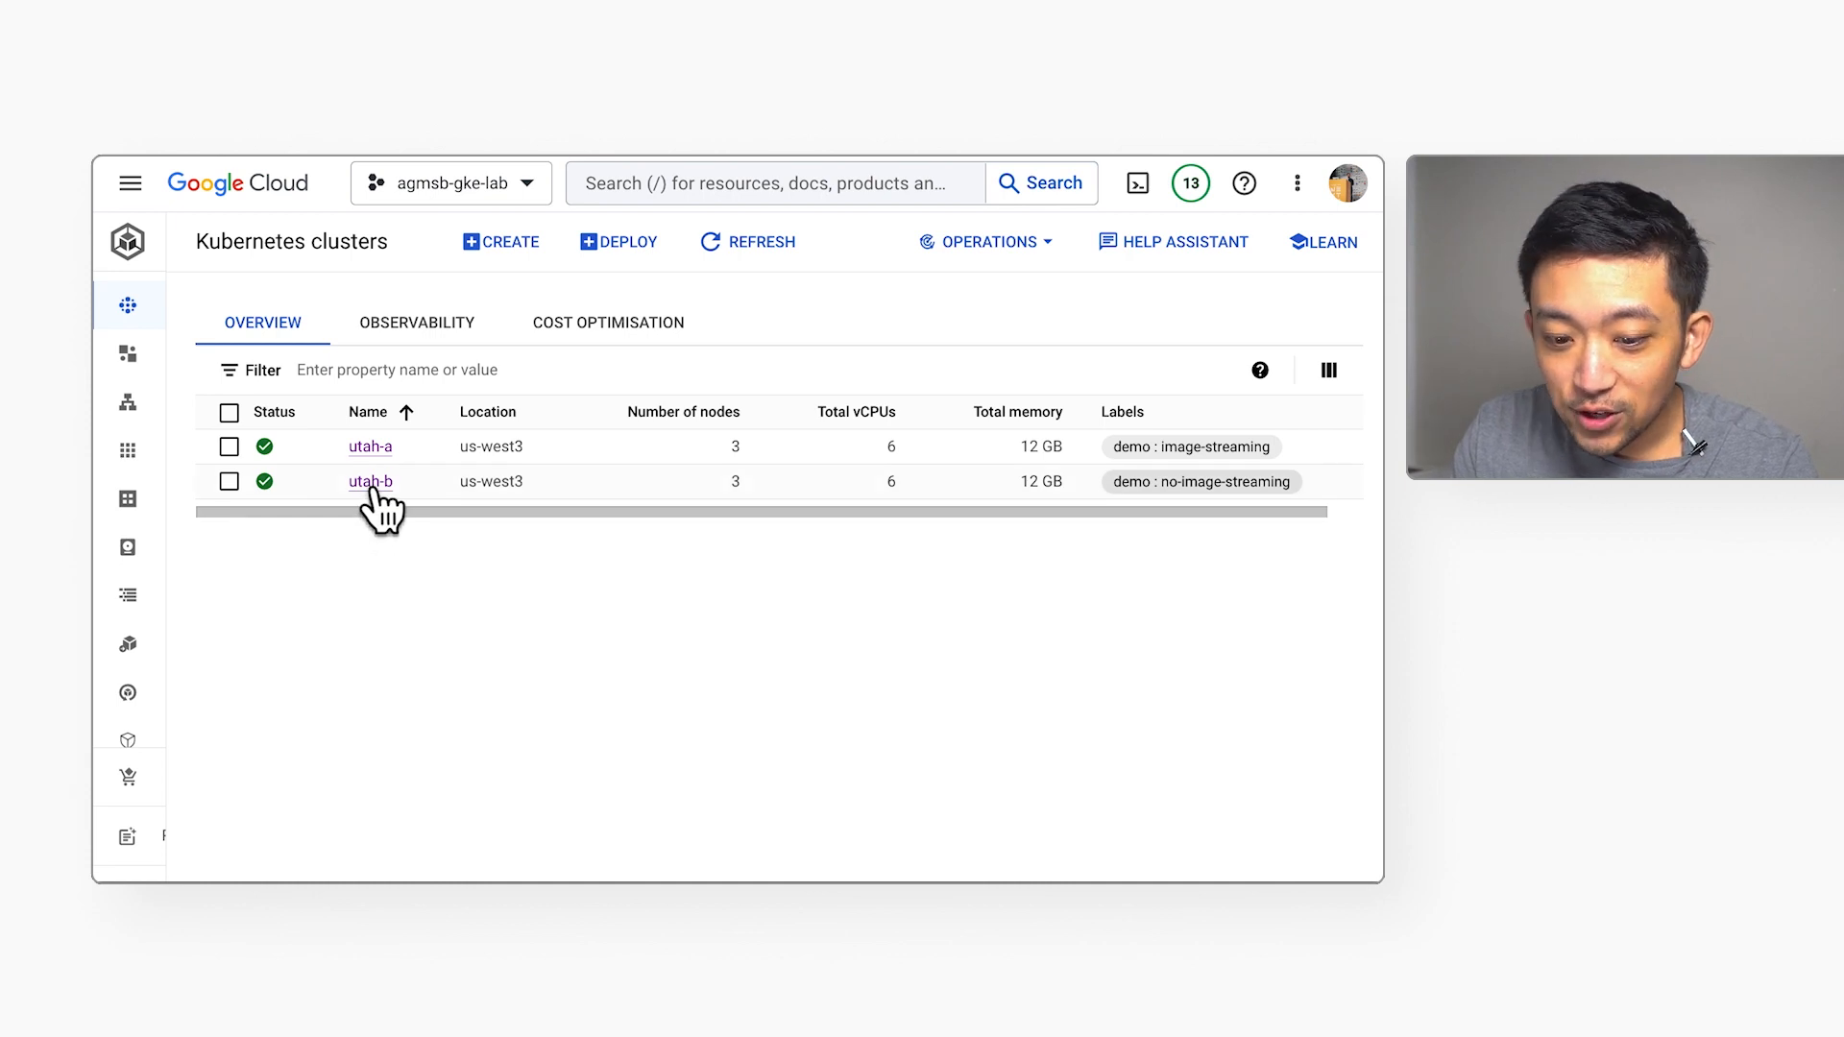
# Open utah-b's details and its Image streaming edit dialog under Features.
pyautogui.click(371, 480)
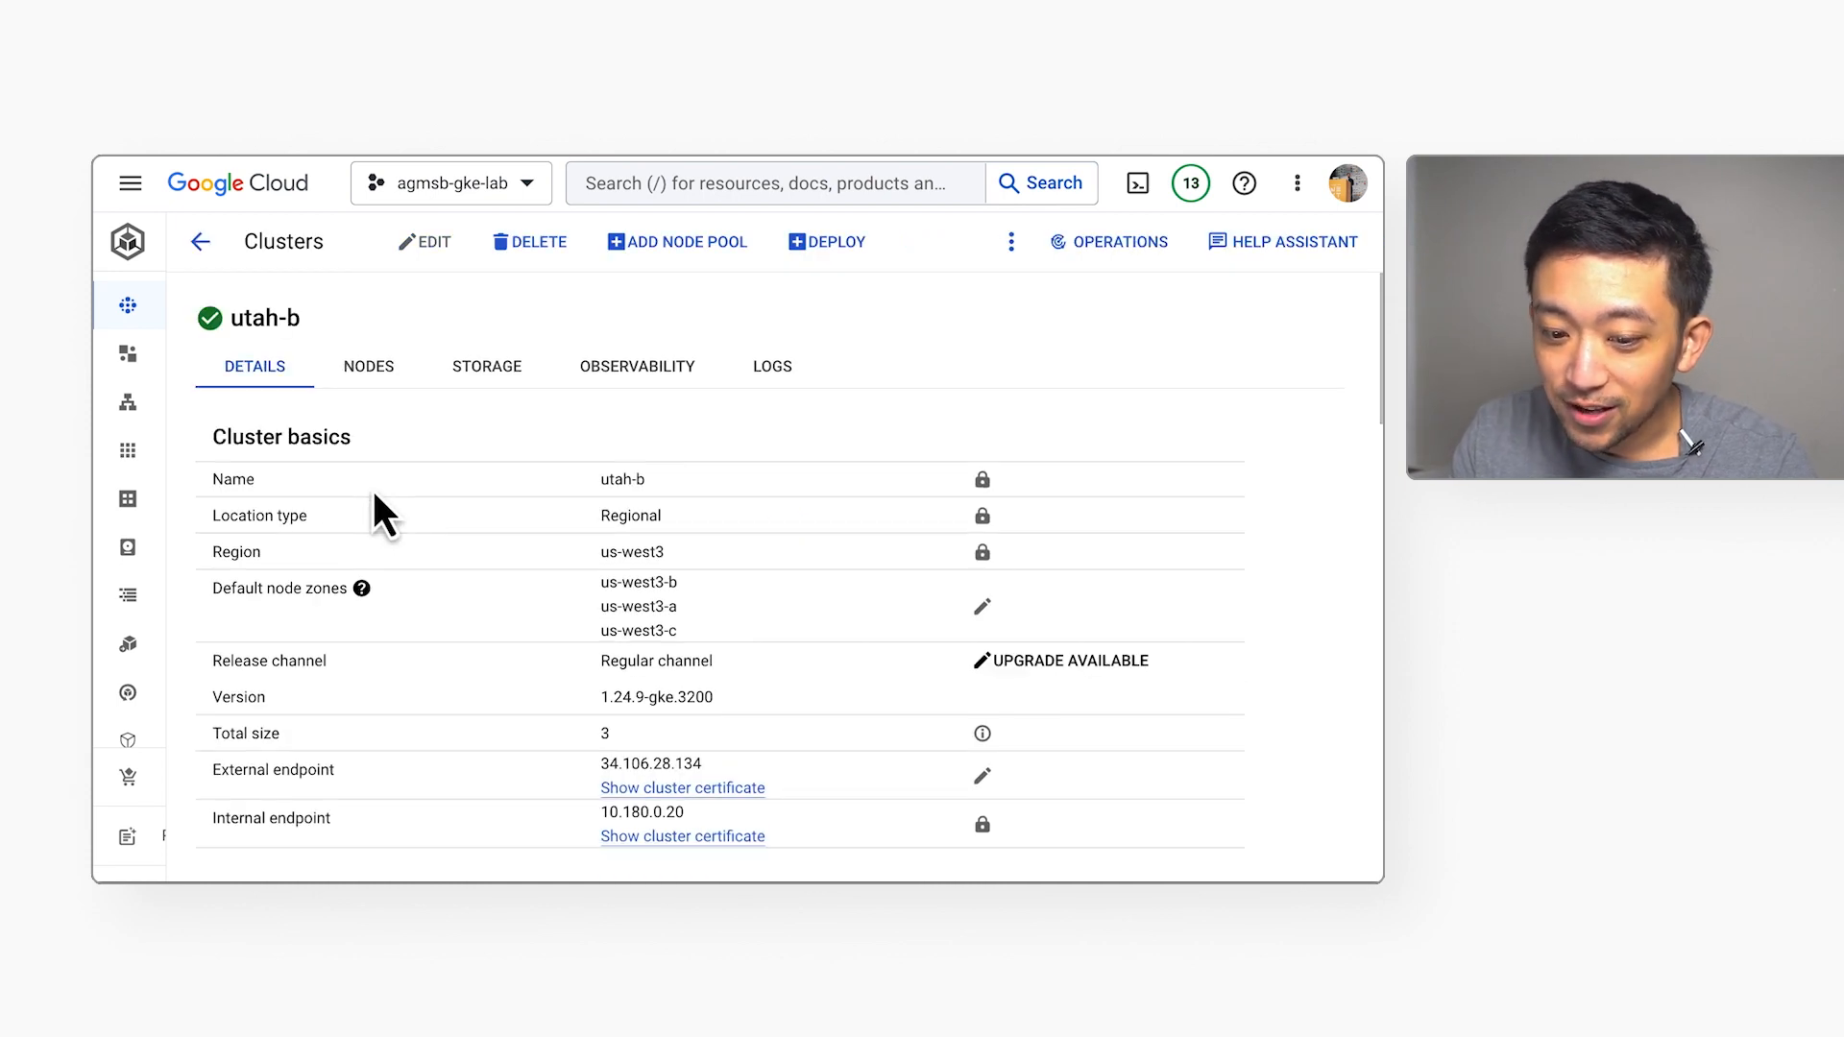
pyautogui.scroll(-3)
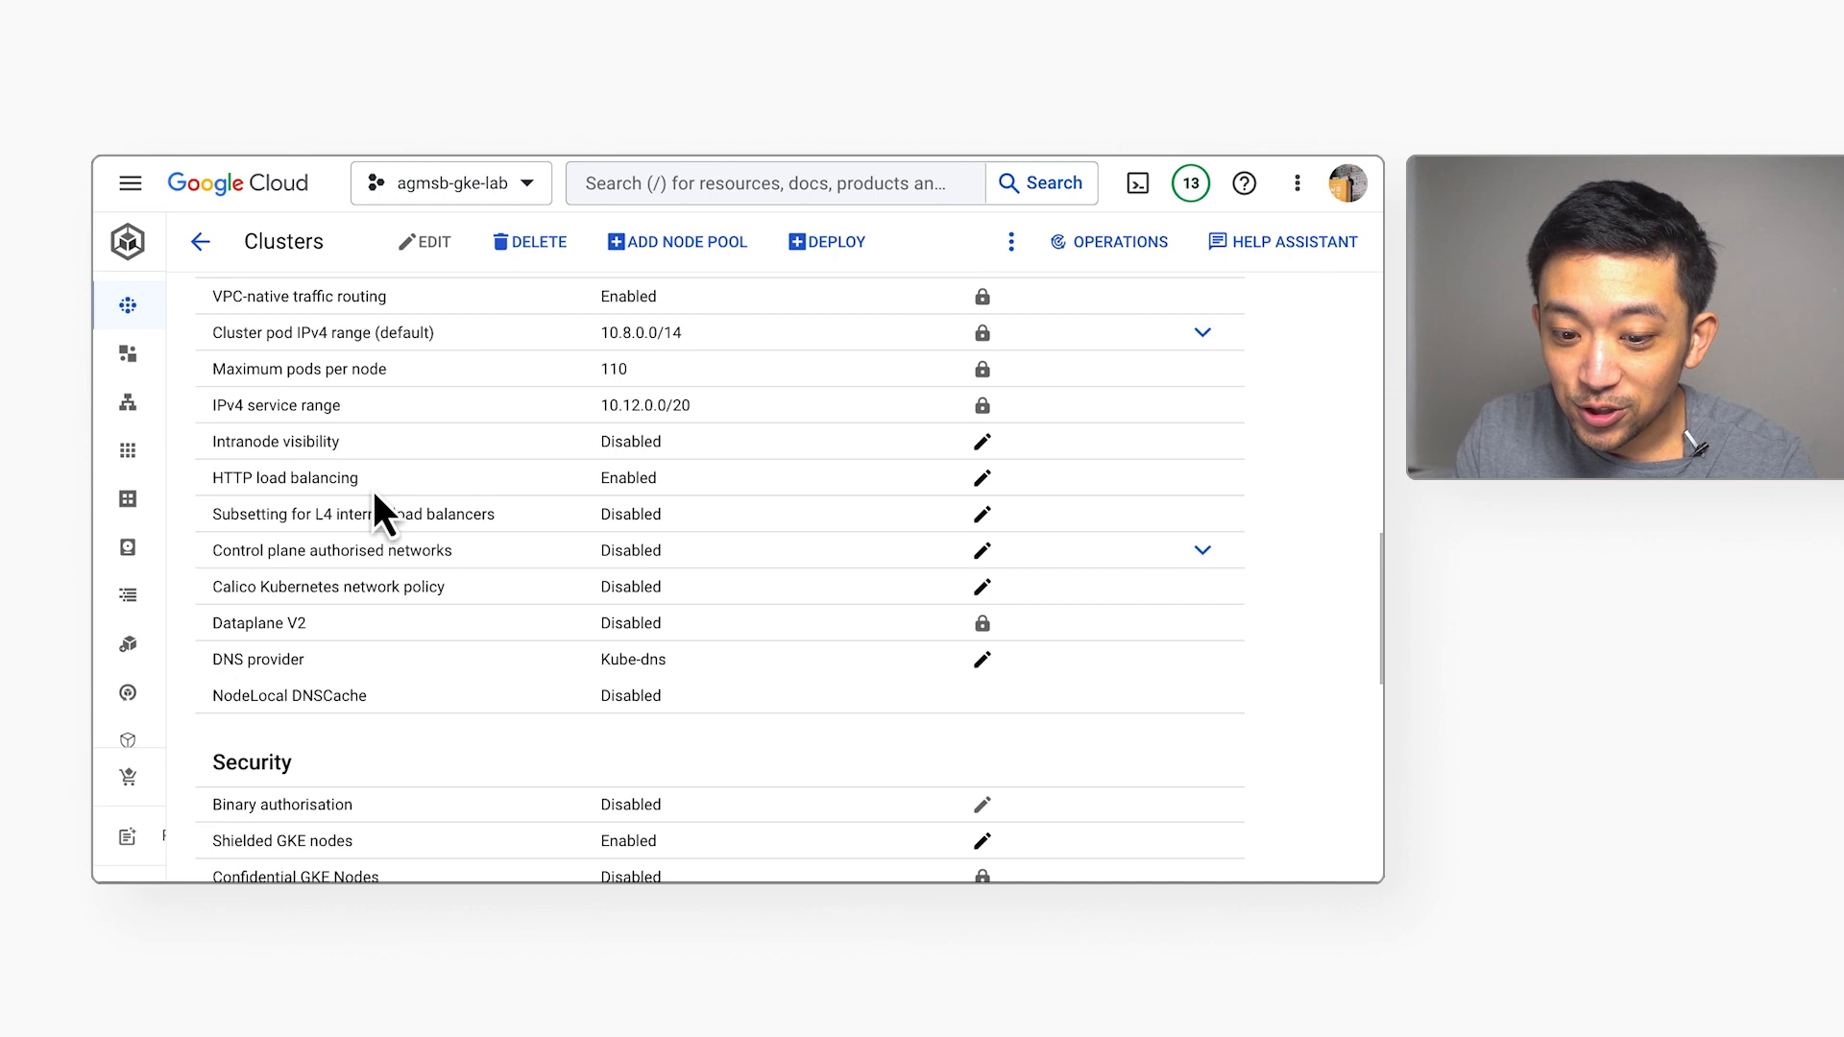
pyautogui.scroll(-3)
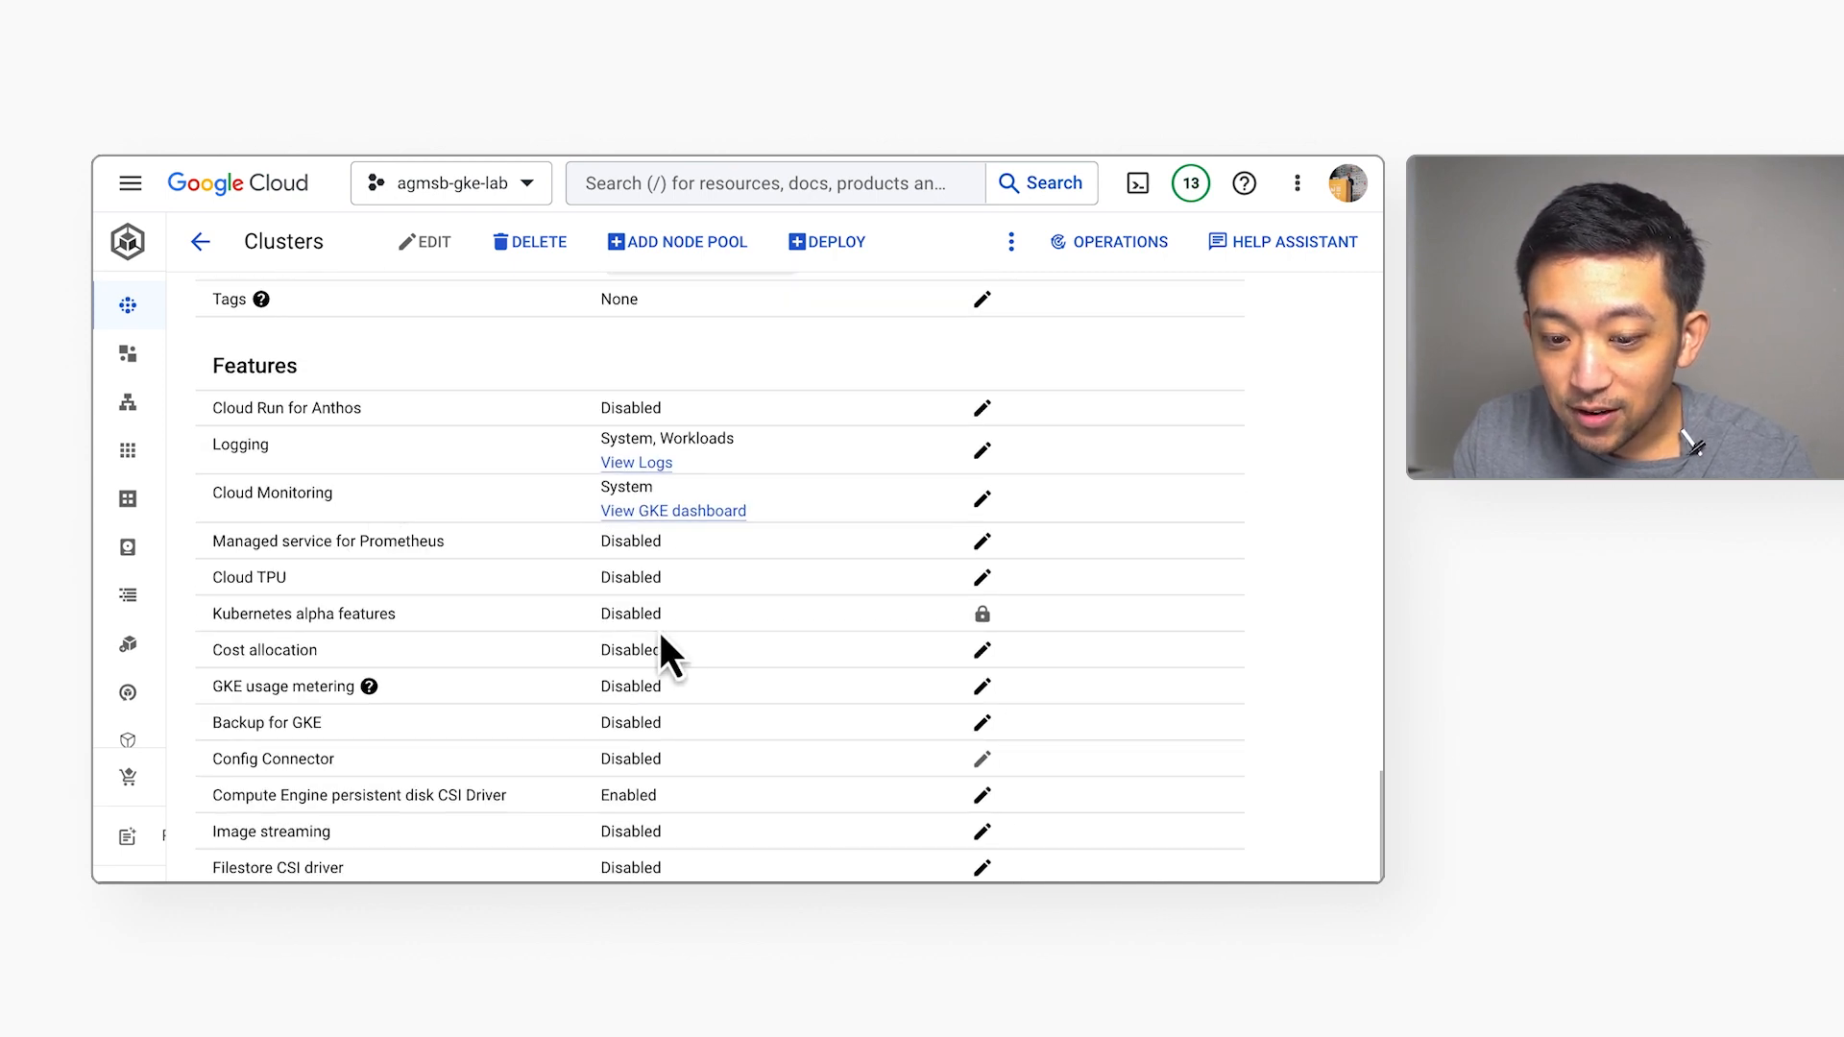
pyautogui.click(981, 832)
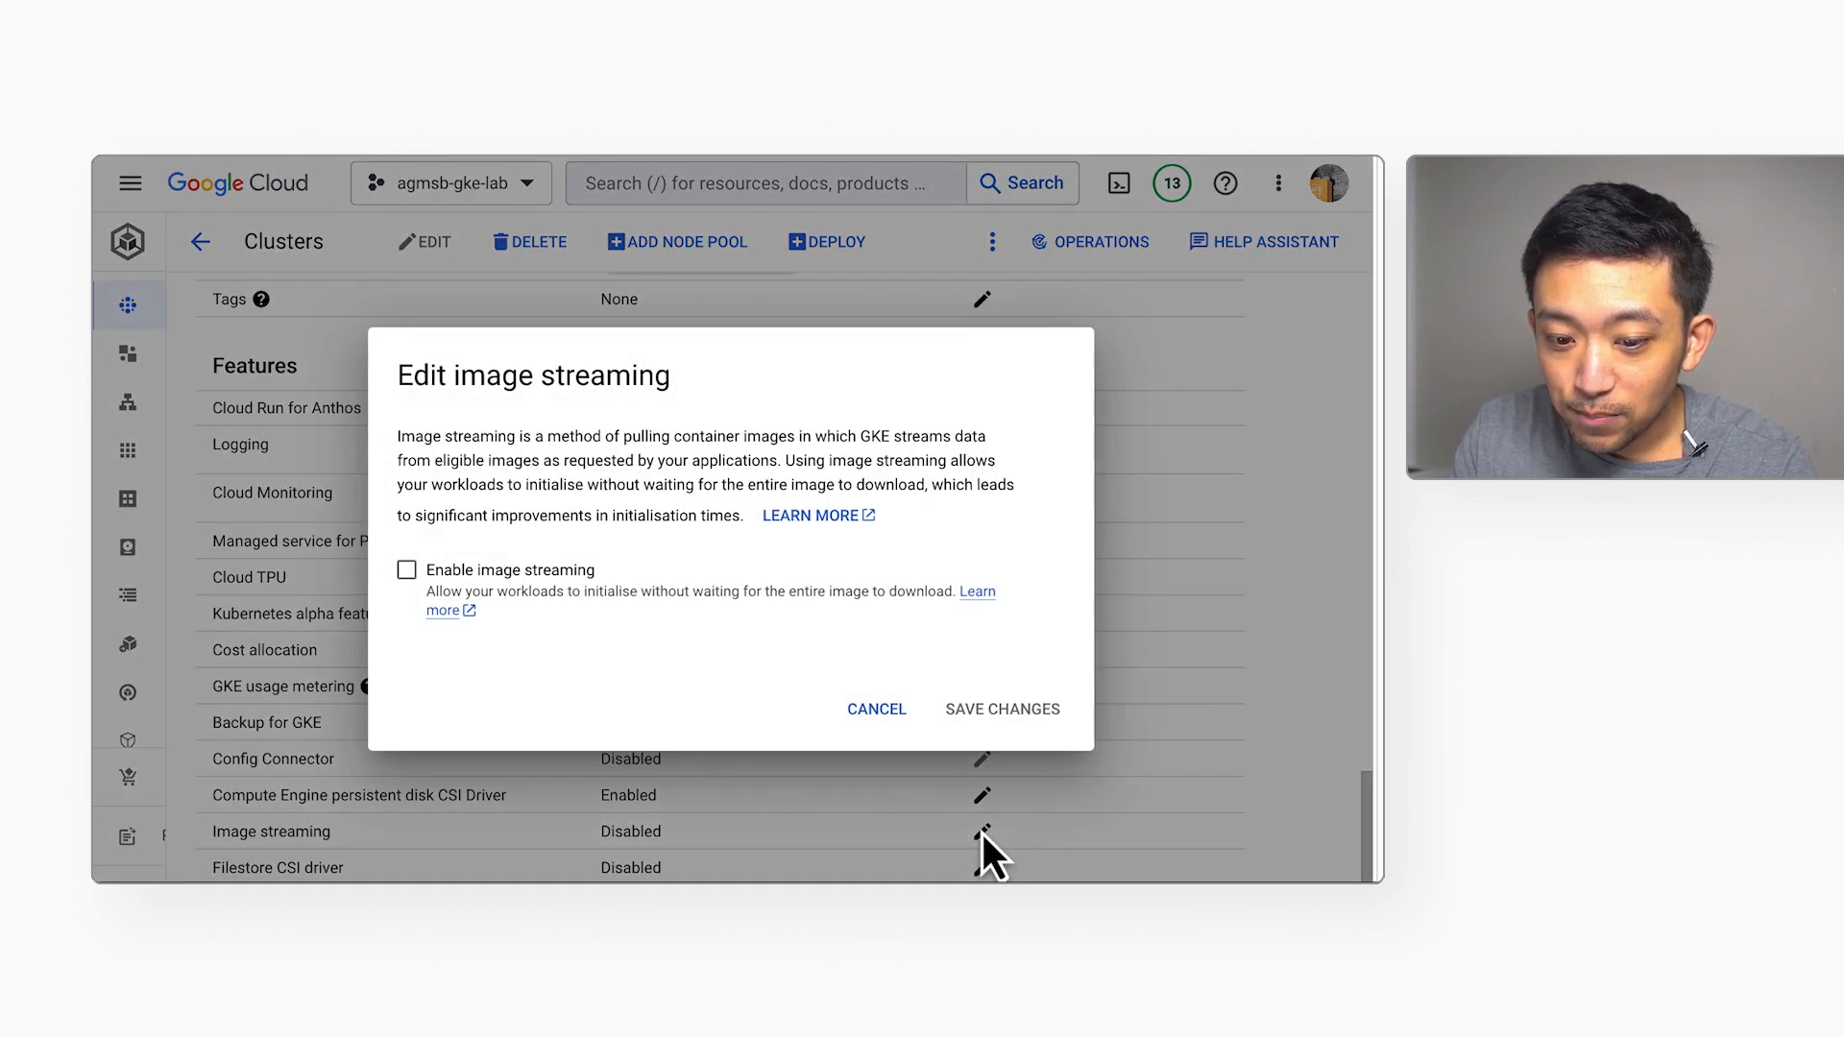
pyautogui.moveTo(407, 582)
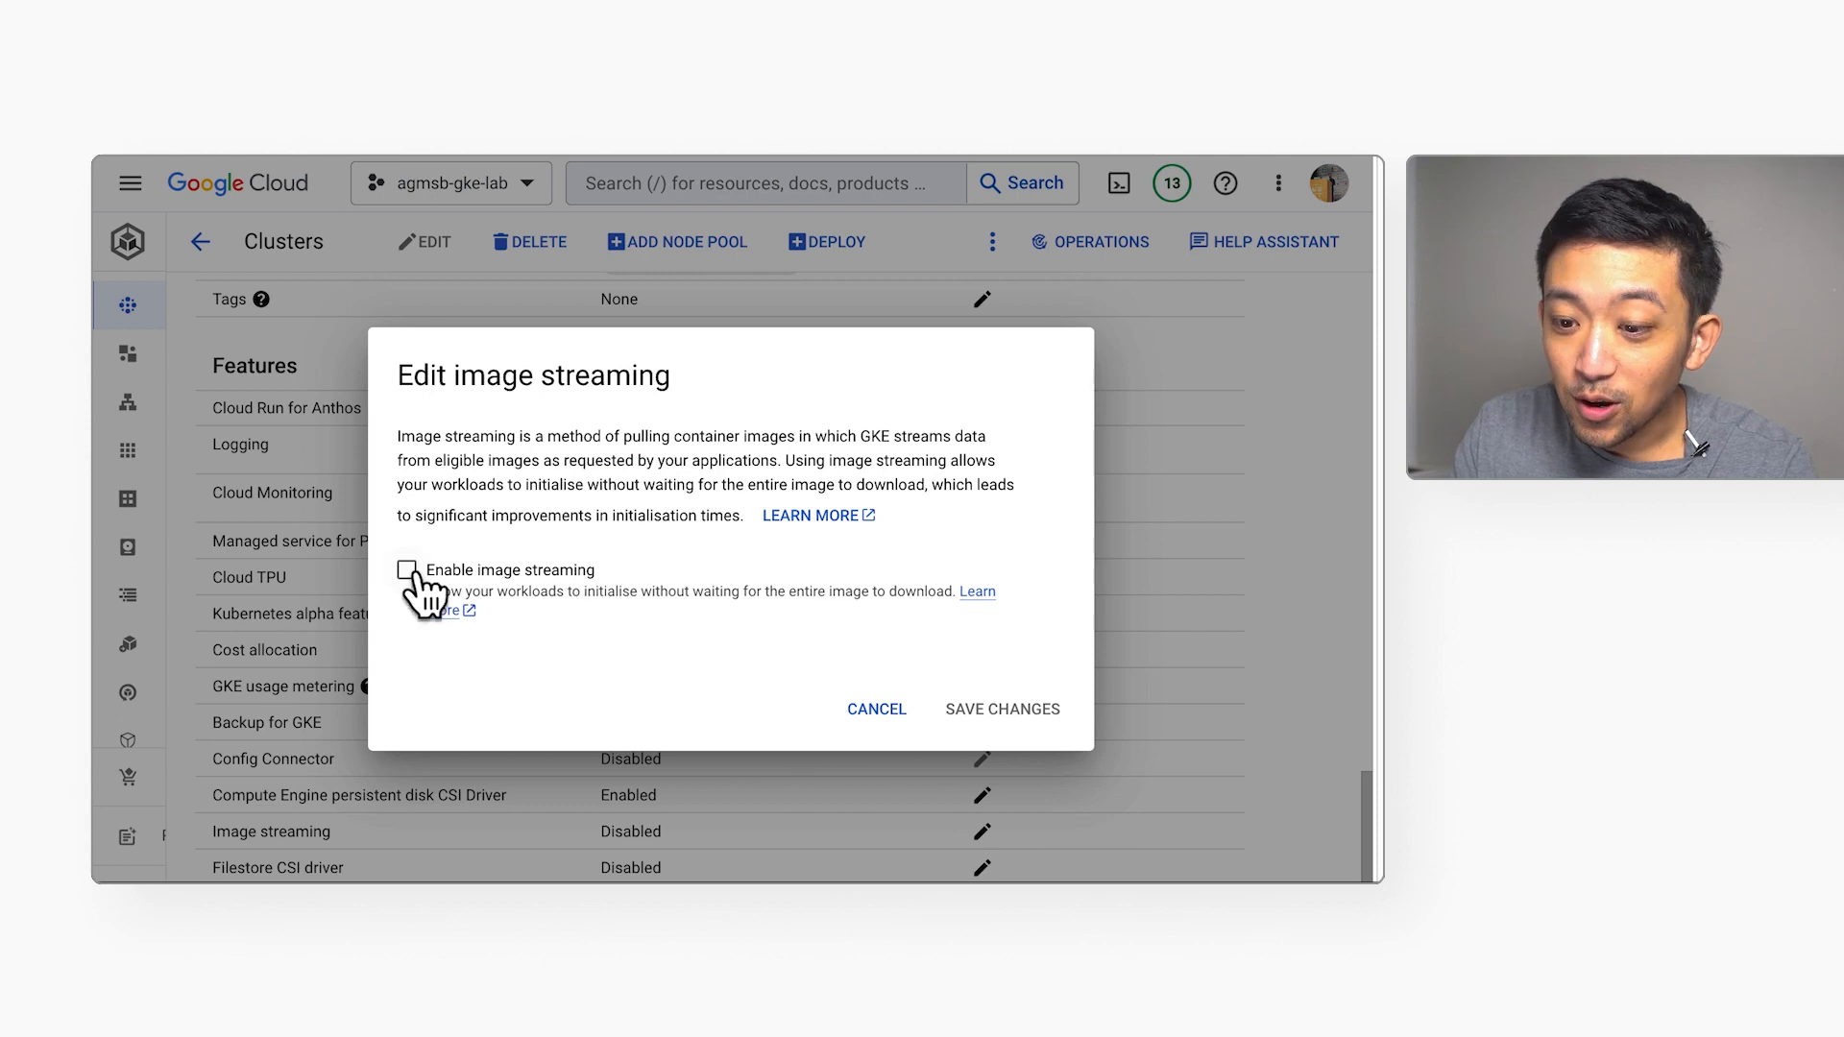